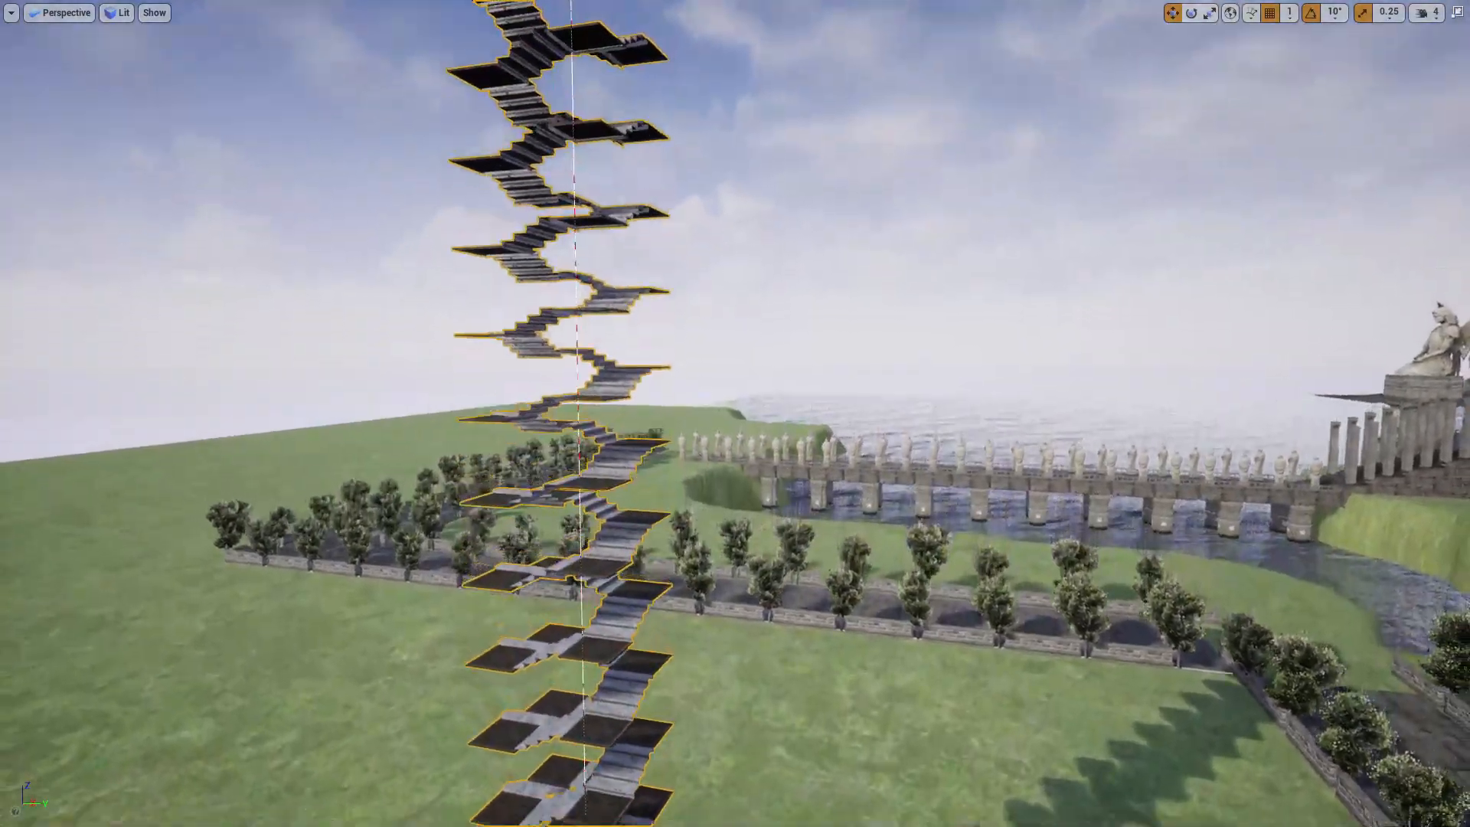
# Fly around the spiral staircase tower and look over the walled garden
pyautogui.moveTo(735, 413); pyautogui.dragTo(844, 282)
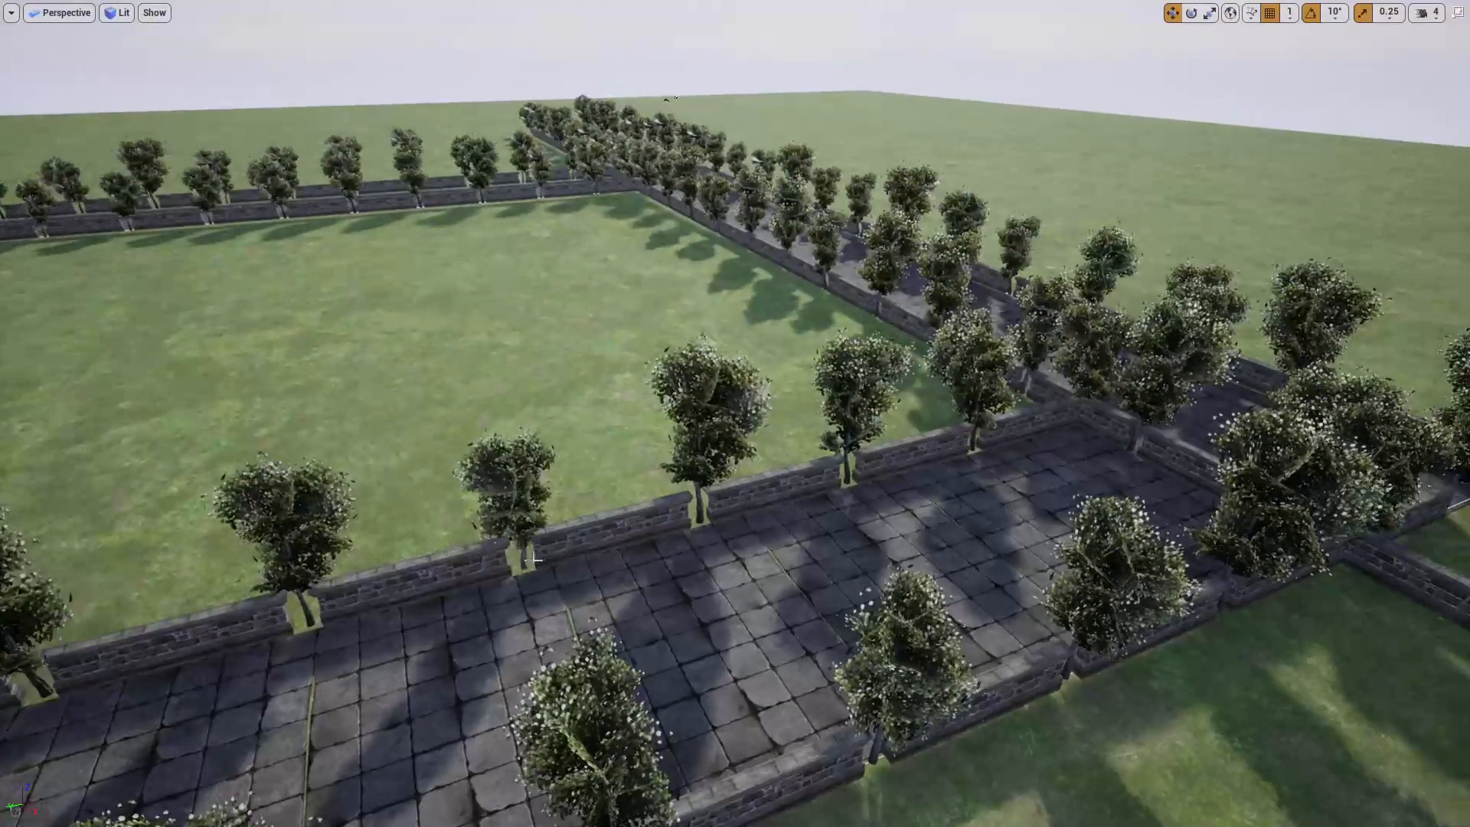
pyautogui.moveTo(735, 414); pyautogui.dragTo(735, 562)
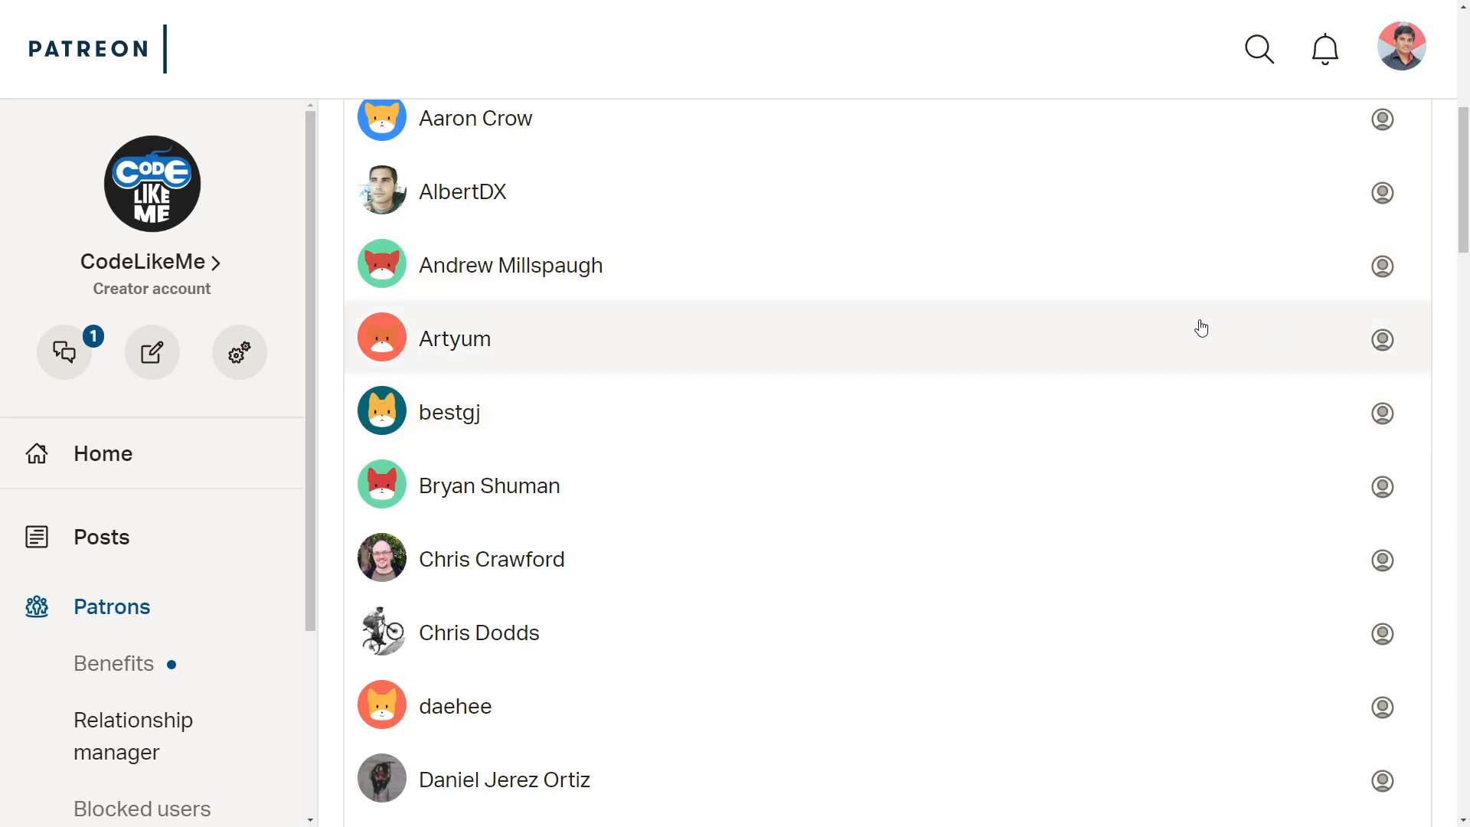
# Page the Patreon list to its second page and scroll through patrons 51 to 65
pyautogui.scroll(-3)
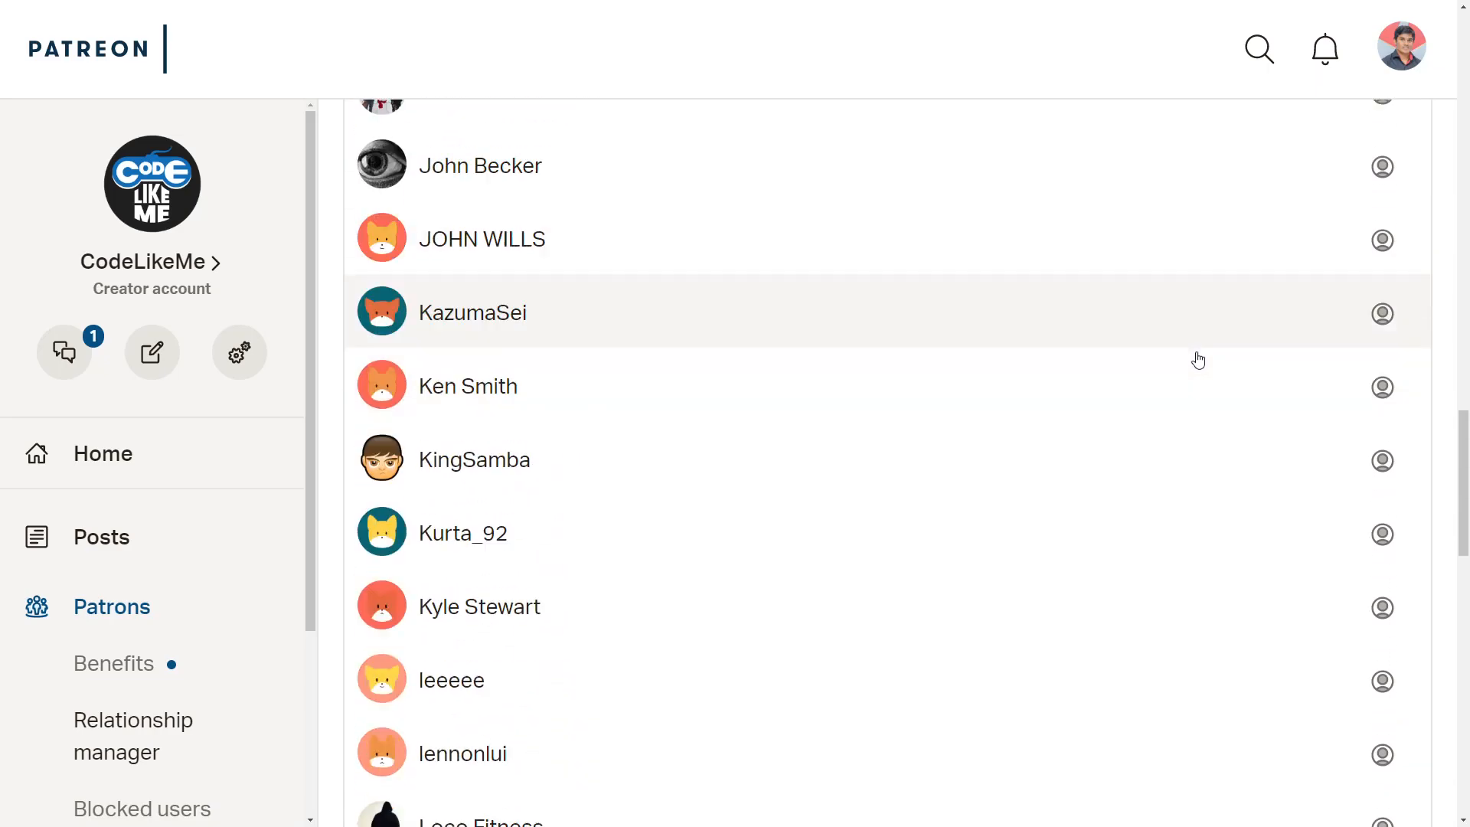
pyautogui.scroll(-3)
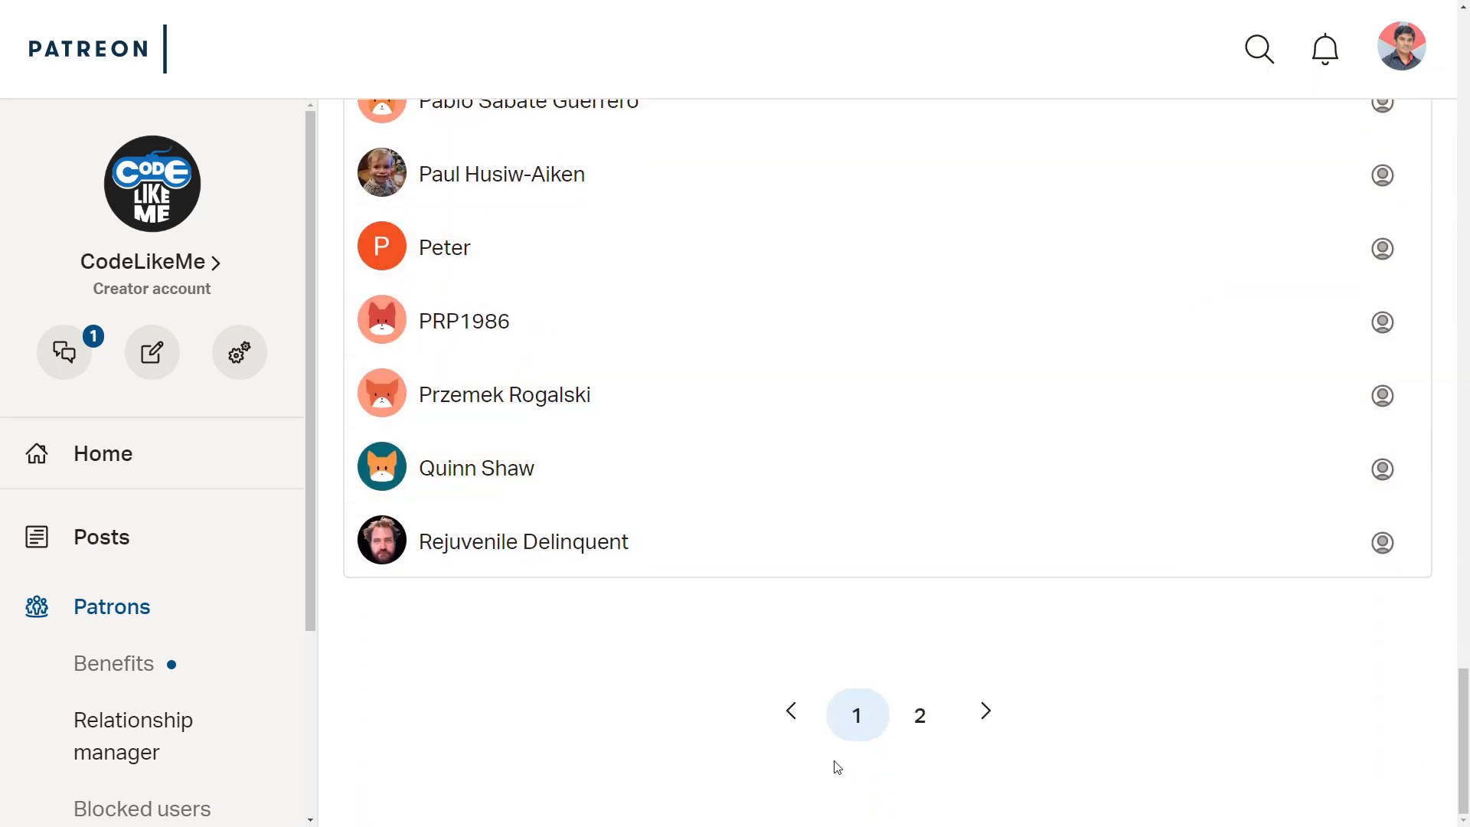
pyautogui.click(919, 716)
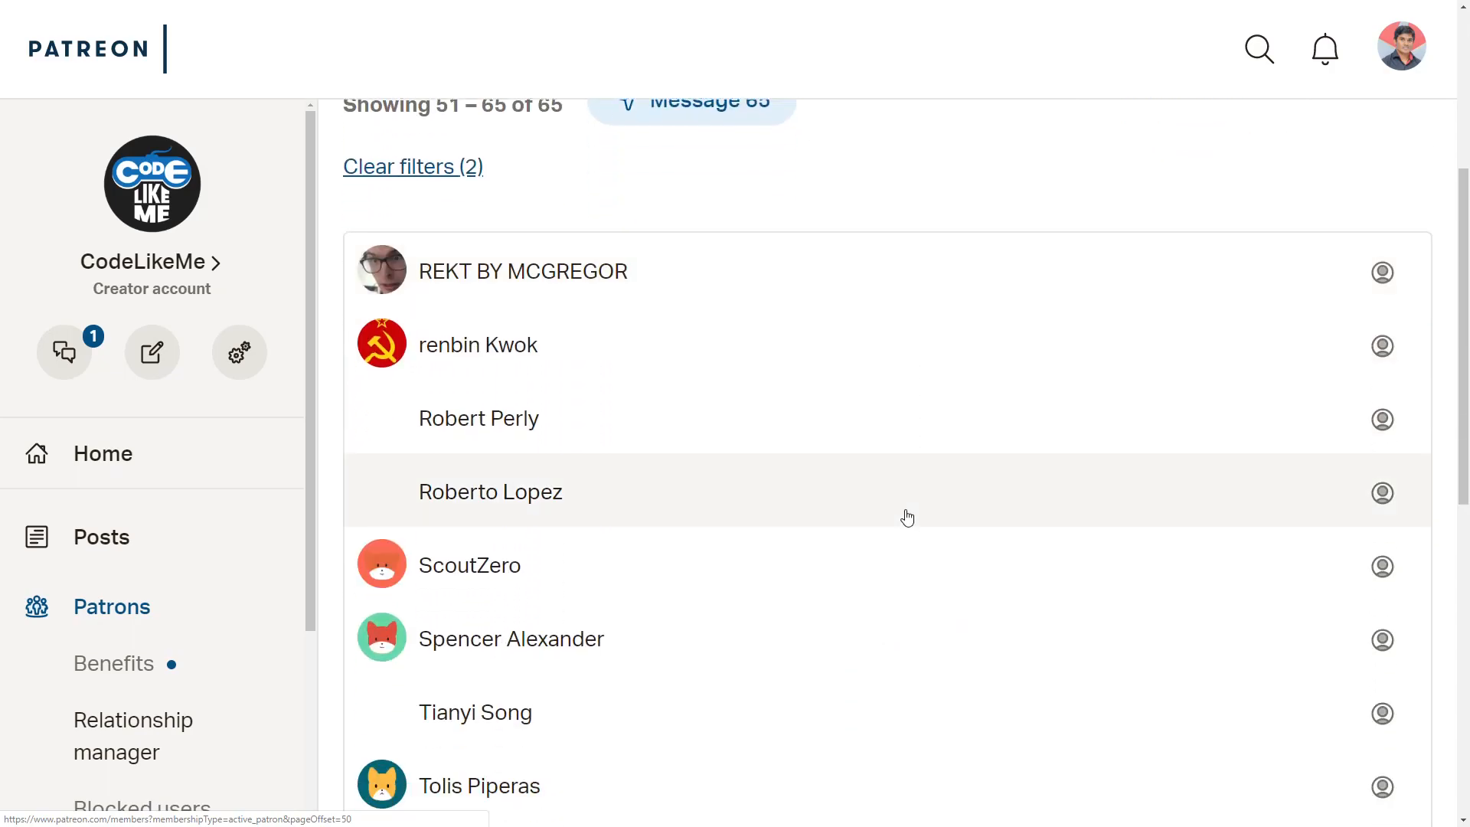
pyautogui.scroll(-3)
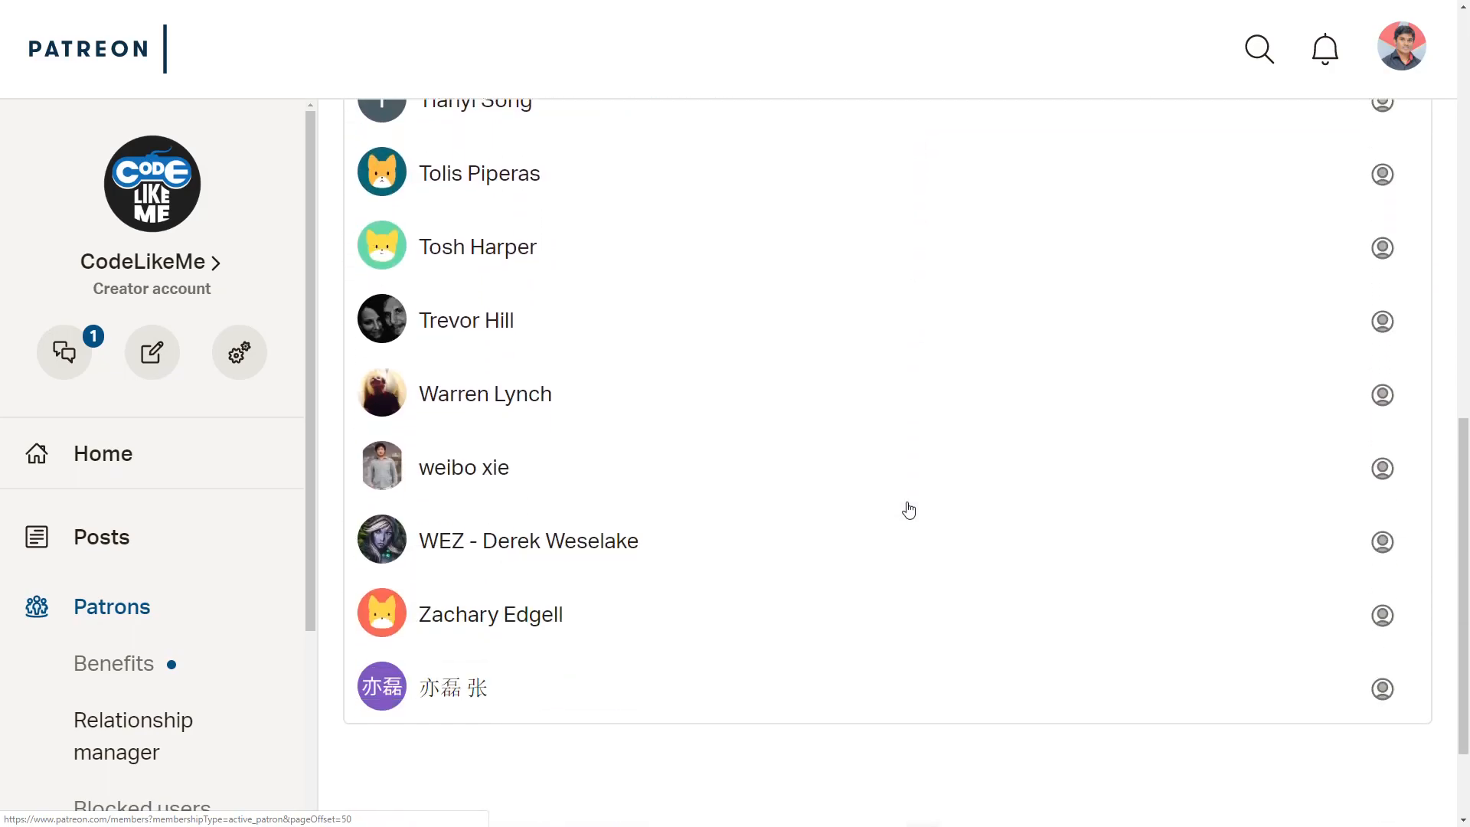
pyautogui.scroll(-3)
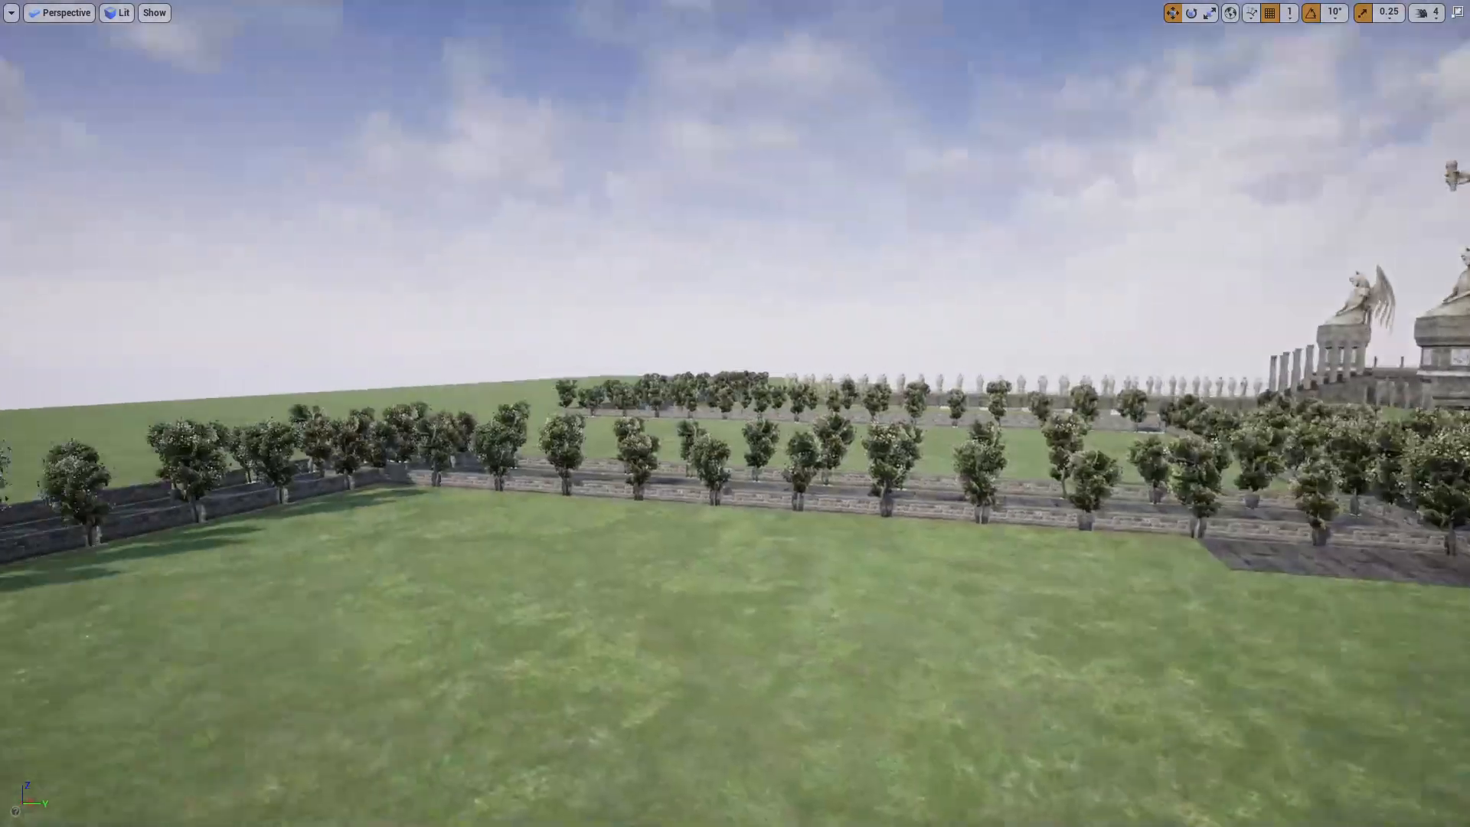
pyautogui.moveTo(735, 413); pyautogui.dragTo(735, 562)
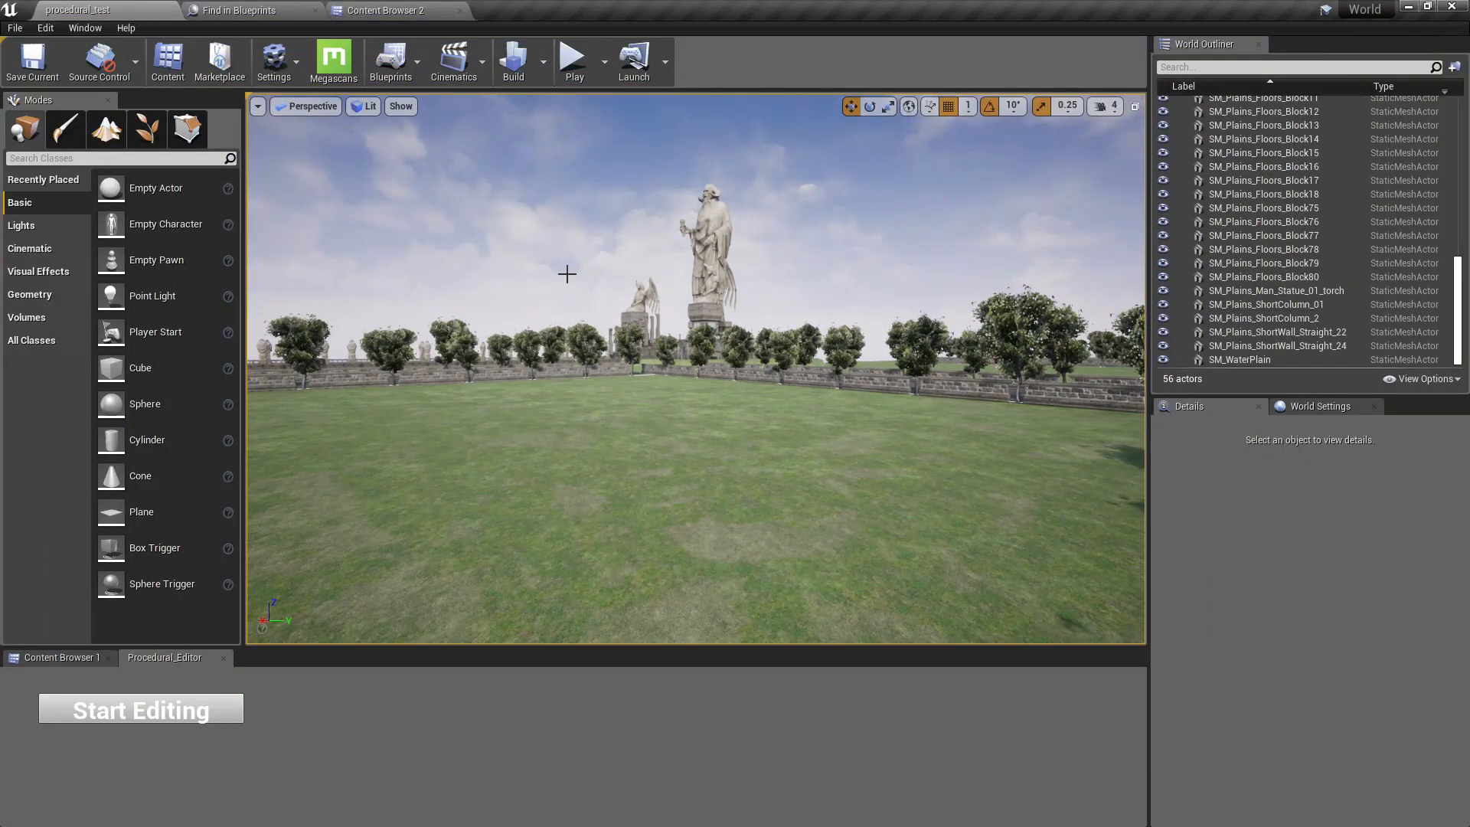
# Place a Procedural_Object blueprint from BP/Procedural onto the lawn
pyautogui.click(384, 10)
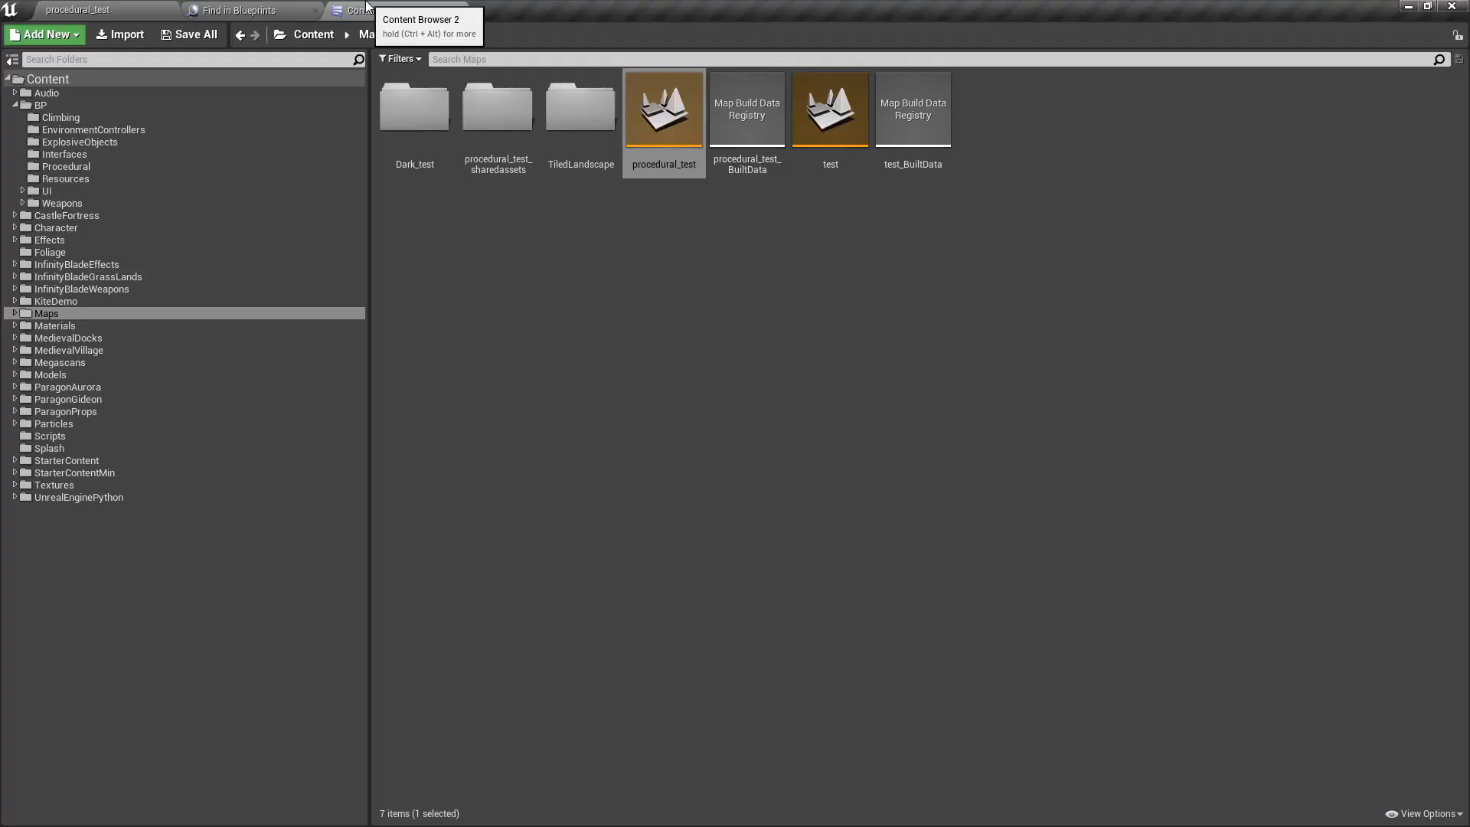
pyautogui.click(40, 106)
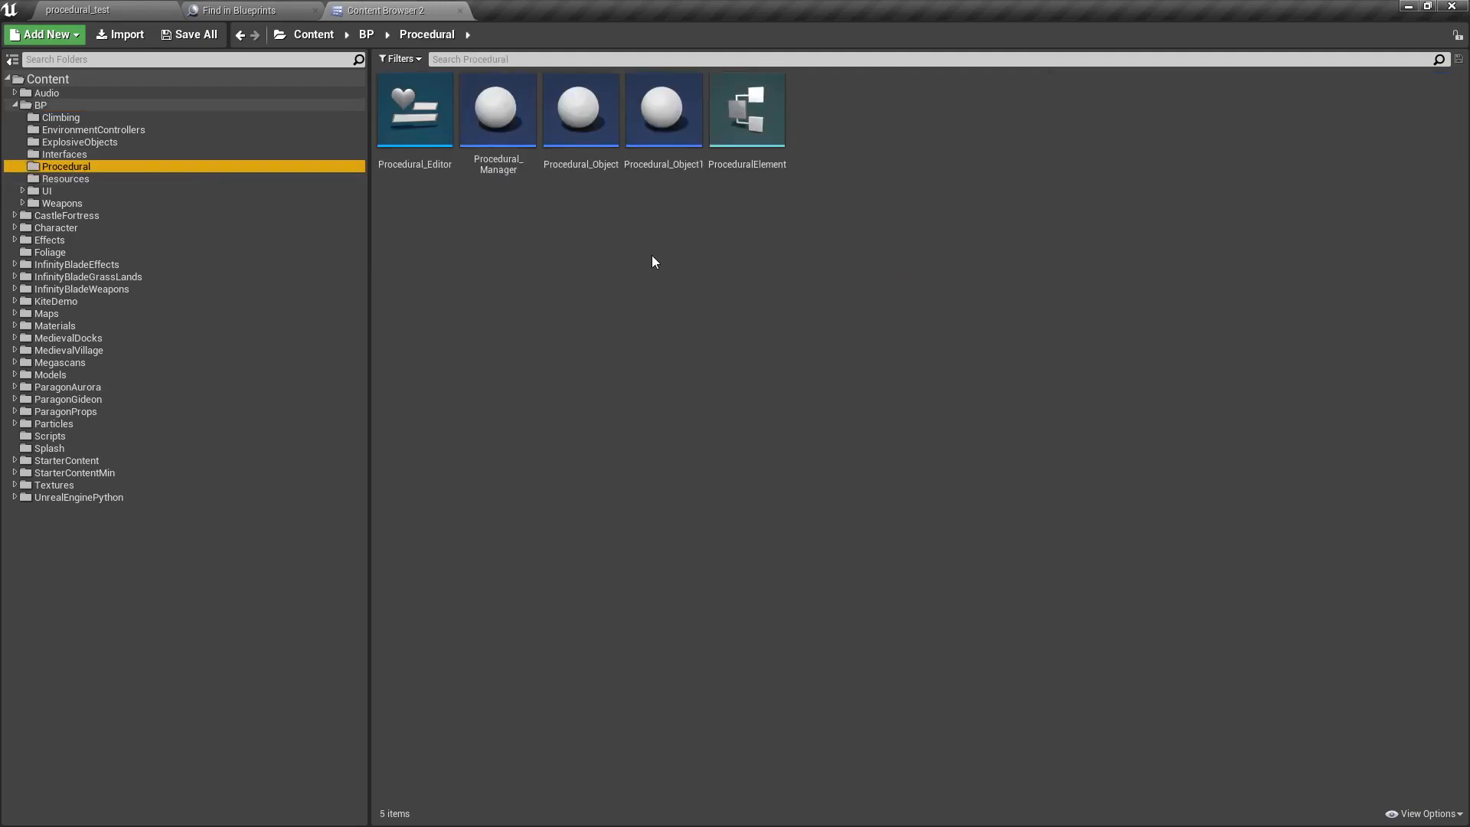
pyautogui.click(579, 111)
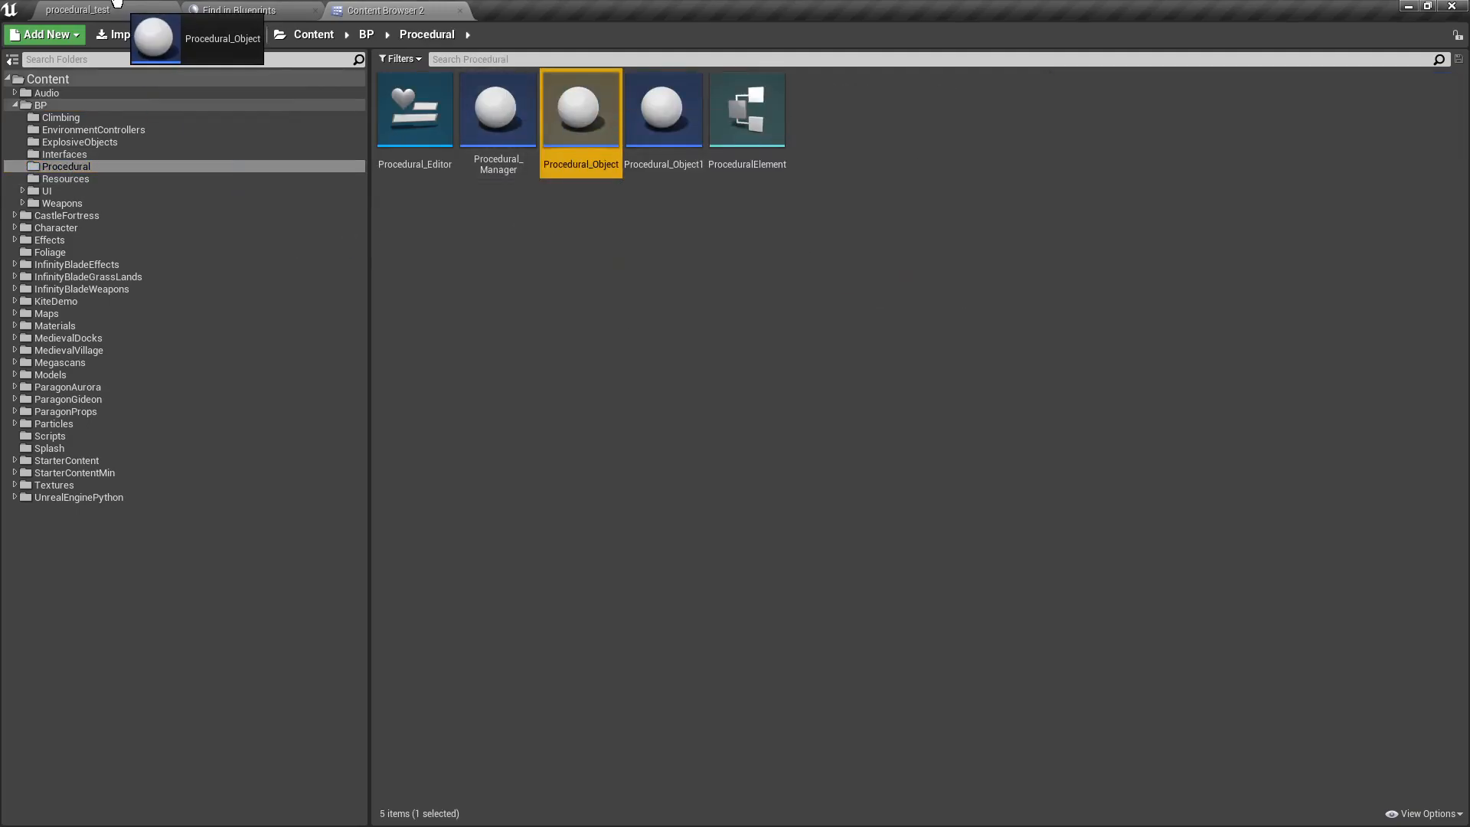
pyautogui.click(80, 11)
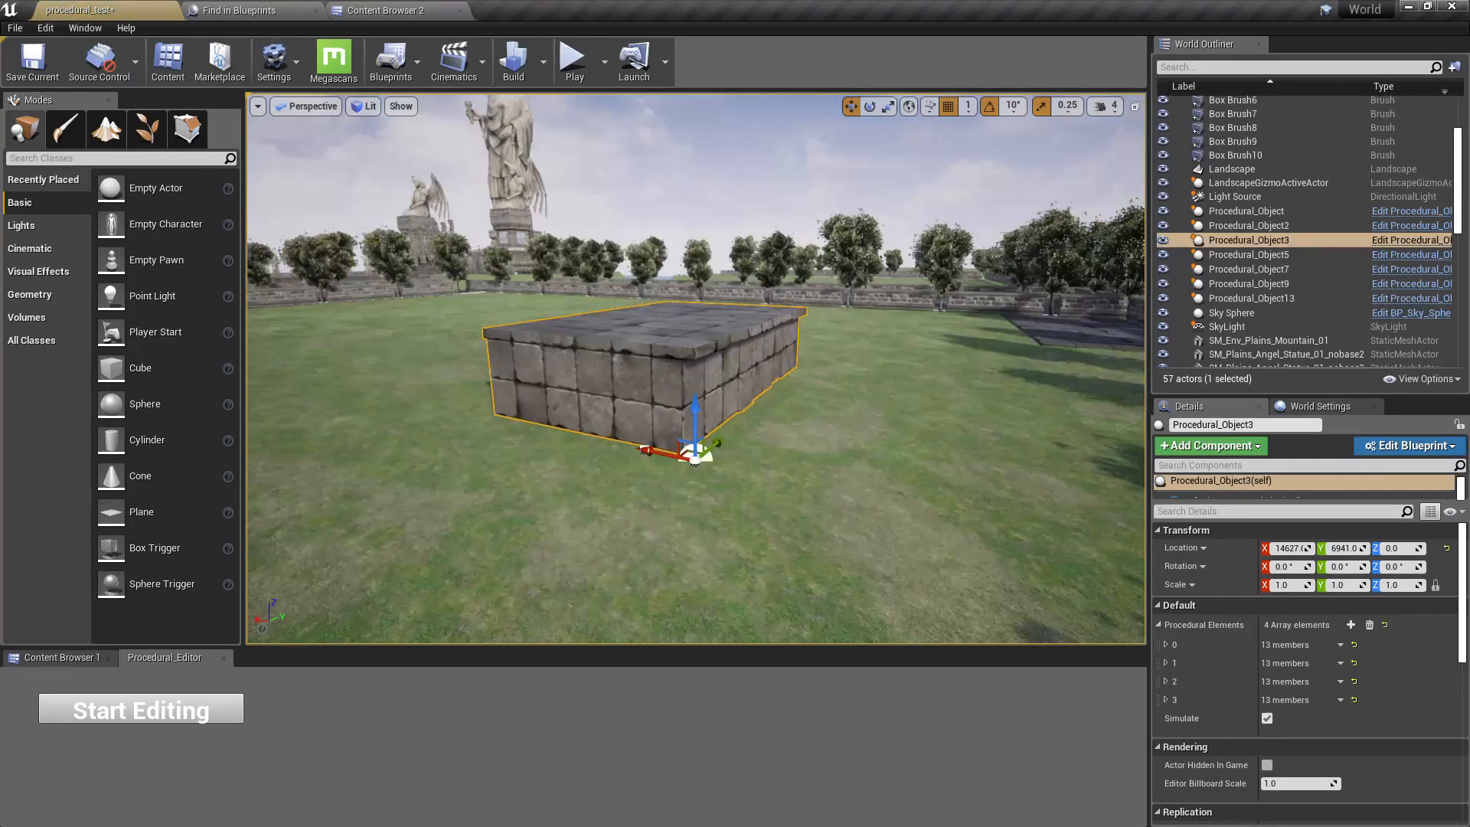
# Clear Procedural_Object3's element list and re-add a single stone-block element
pyautogui.click(1369, 625)
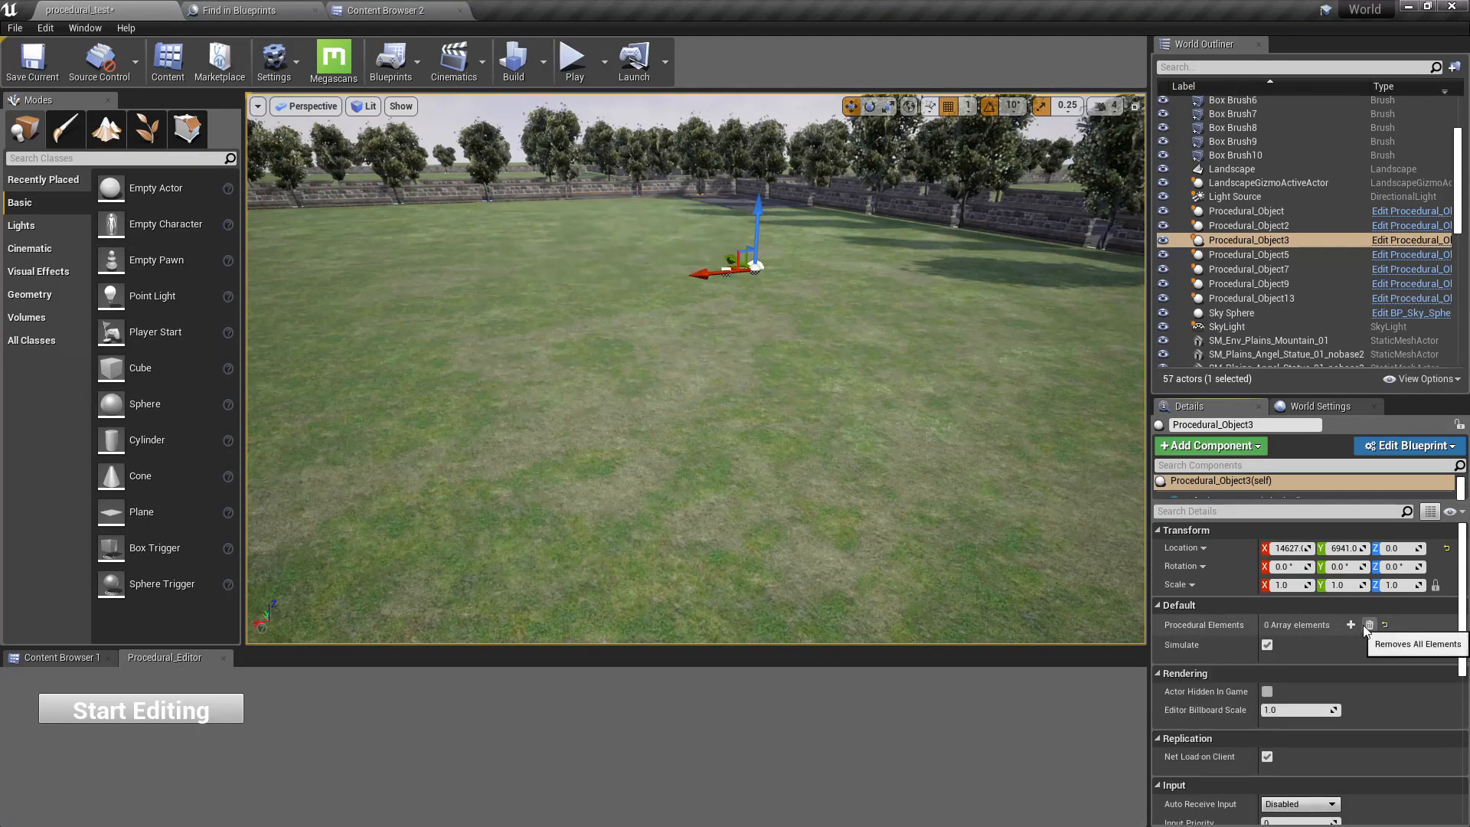
pyautogui.click(1350, 625)
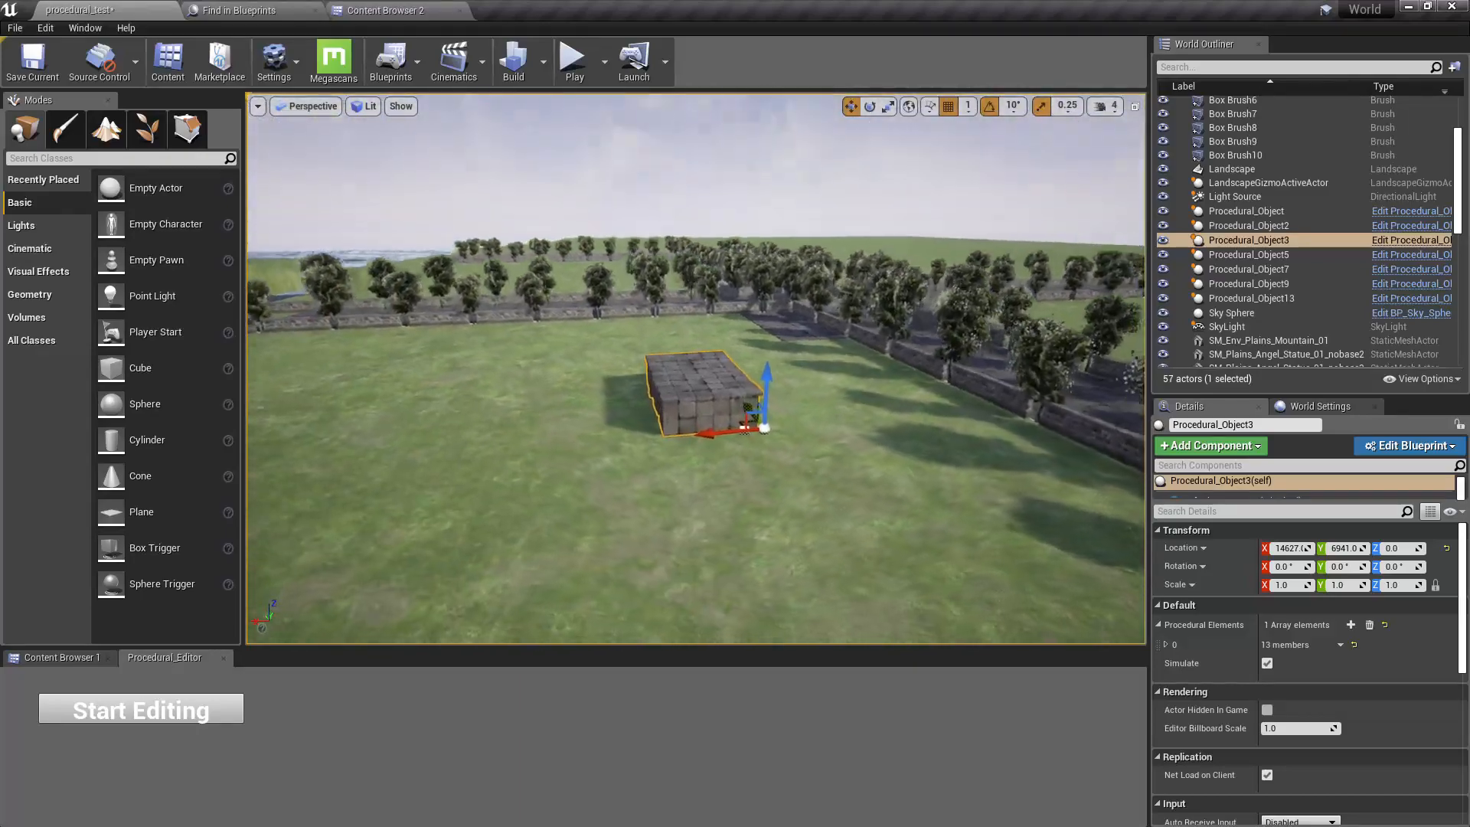
pyautogui.click(388, 11)
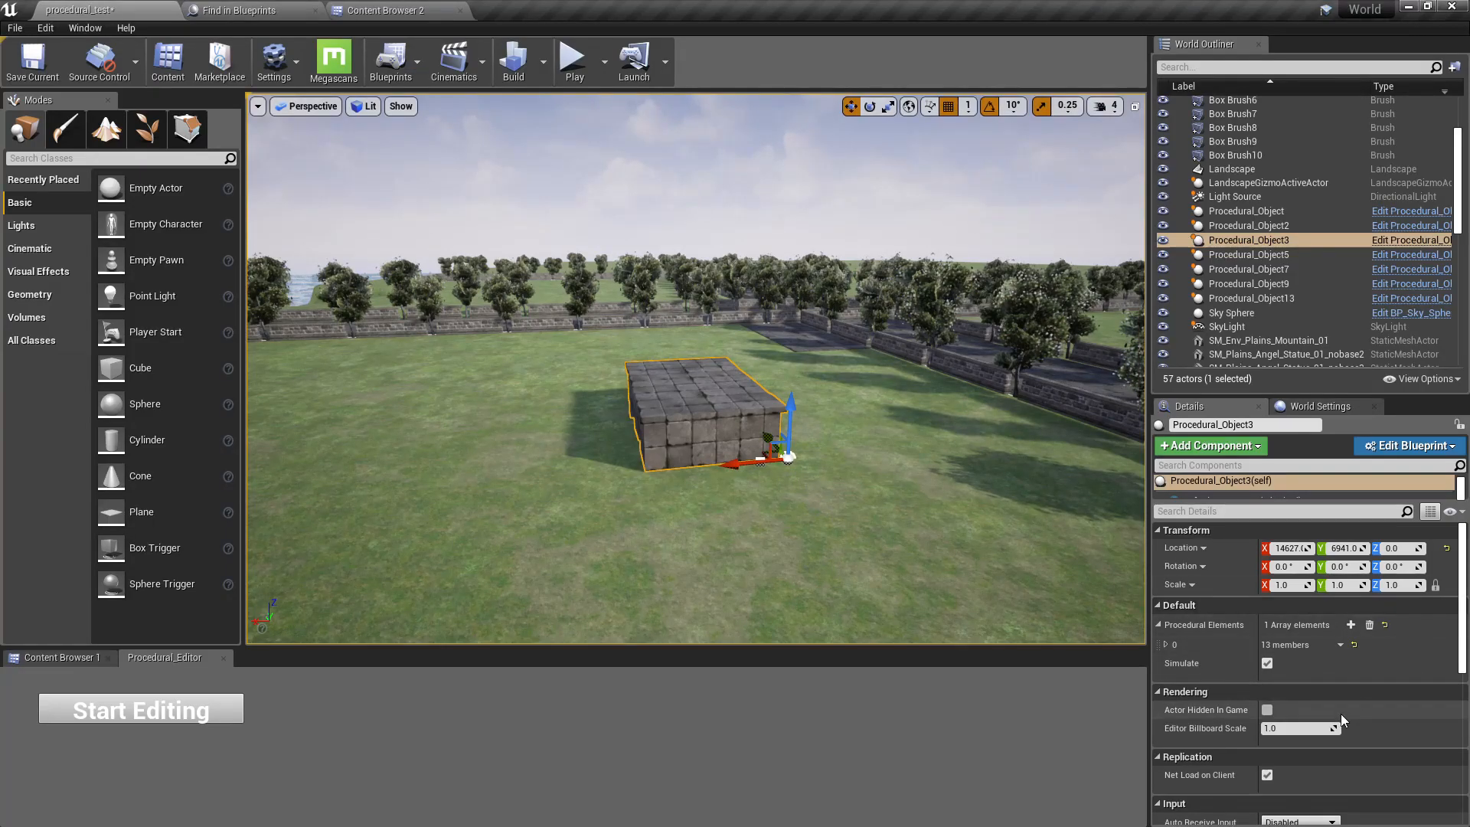
pyautogui.click(1165, 645)
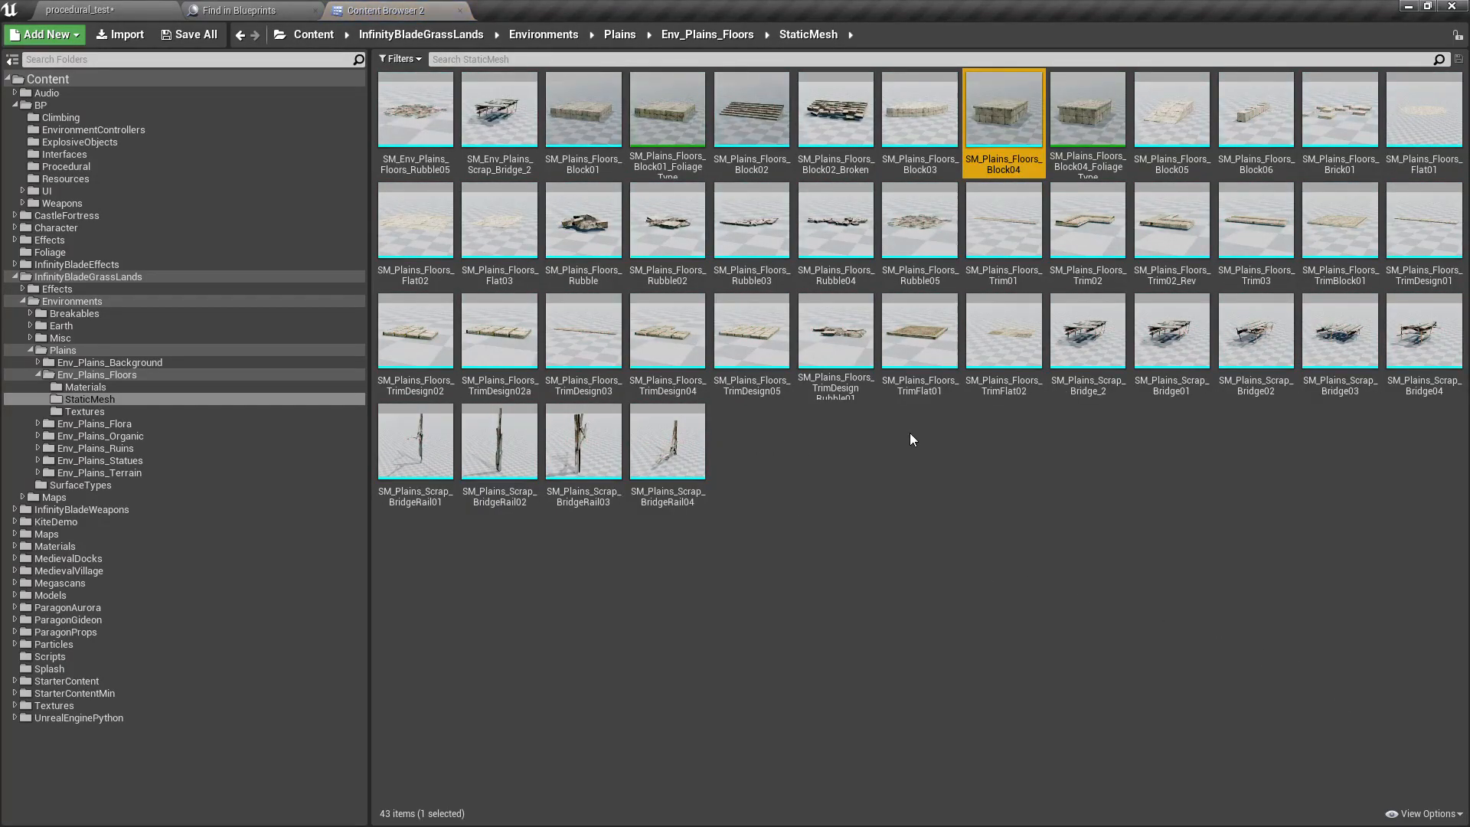
pyautogui.moveTo(1001, 331)
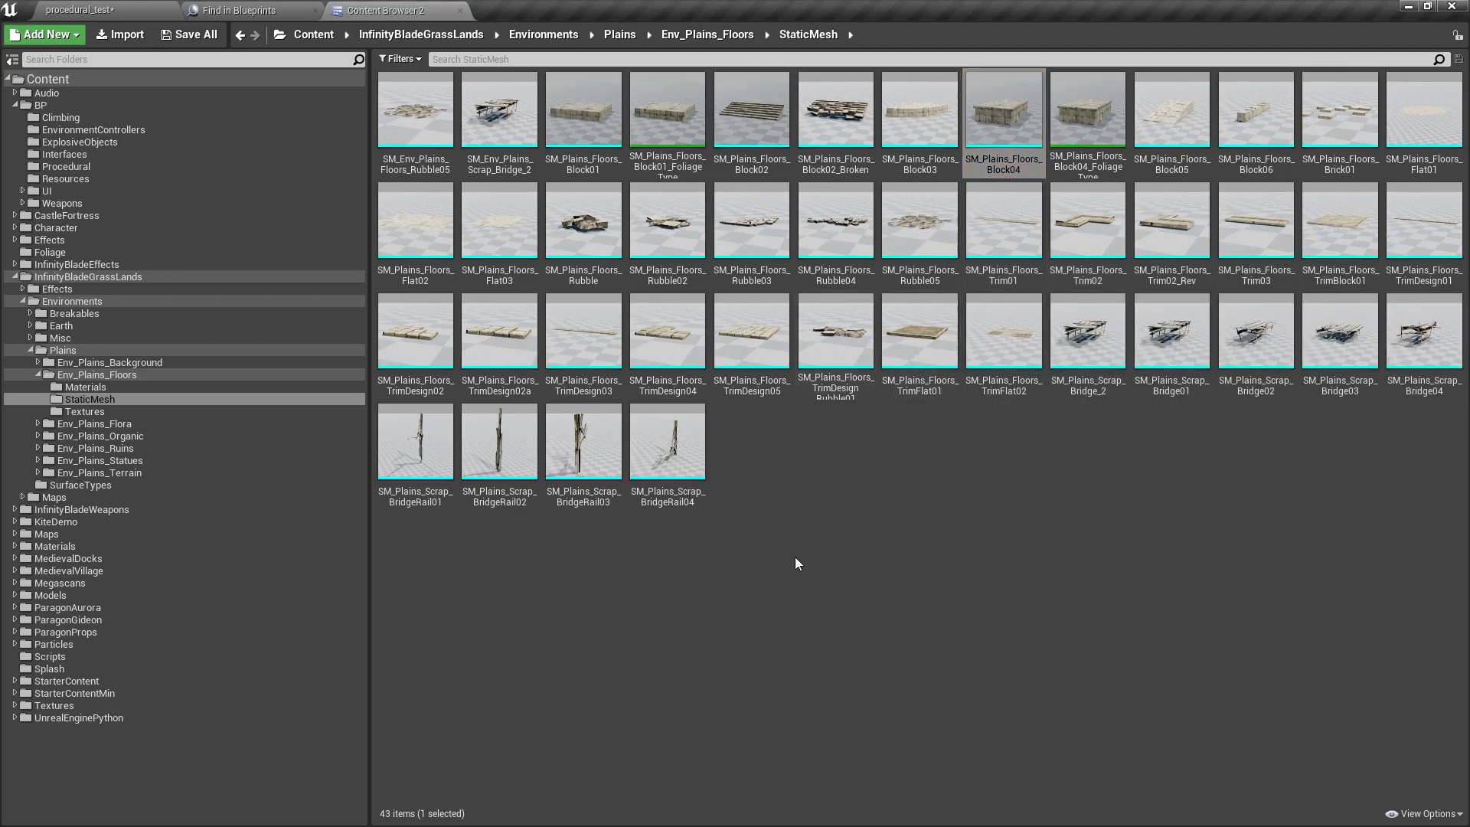
pyautogui.moveTo(750, 331)
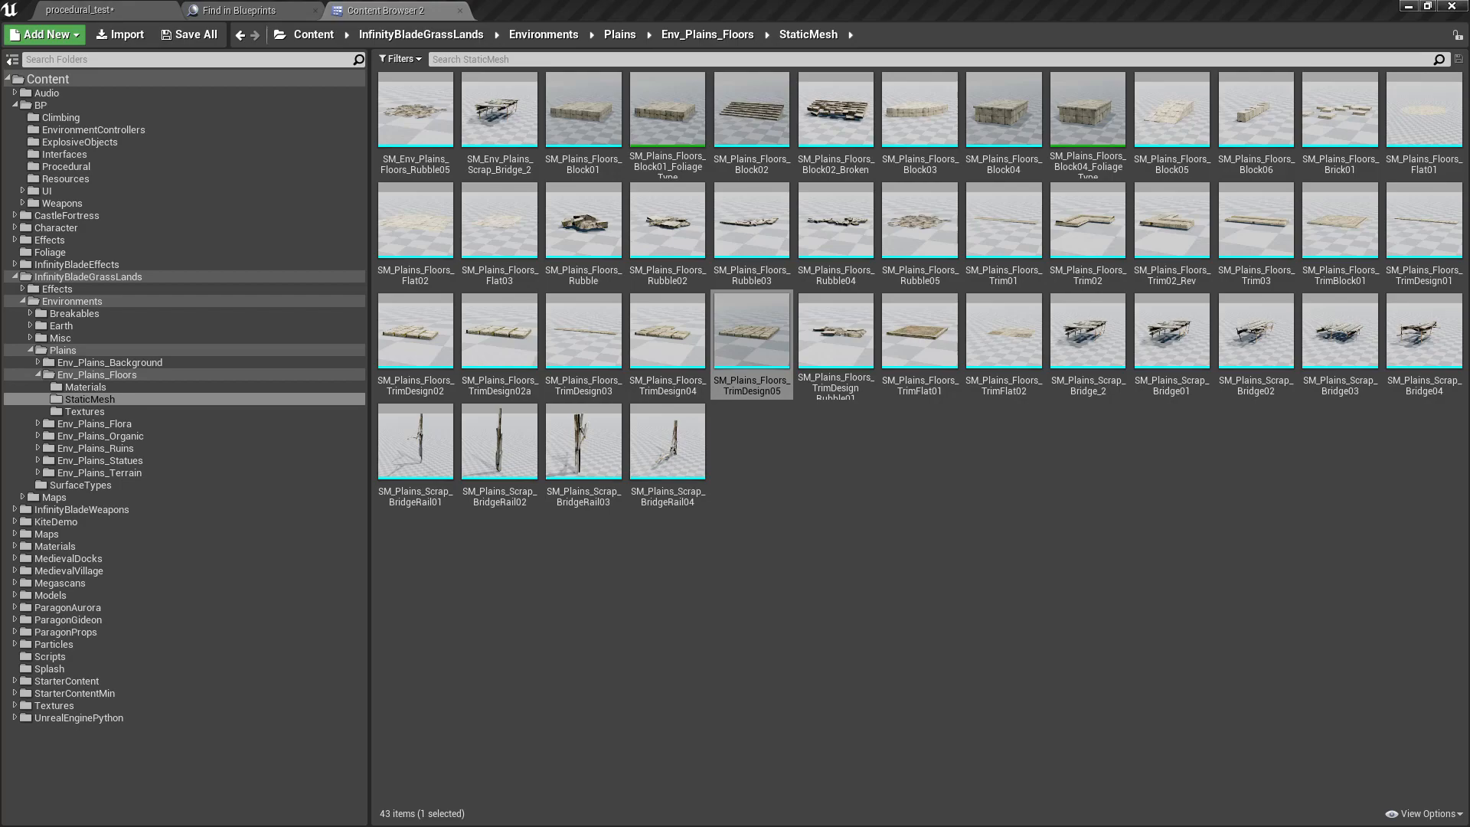
# Browse the Env_Plains_Ruins static meshes and grab a colonnade mesh for element 0
pyautogui.click(92, 474)
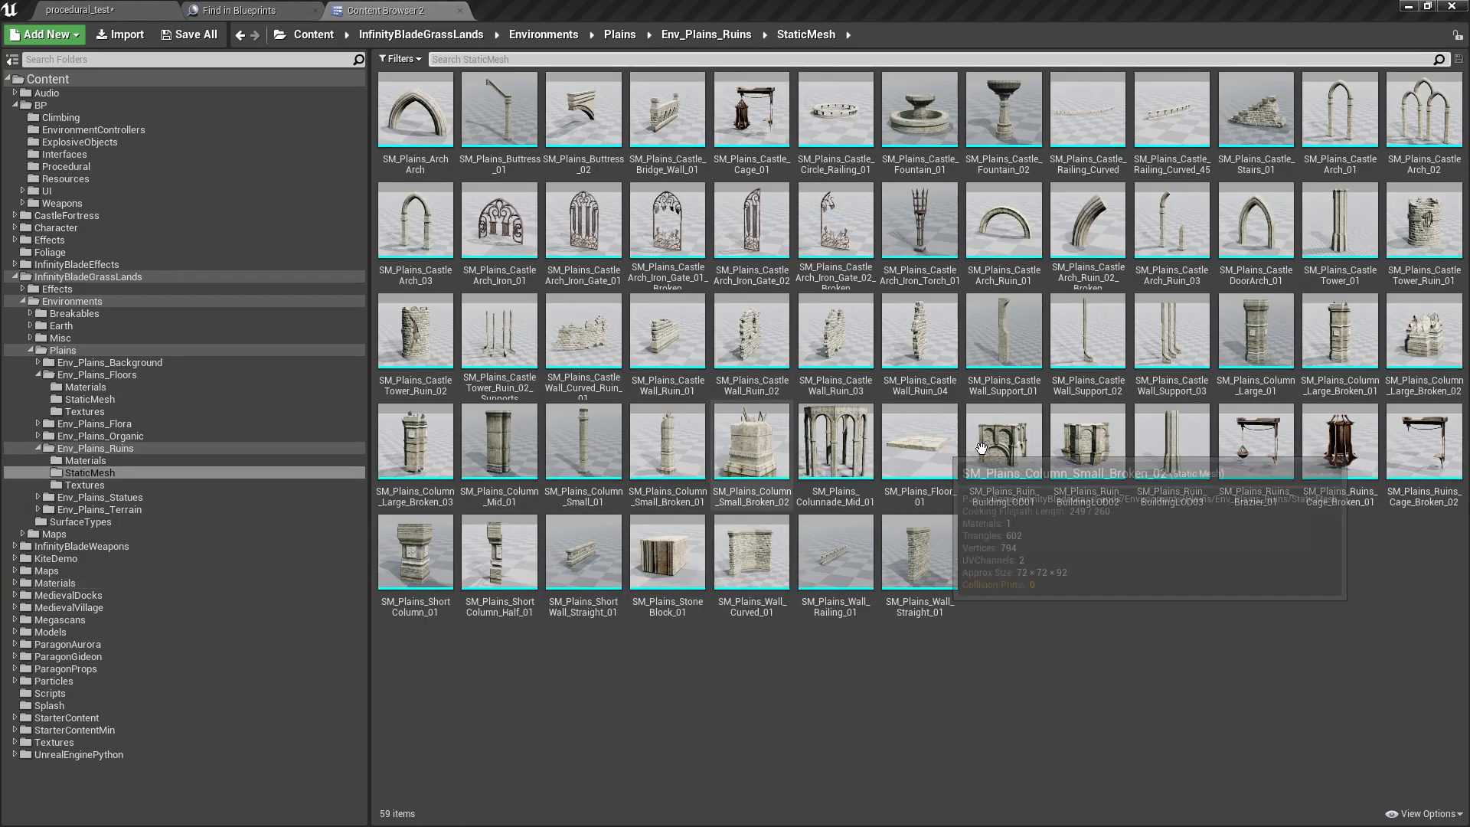
pyautogui.click(834, 441)
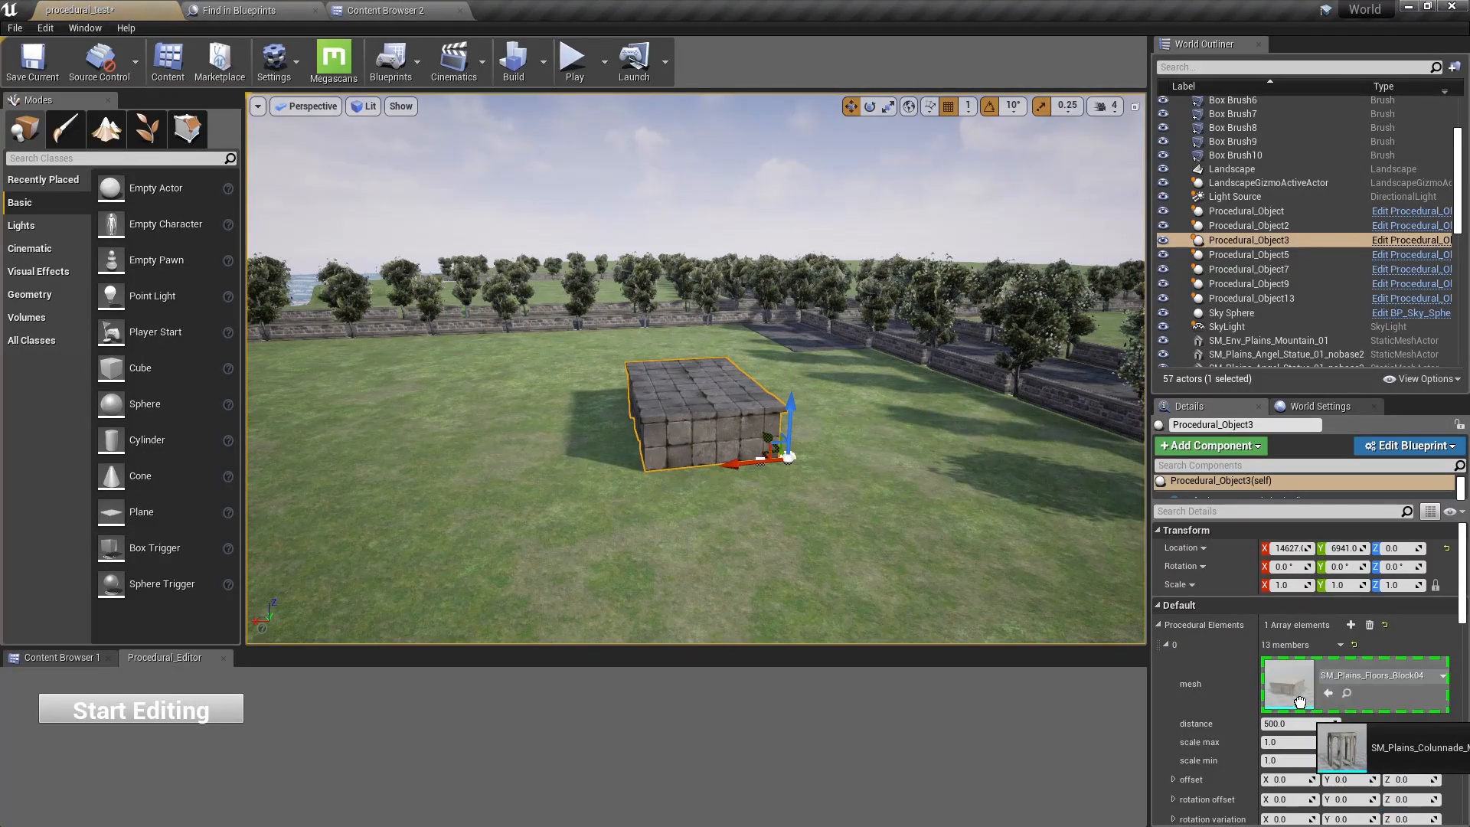
# Assign the ruins colonnade mesh to element 0's mesh slot
pyautogui.click(1343, 748)
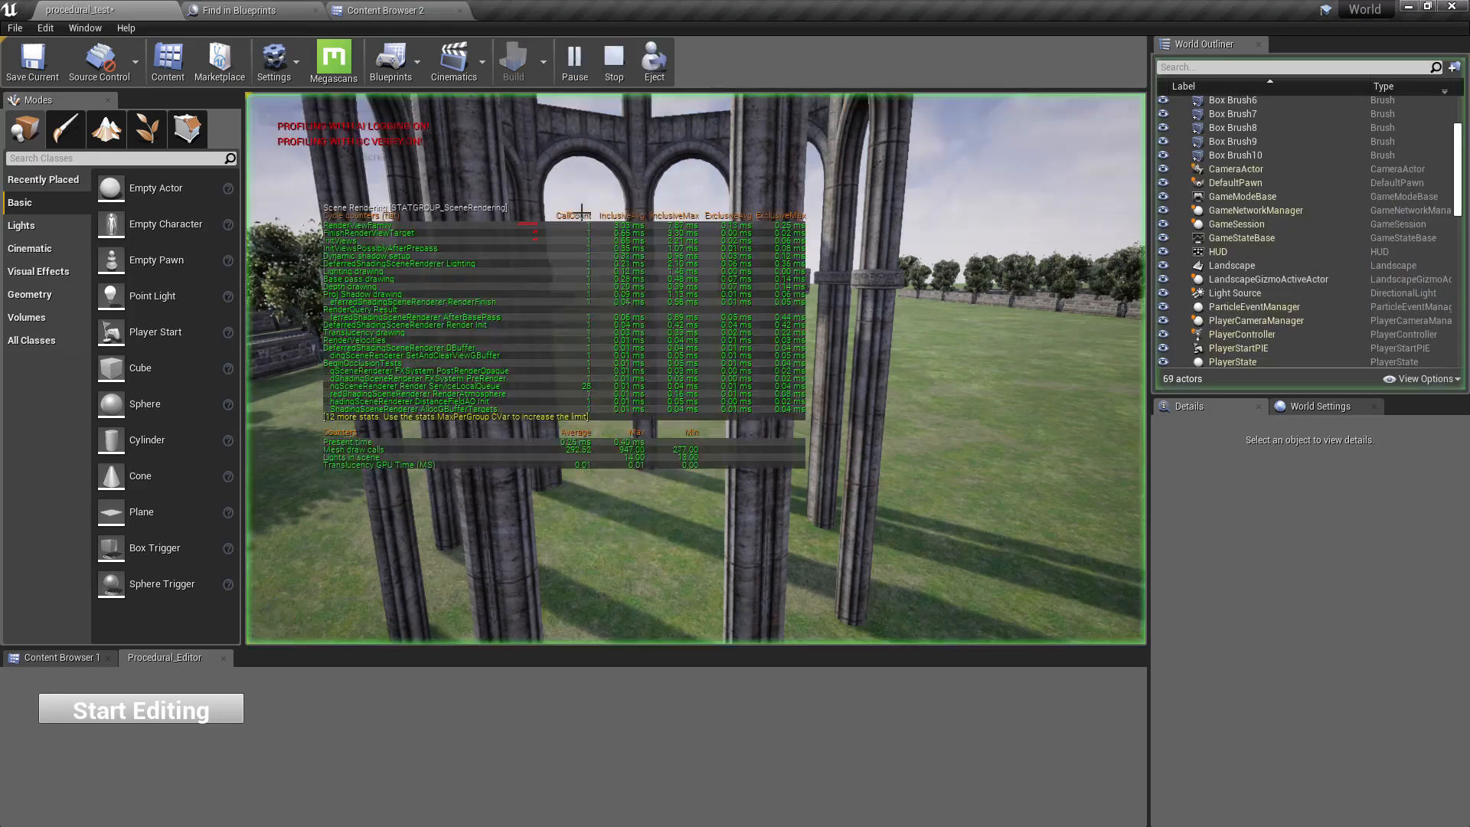
# Stop the play session and scroll through the viewport's Stat > Advanced category list
pyautogui.click(613, 62)
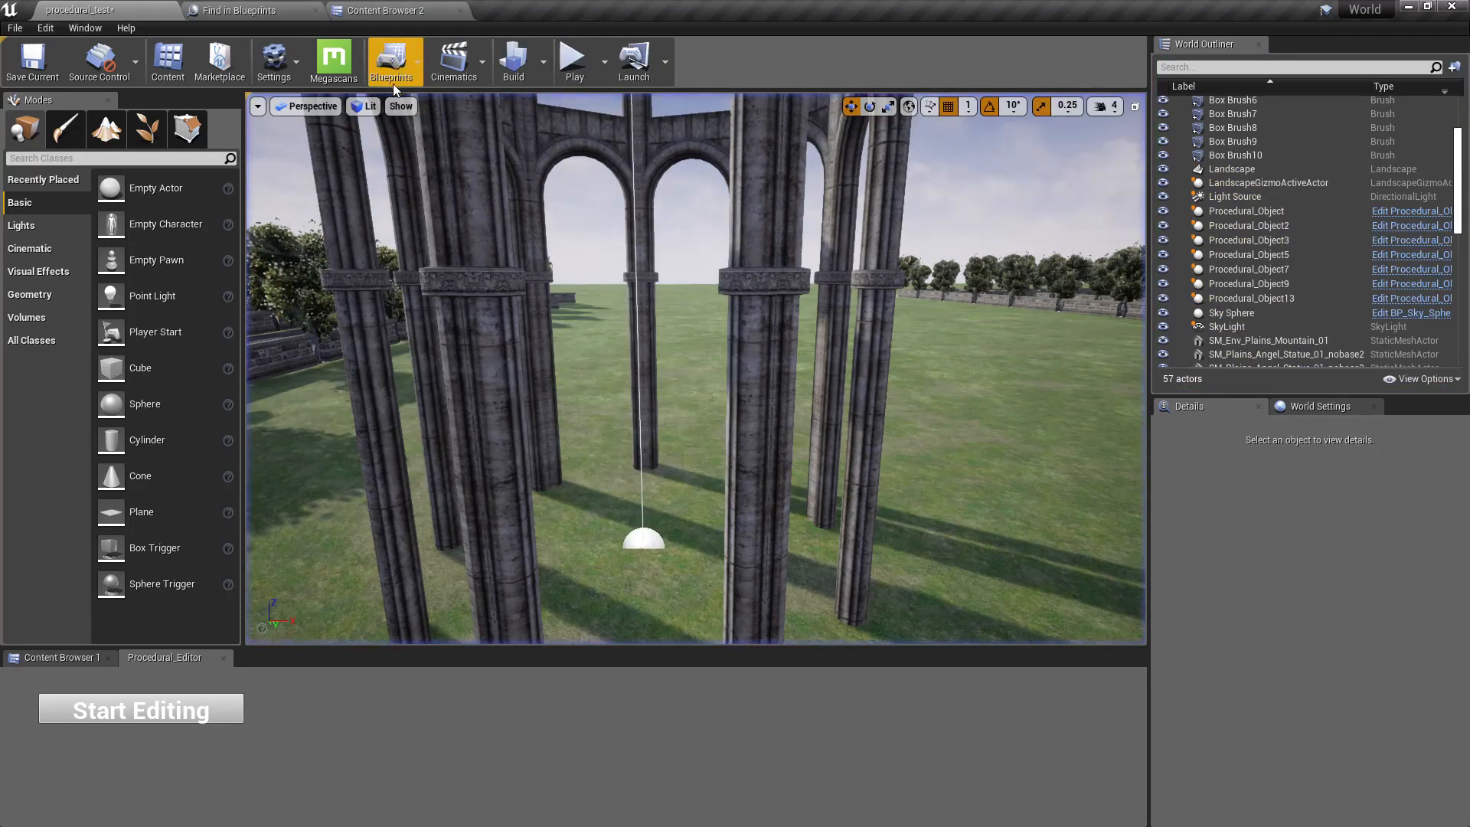
pyautogui.click(258, 106)
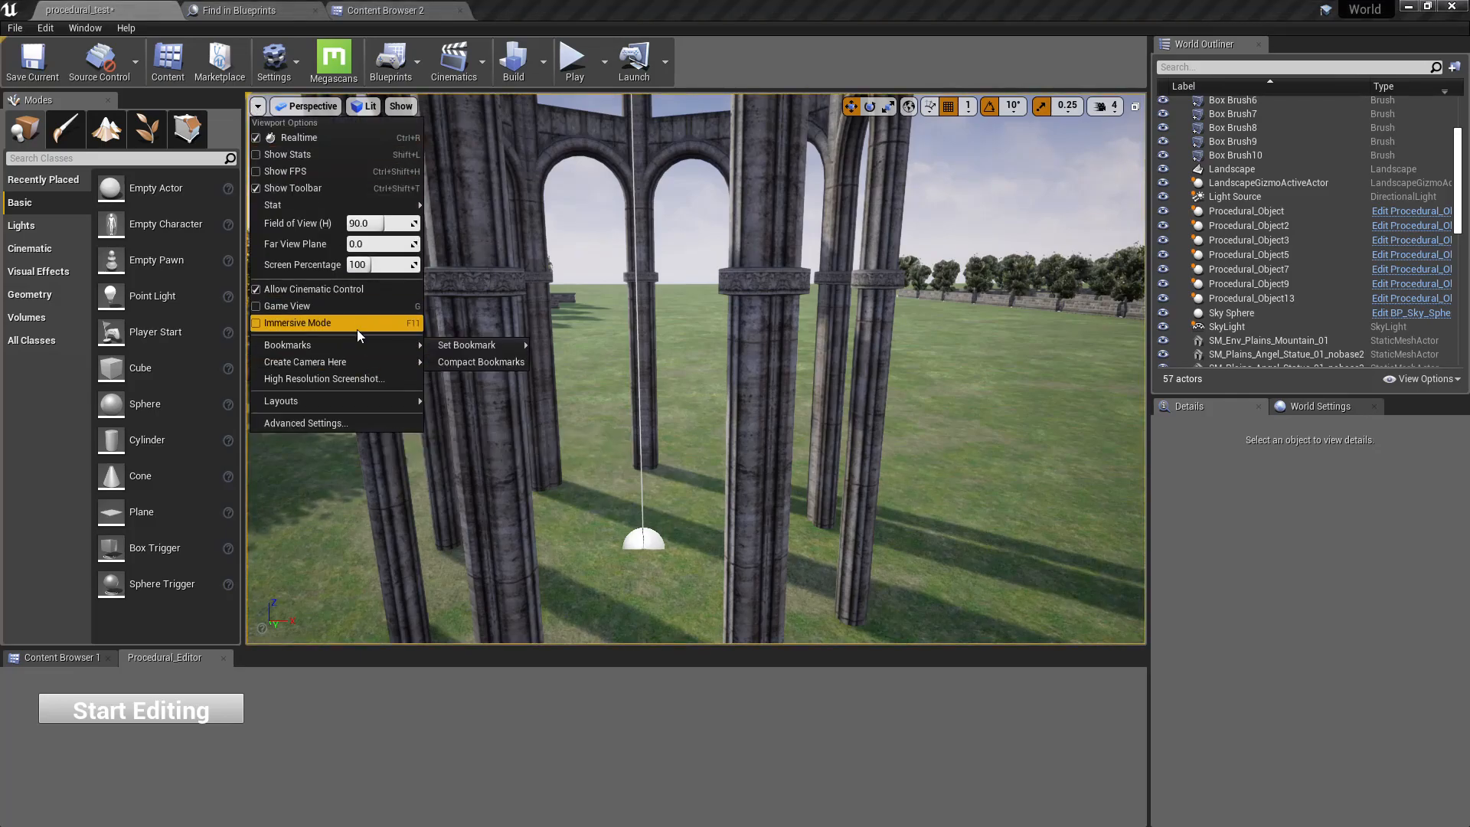
pyautogui.moveTo(273, 203)
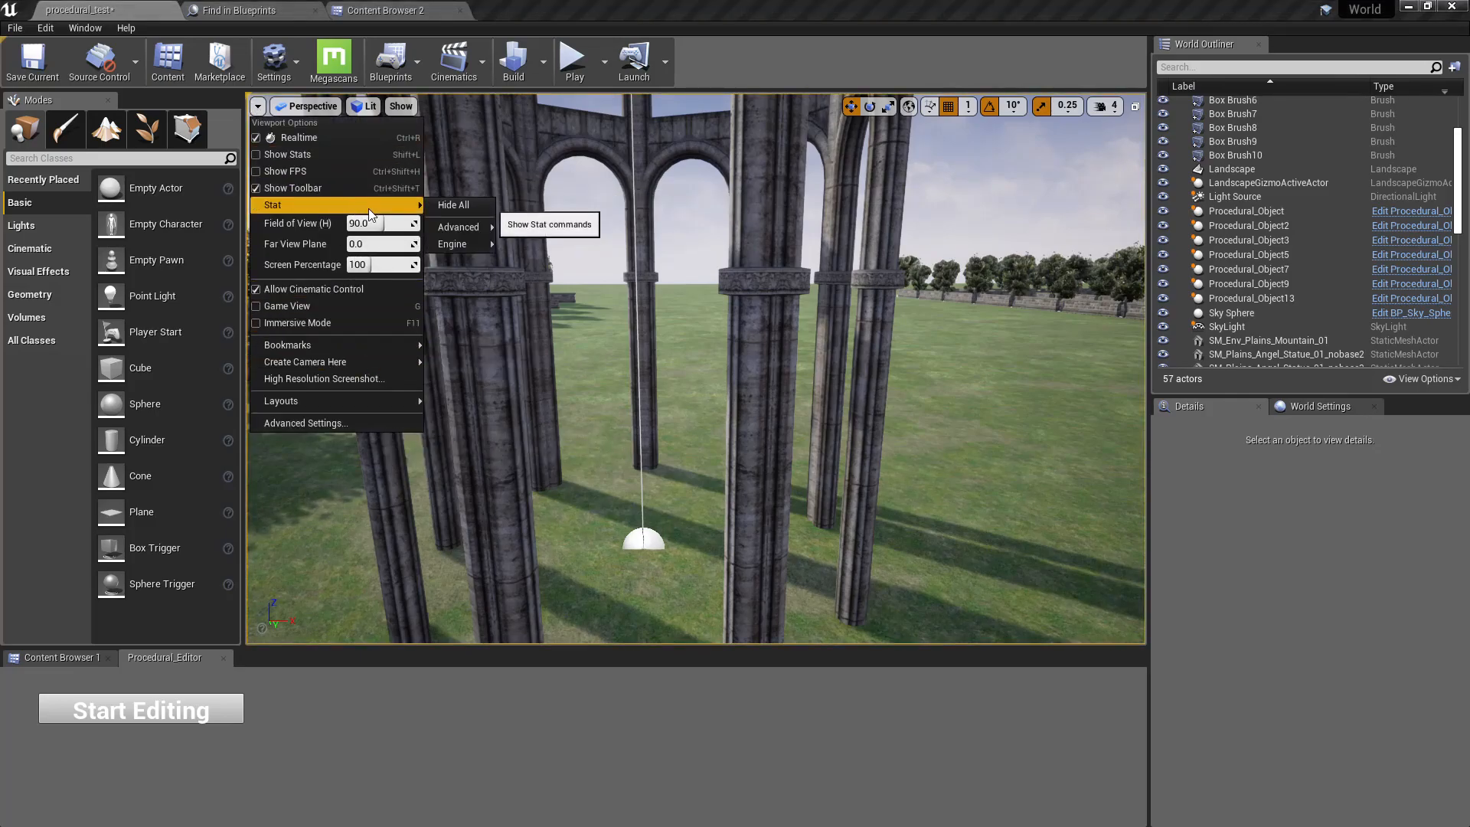
pyautogui.click(458, 227)
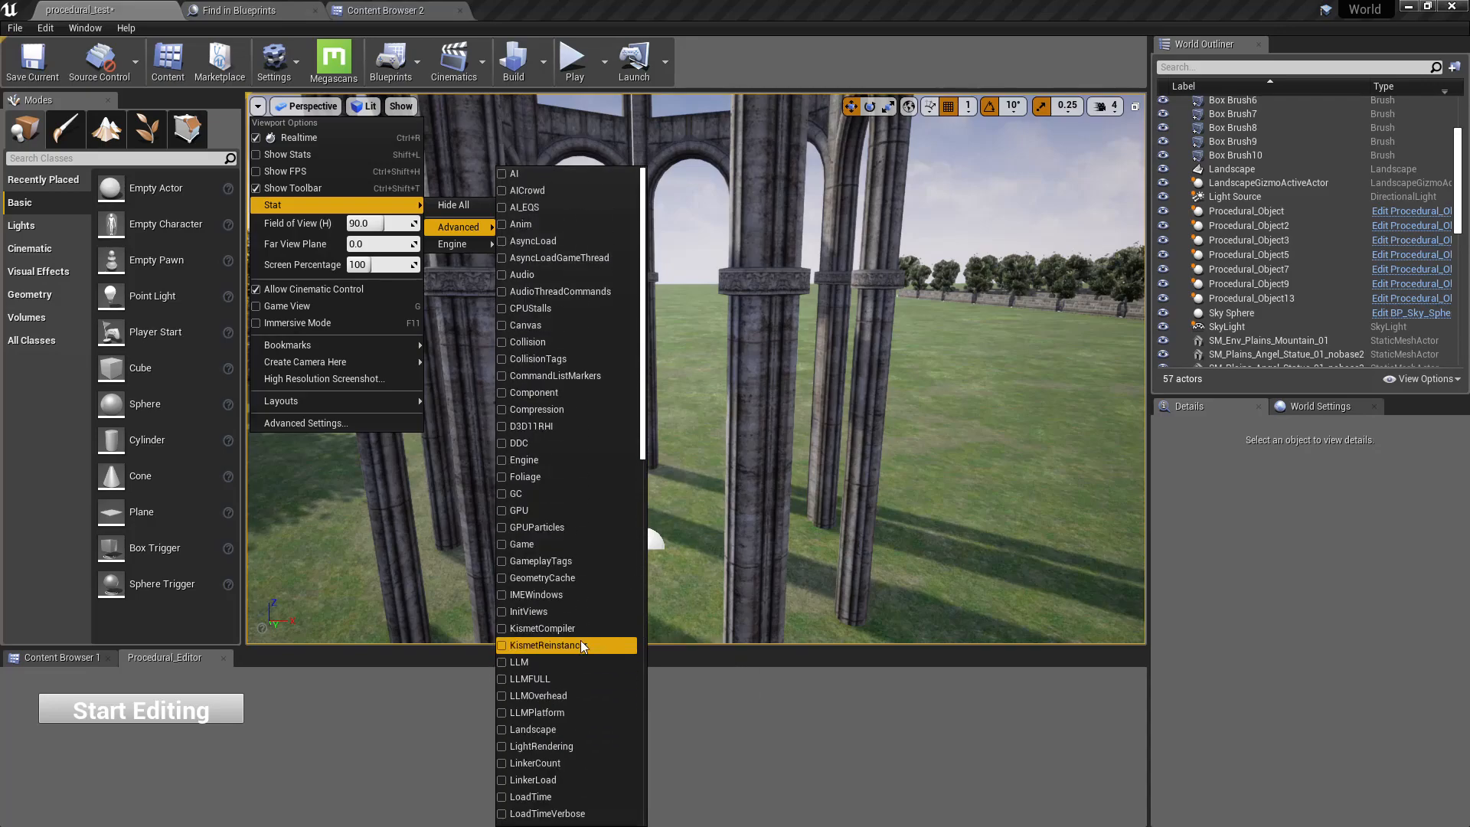
pyautogui.scroll(-3)
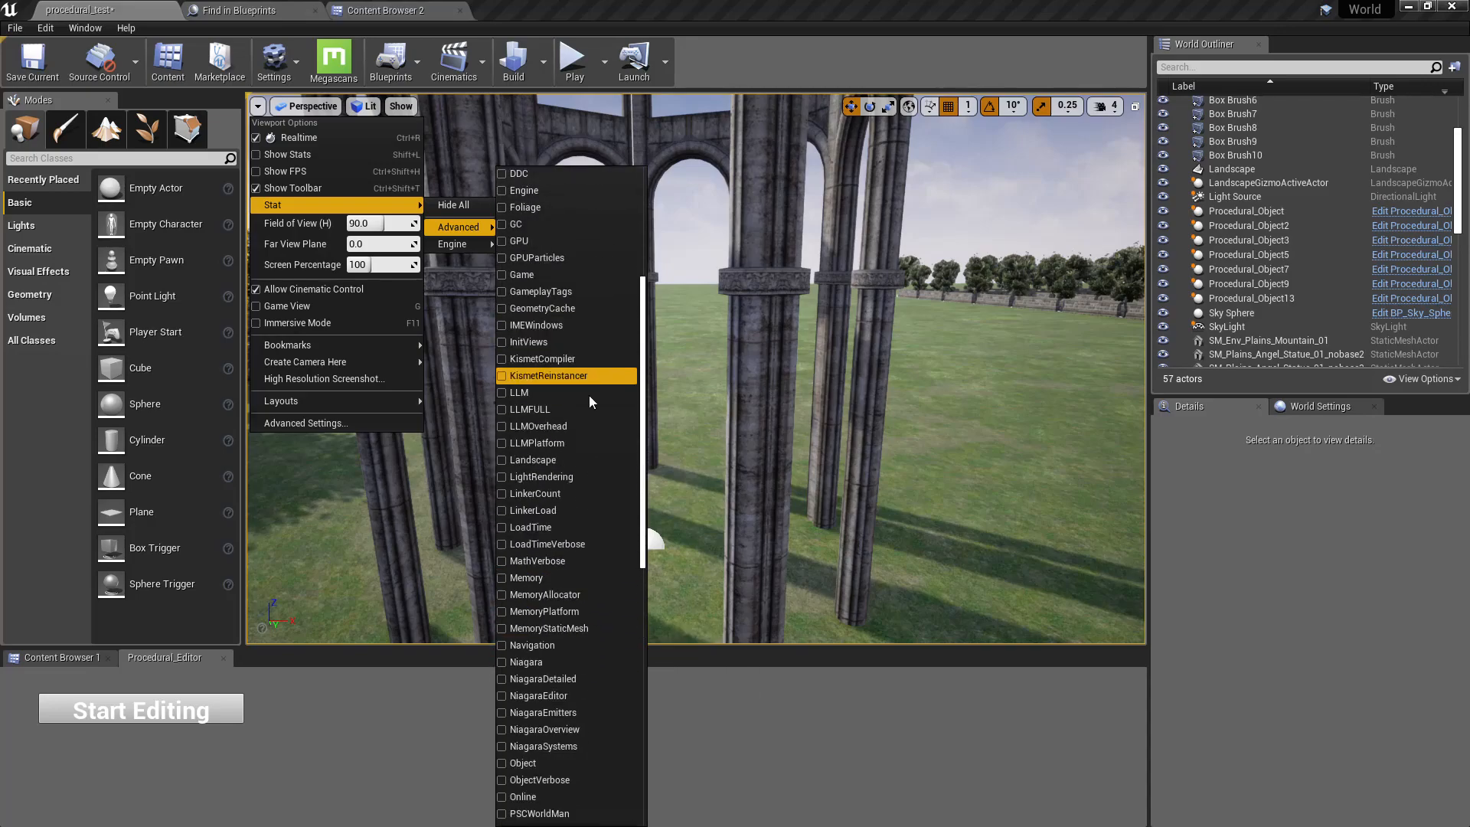
pyautogui.scroll(-3)
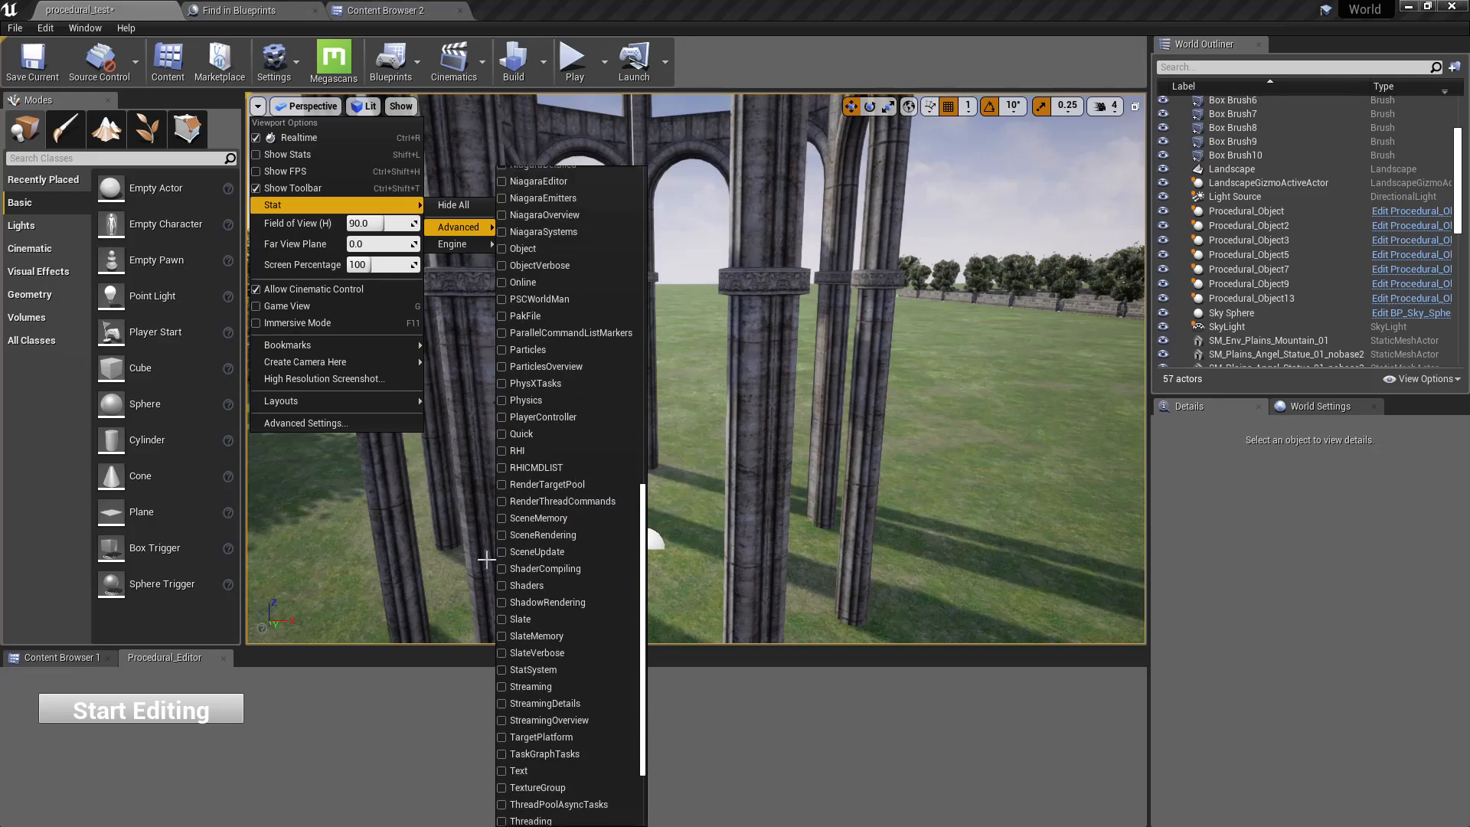
pyautogui.moveTo(538, 551)
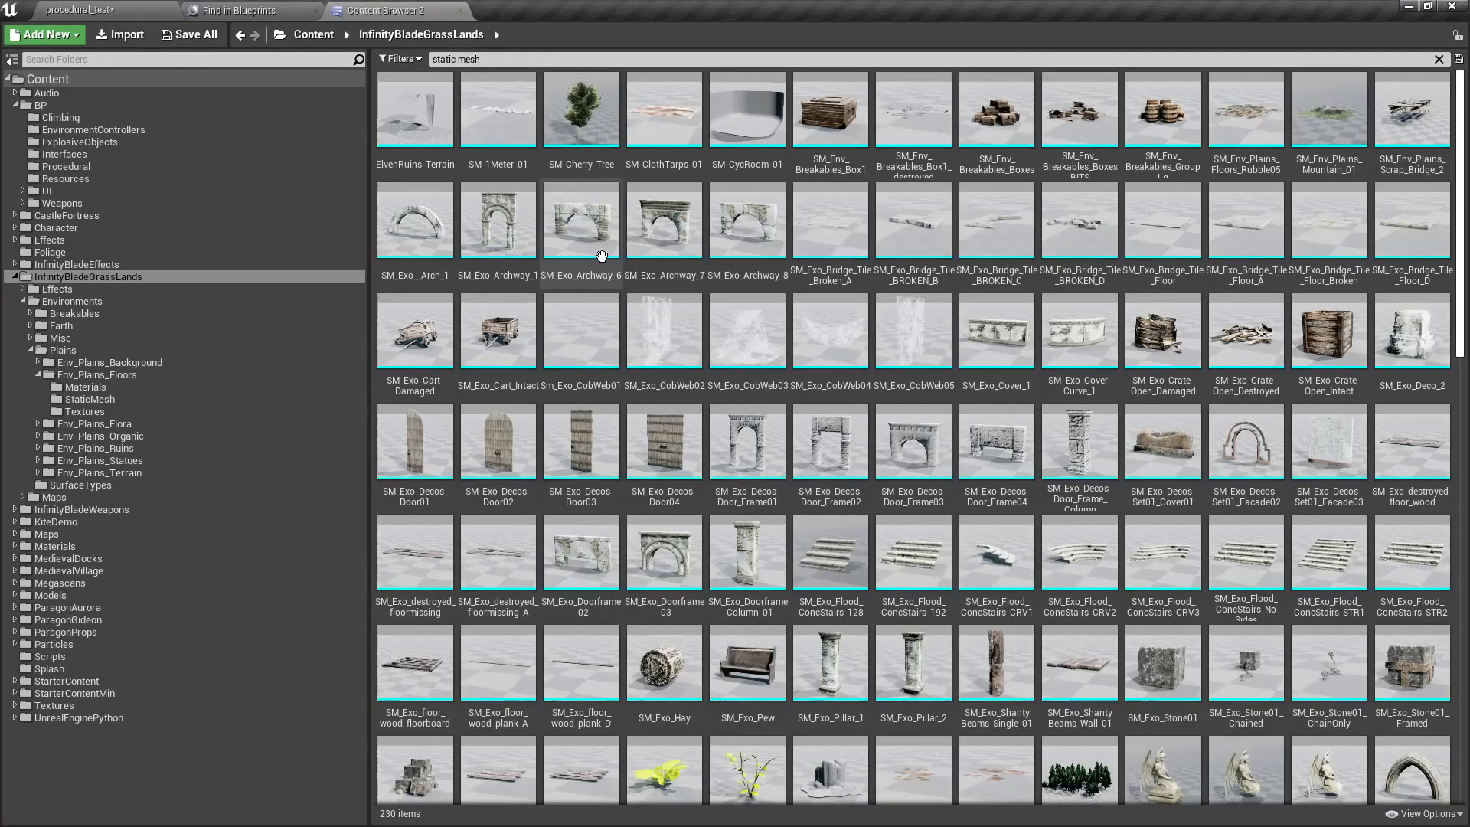
pyautogui.moveTo(1080, 580)
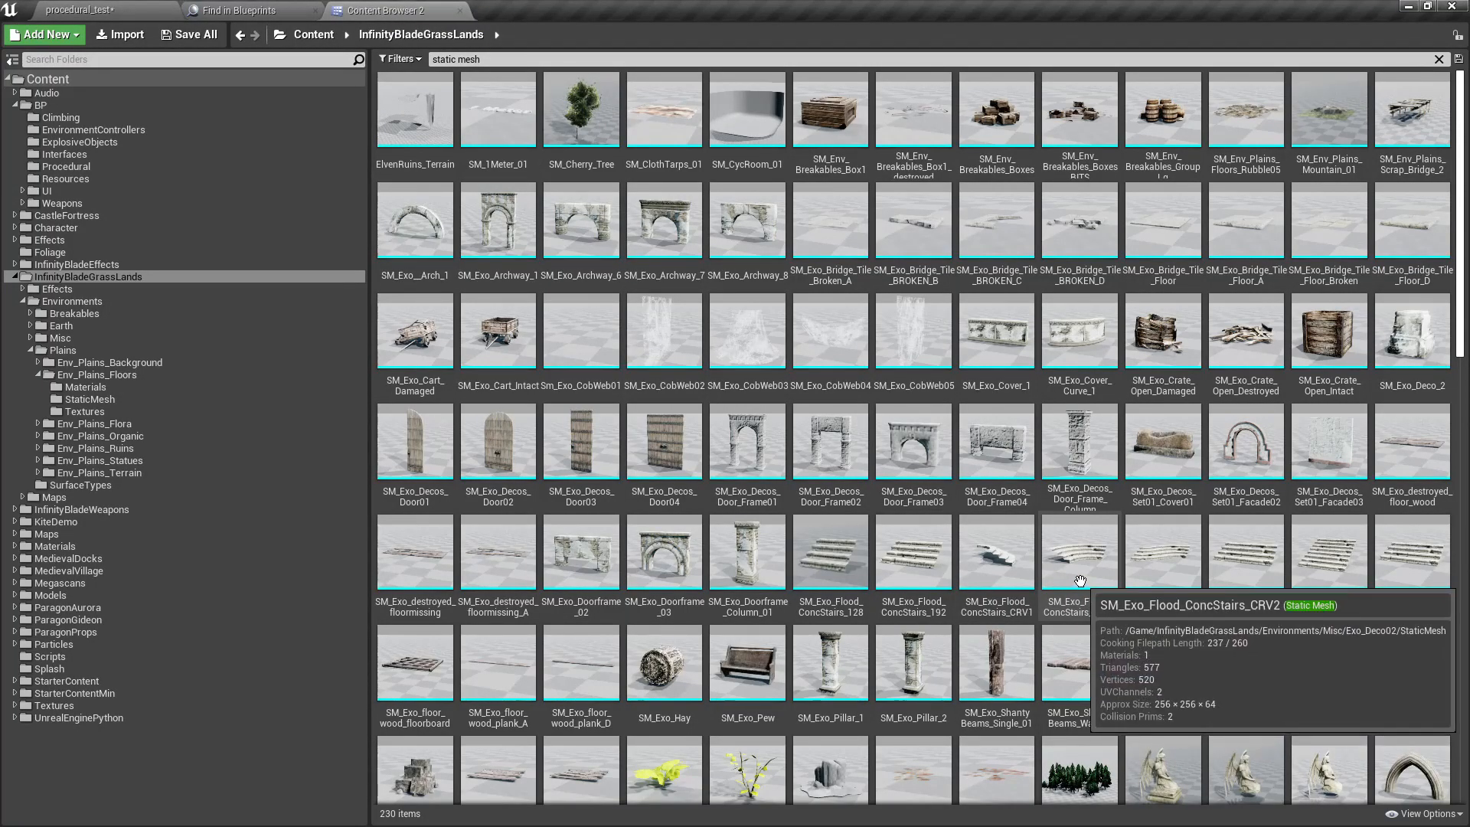
pyautogui.moveTo(843, 562)
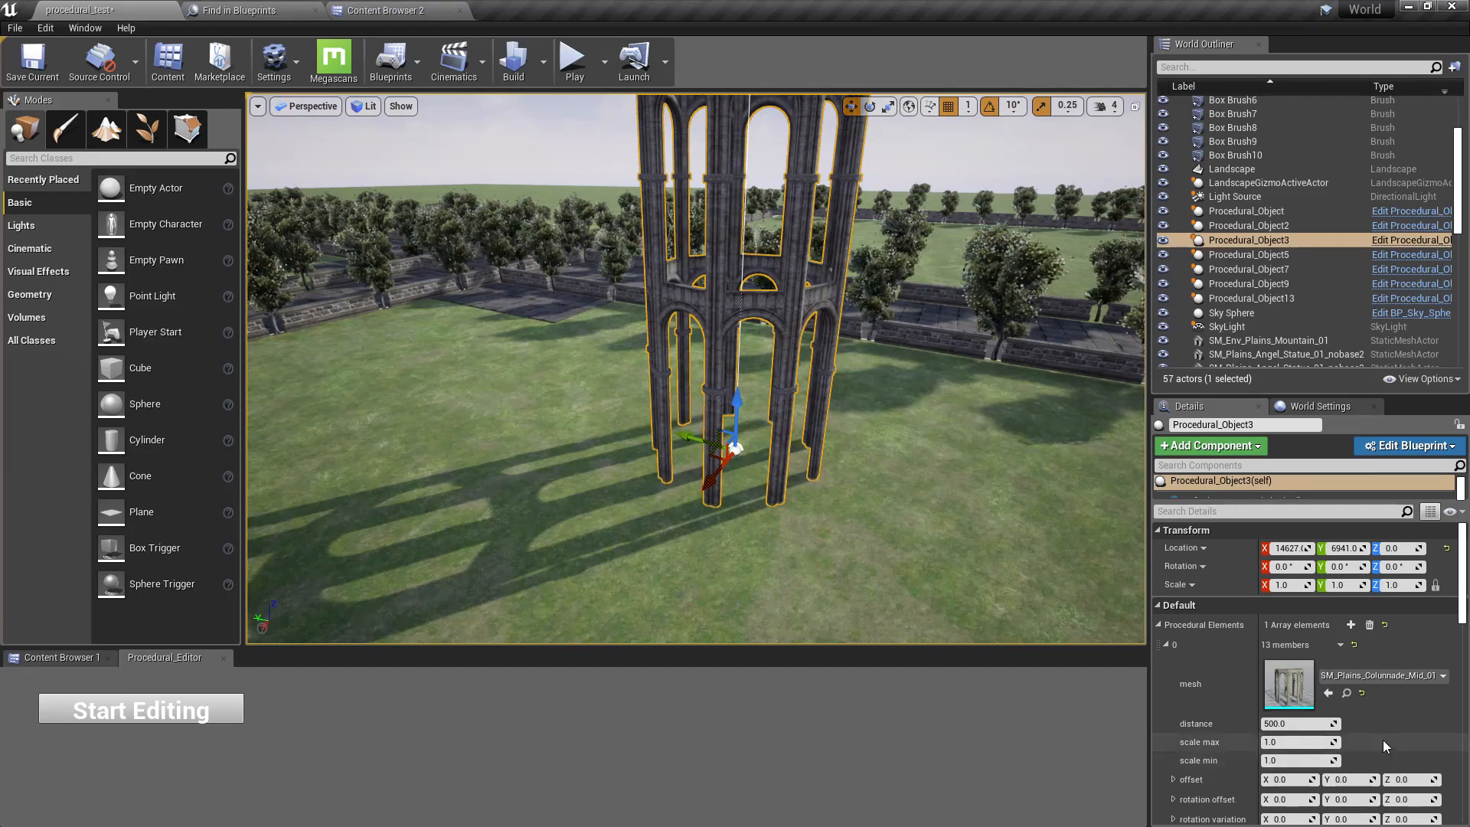
# Select element 0's Scale Max value to replace it with 3.0
pyautogui.tripleClick(1300, 741)
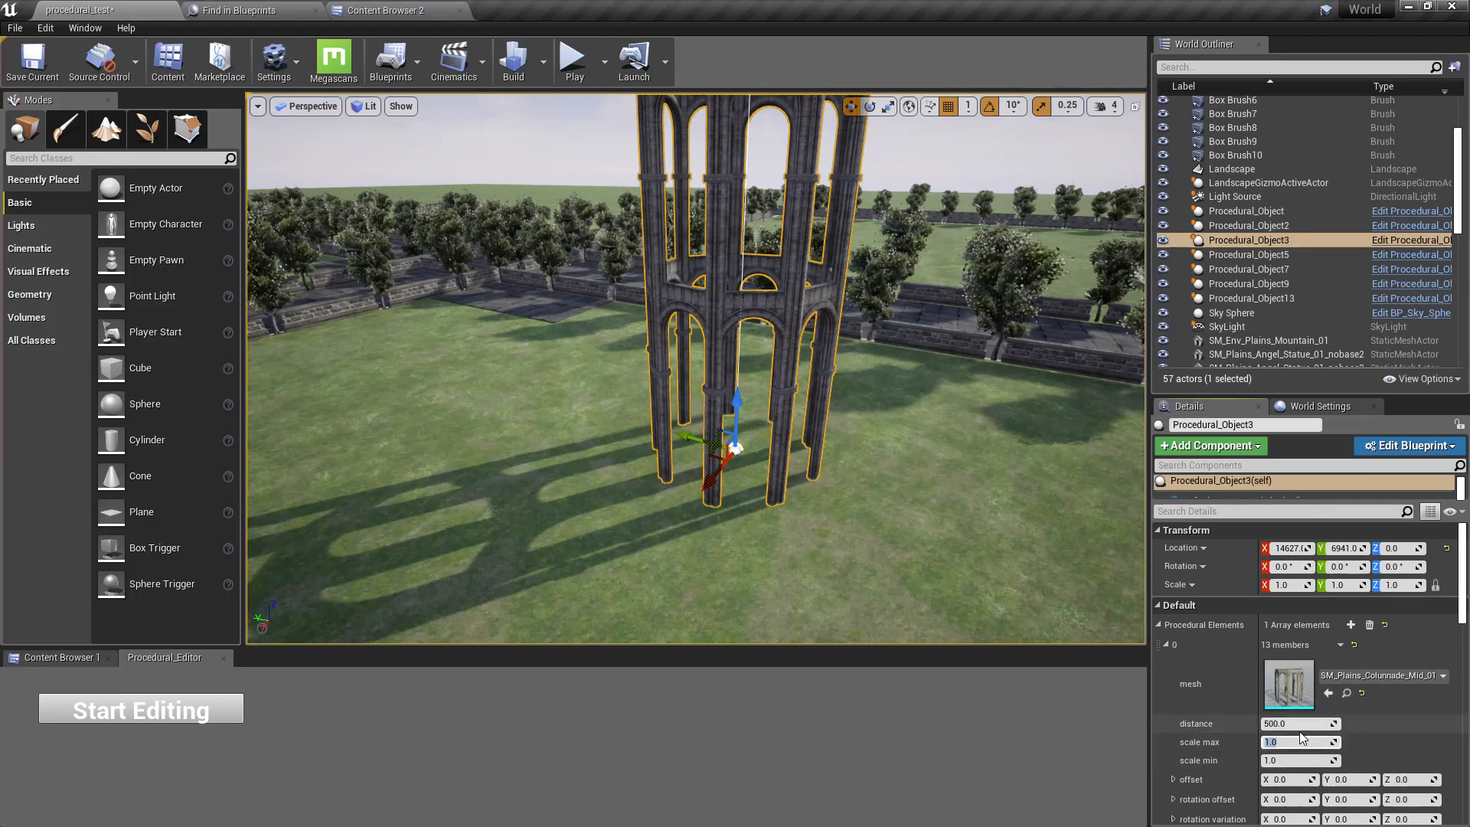
pyautogui.moveTo(1300, 723)
pyautogui.write('3')
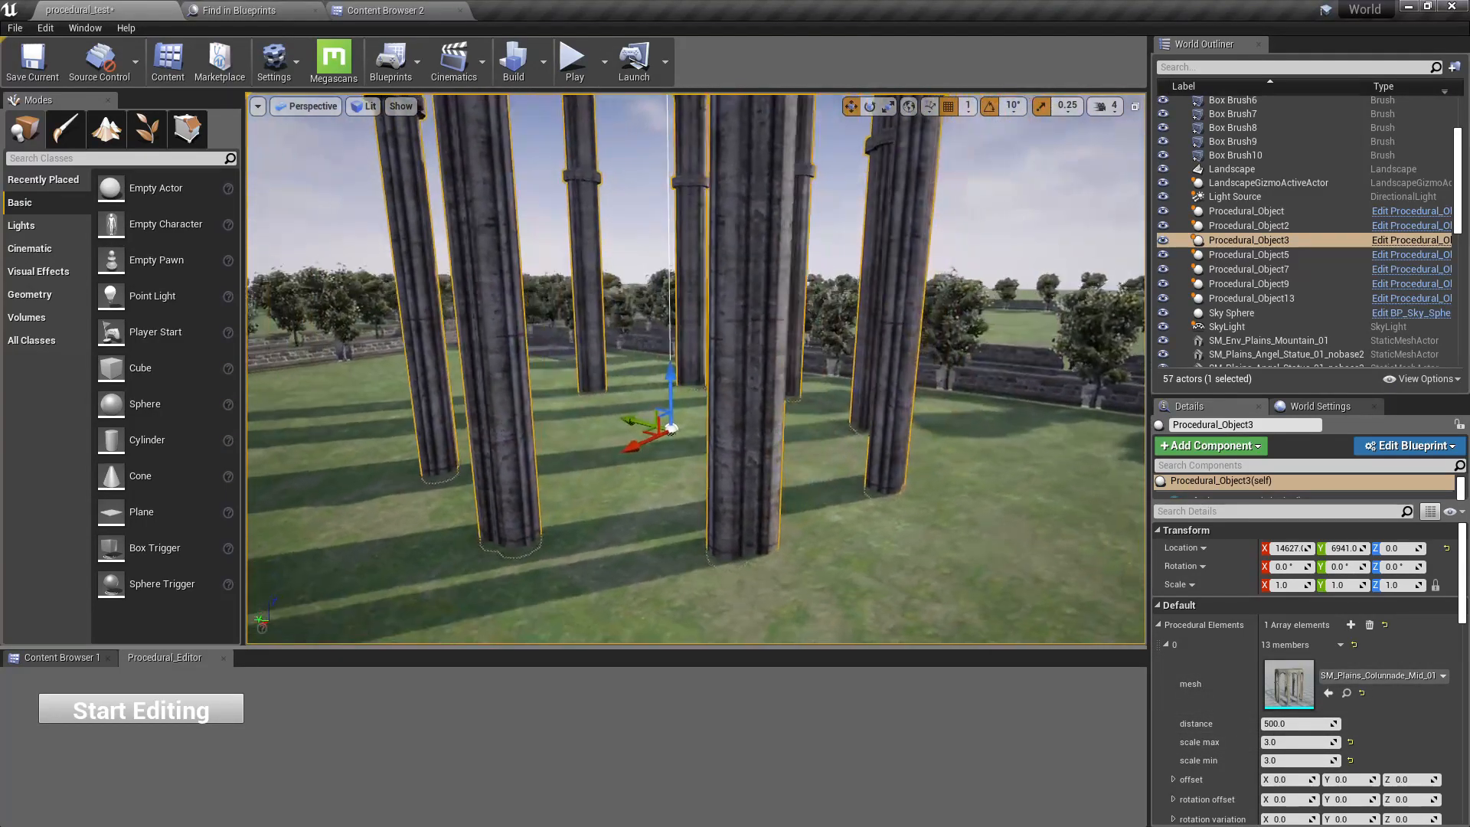
# Drop the SM_Exo_Flood_ConcStairs_128 stair mesh into the level as a trial piece
pyautogui.click(385, 11)
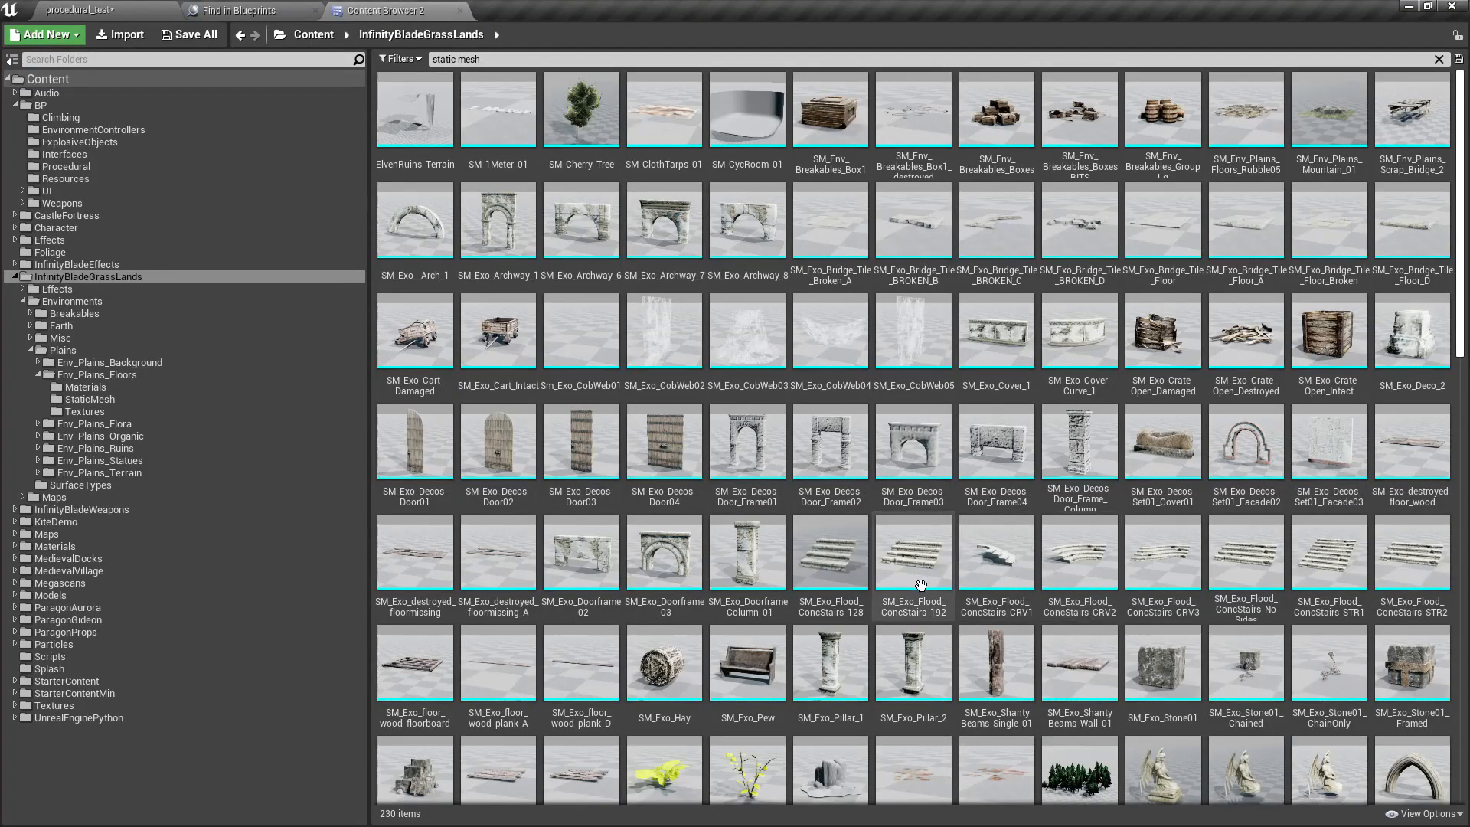
pyautogui.click(79, 10)
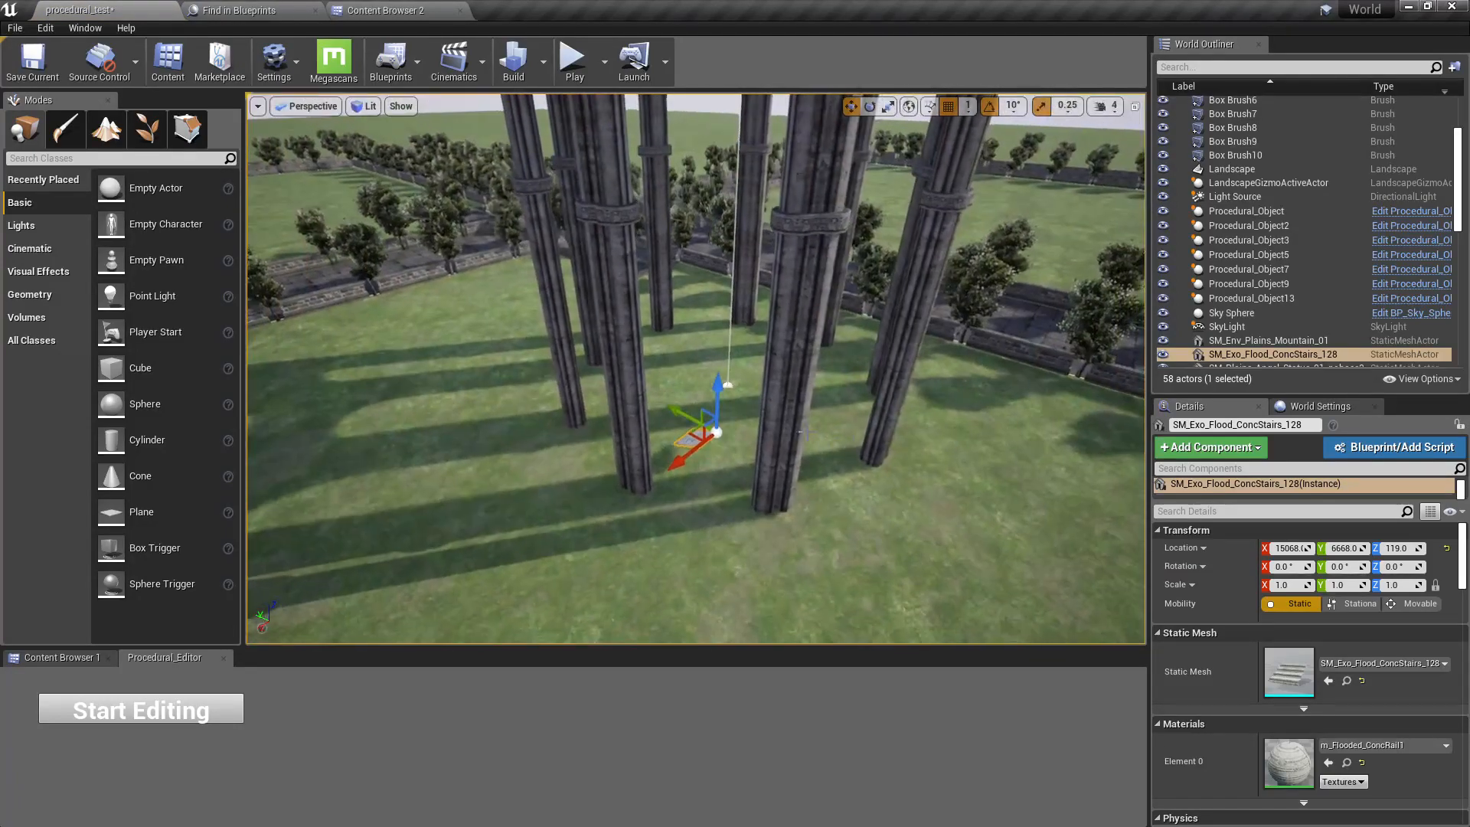
pyautogui.click(1246, 241)
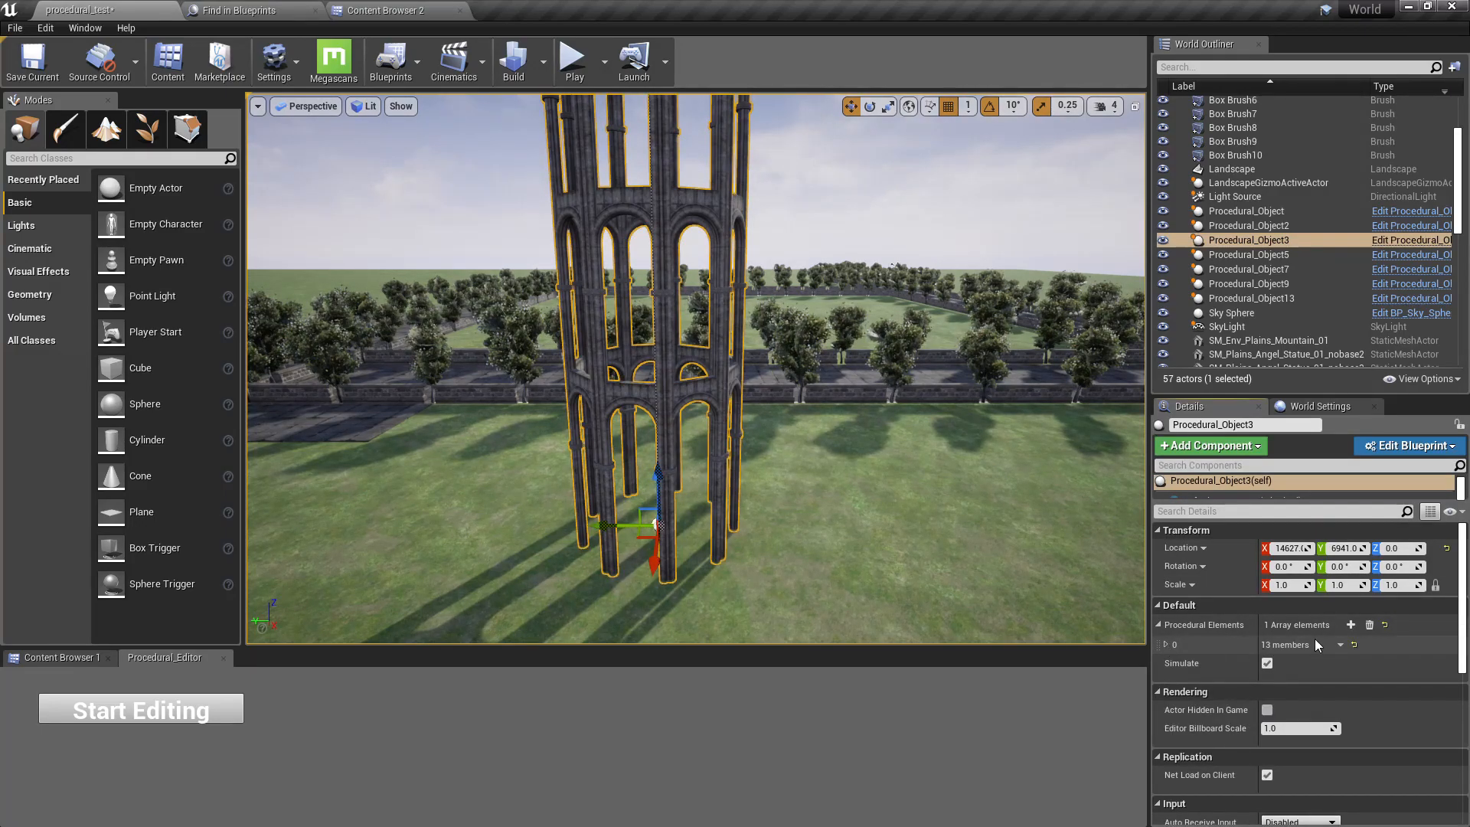
# Add a second floor-block procedural element and browse the static meshes for stairs
pyautogui.click(1350, 625)
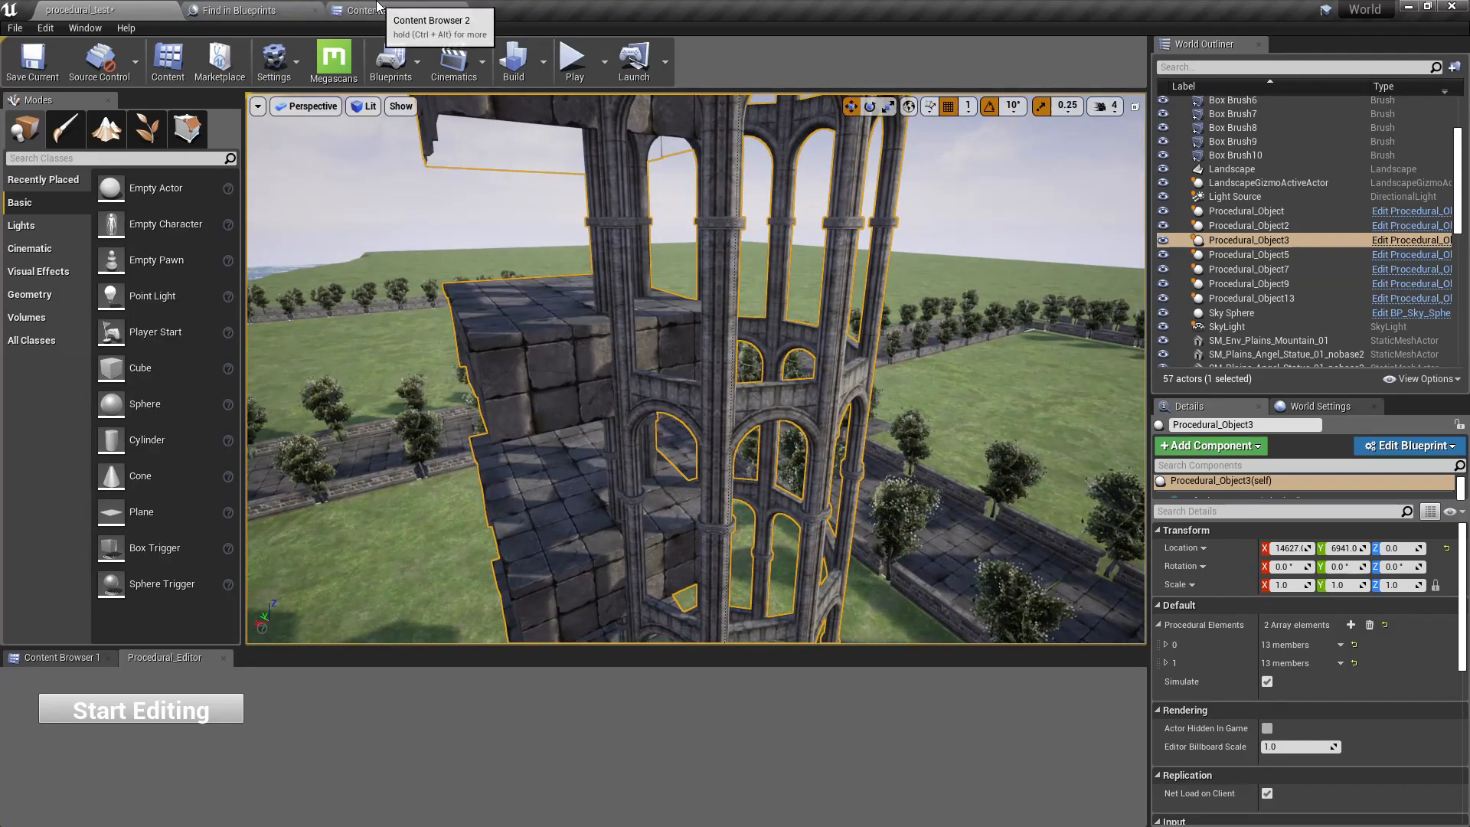
pyautogui.click(378, 10)
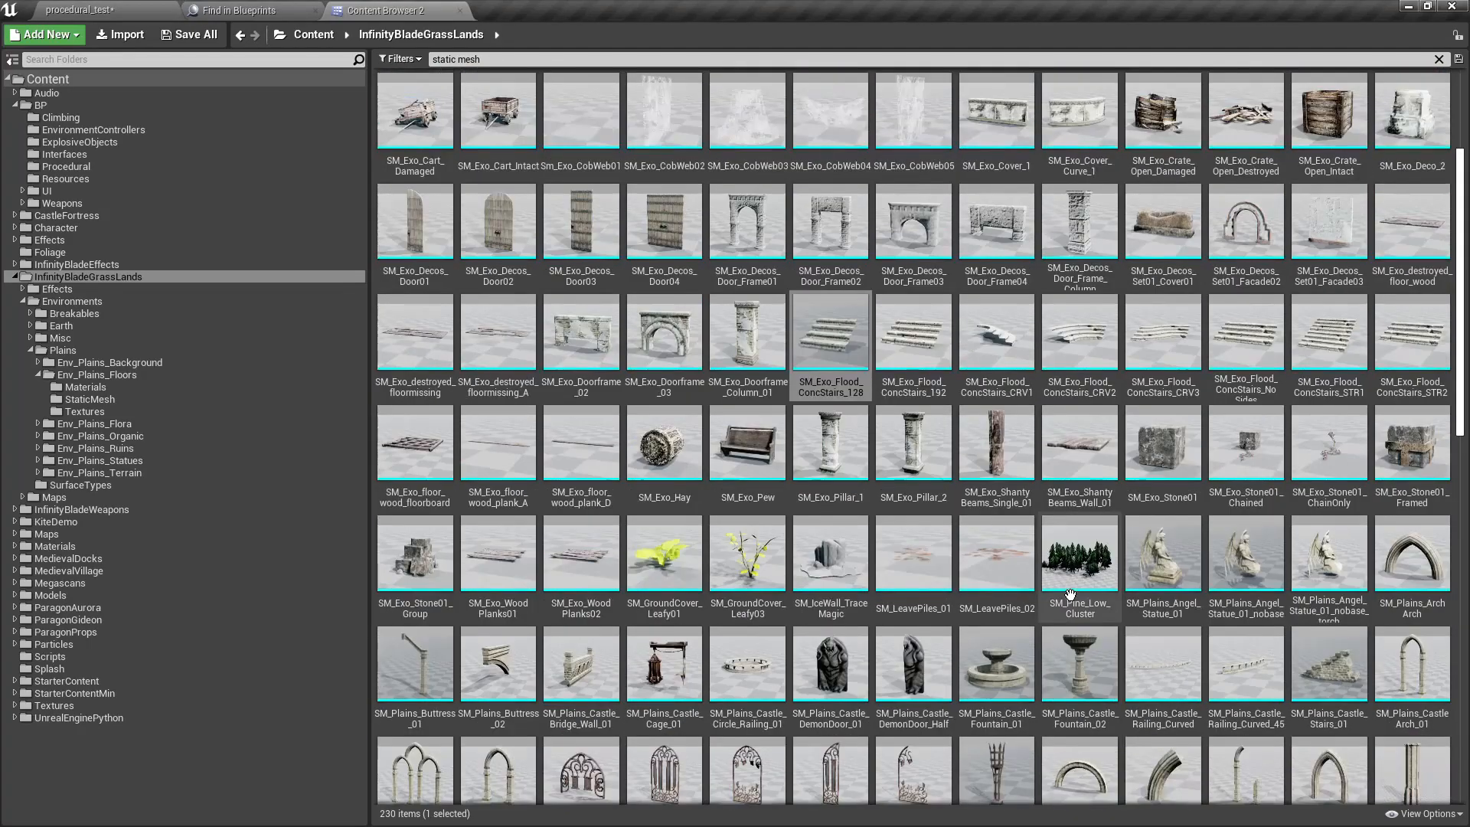
pyautogui.scroll(3)
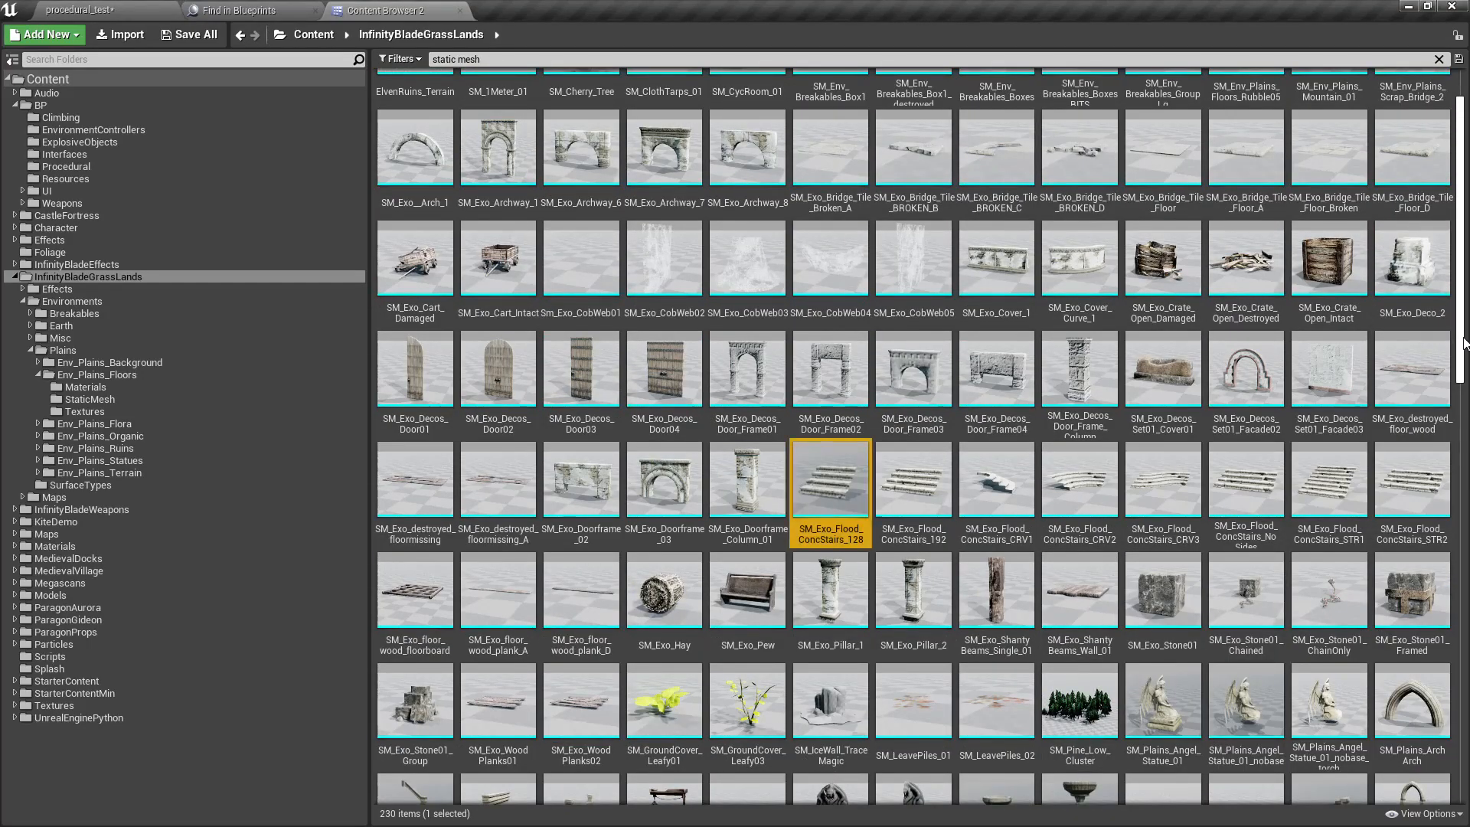
pyautogui.scroll(-3)
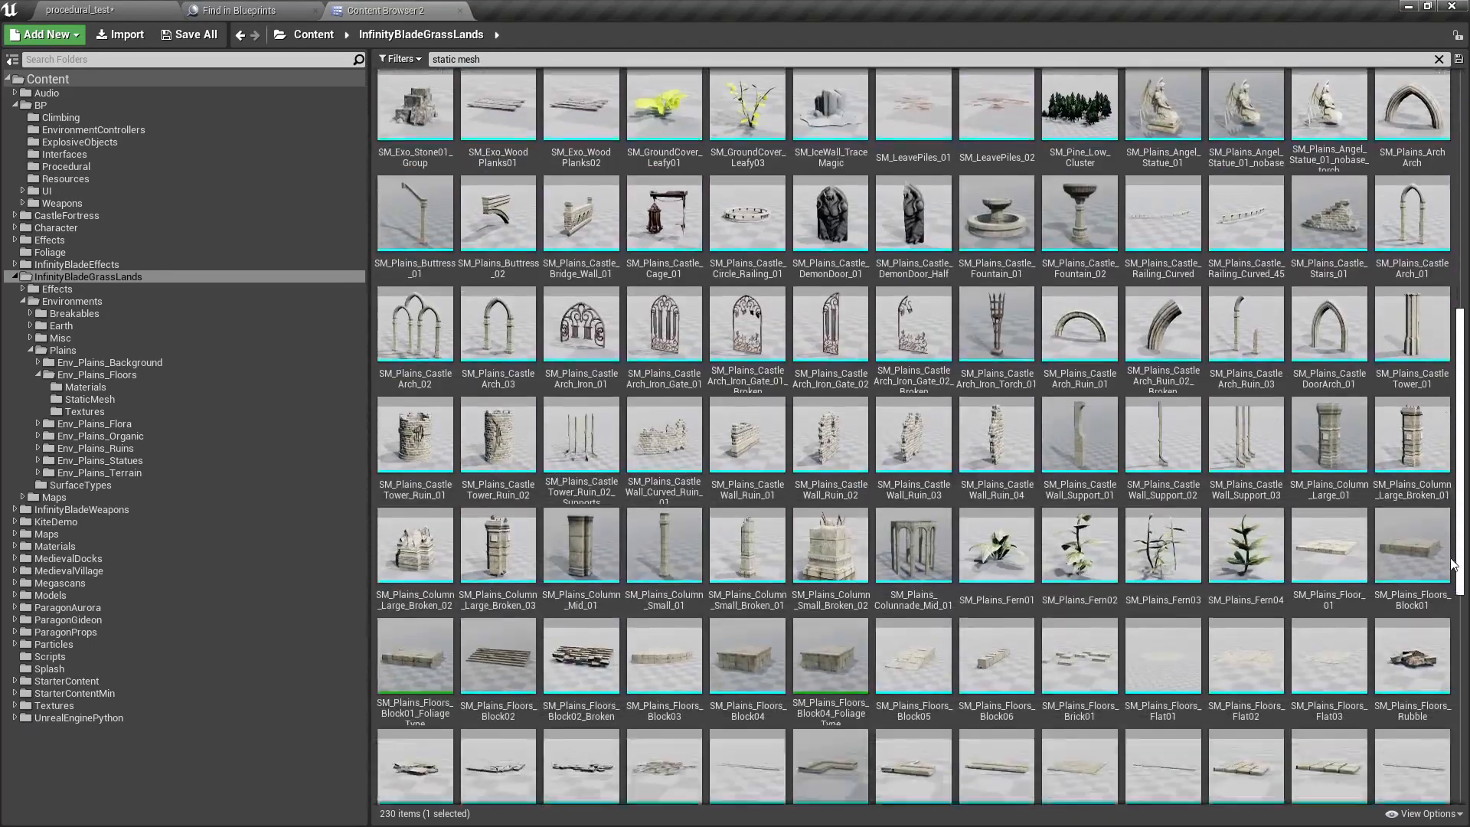
pyautogui.scroll(-3)
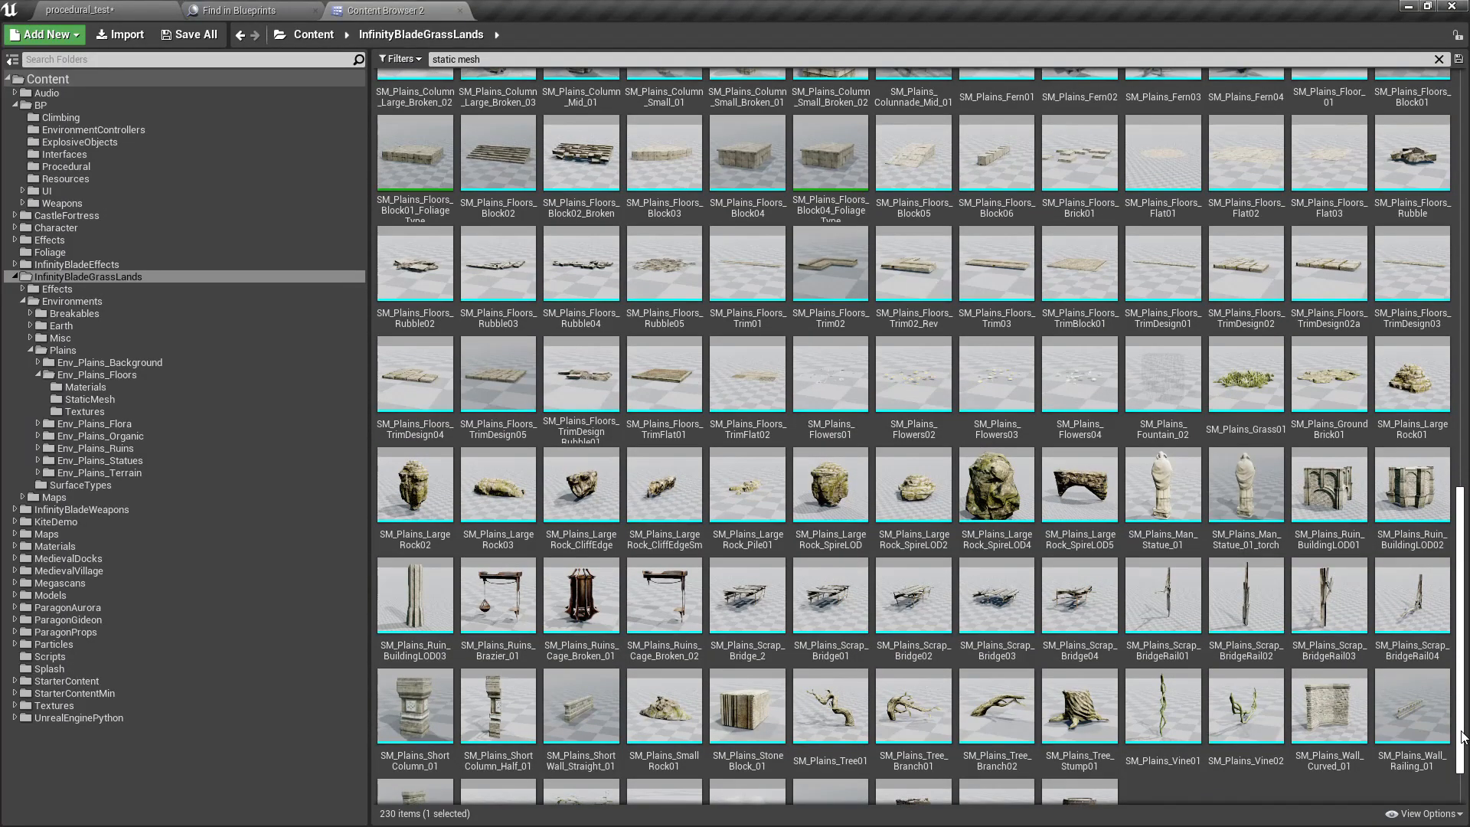
pyautogui.moveTo(663, 392)
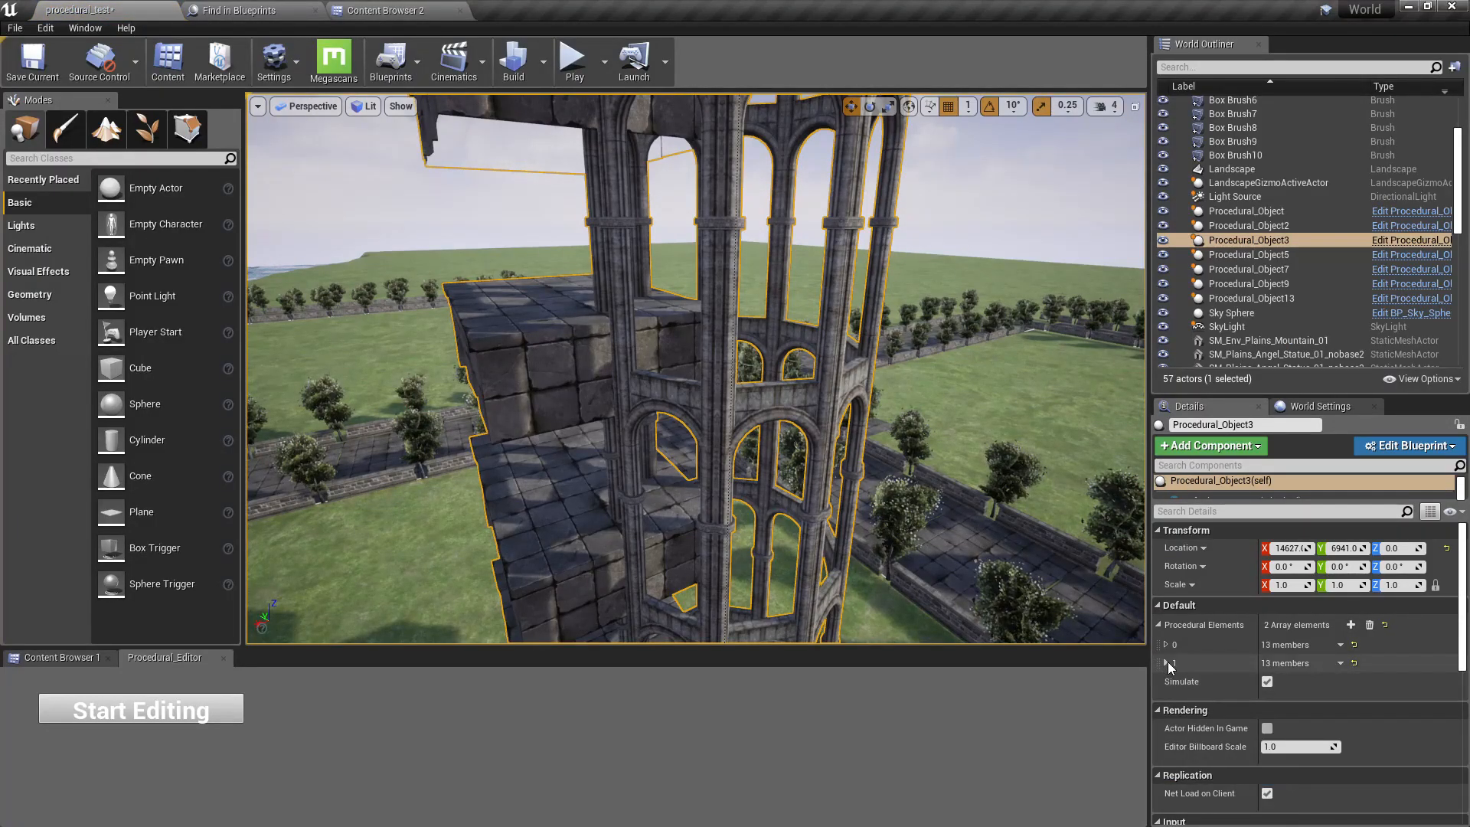
pyautogui.click(385, 11)
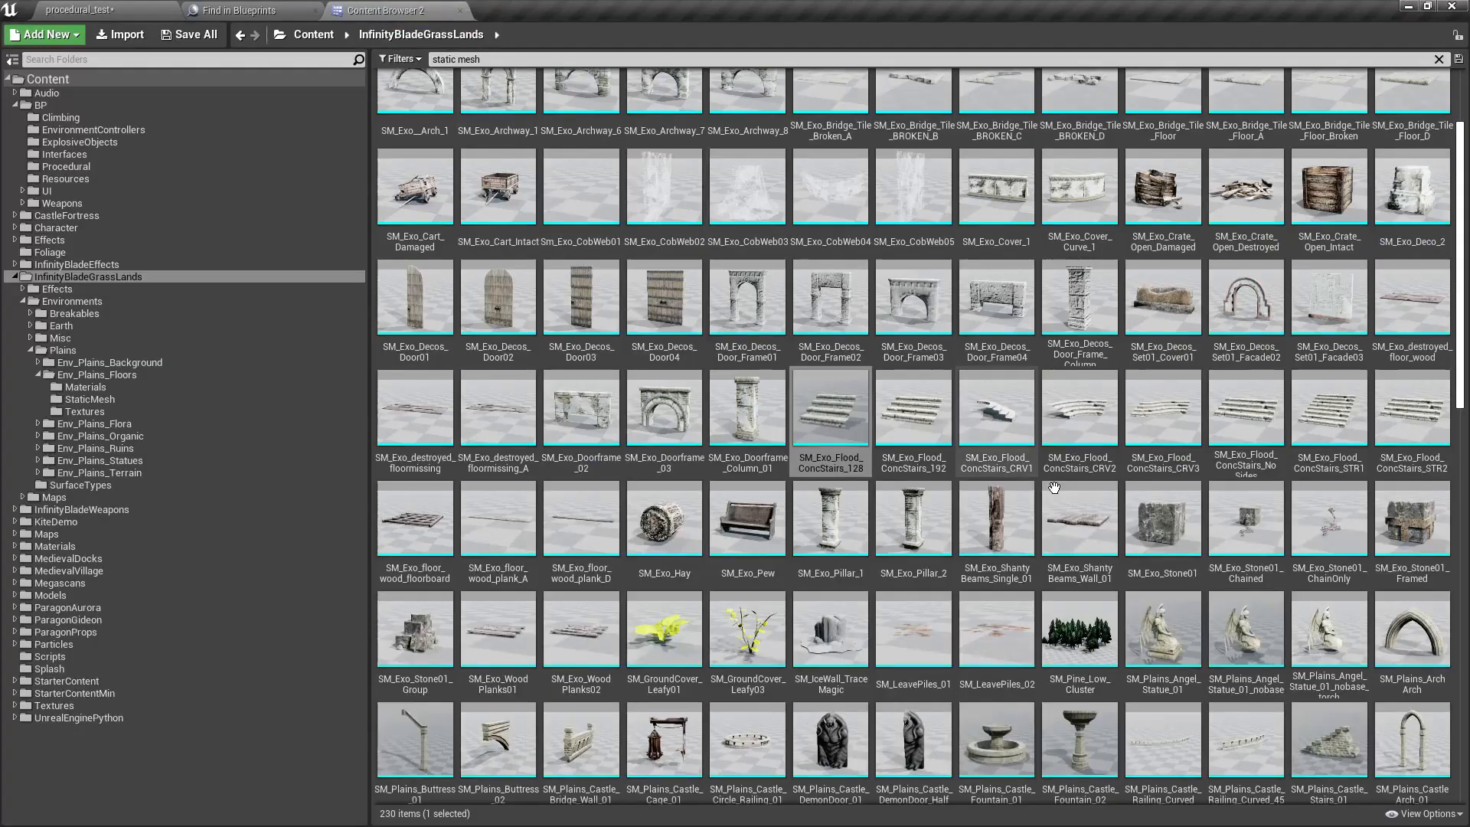
# Select SM_Exo_Flood_ConcStairs_128 to assign it as element 1's mesh
pyautogui.click(829, 407)
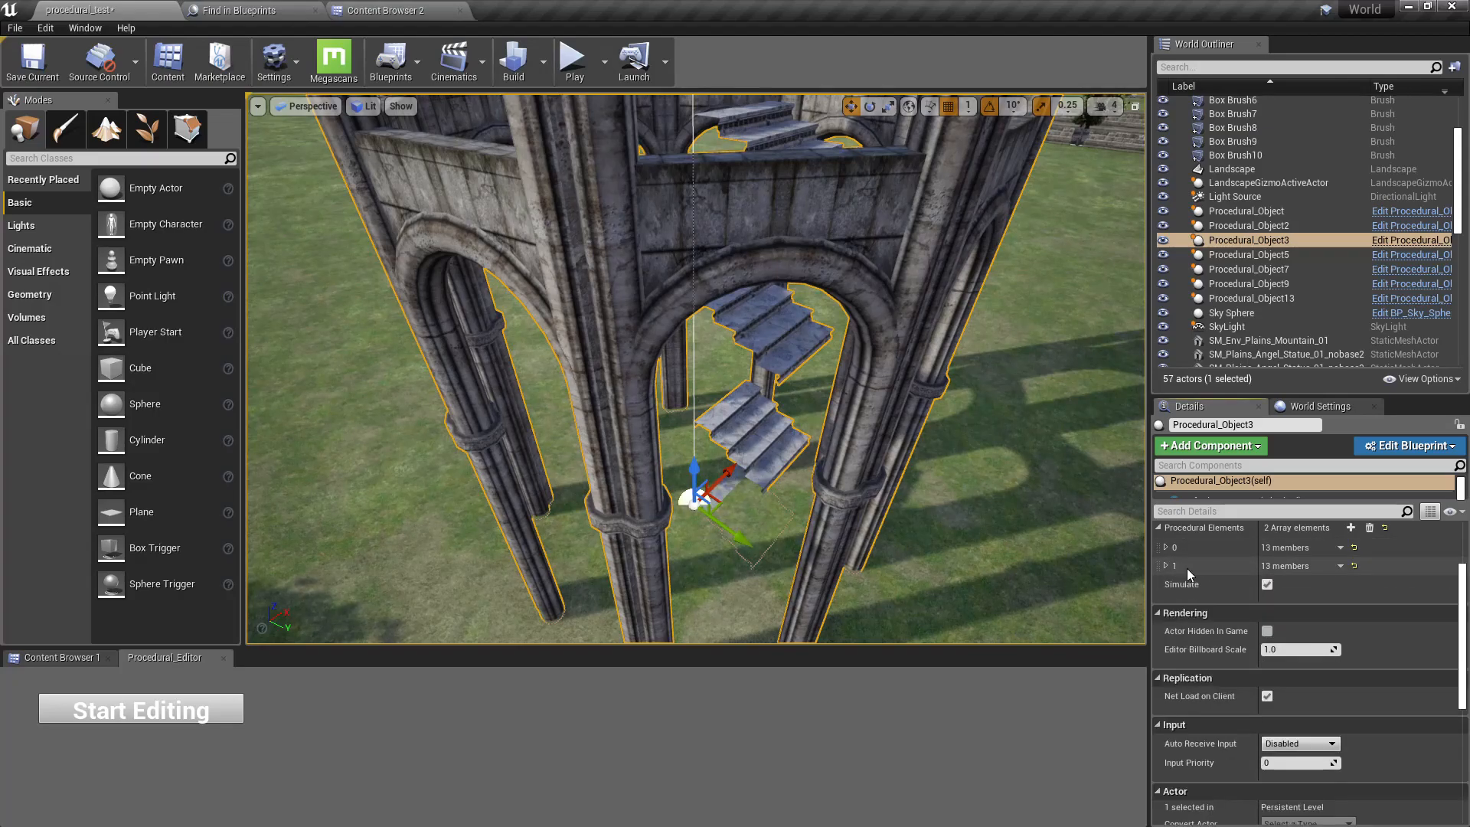
# Duplicate stair element 1 into a third ConcStairs_128 element and expand its settings
pyautogui.click(1356, 565)
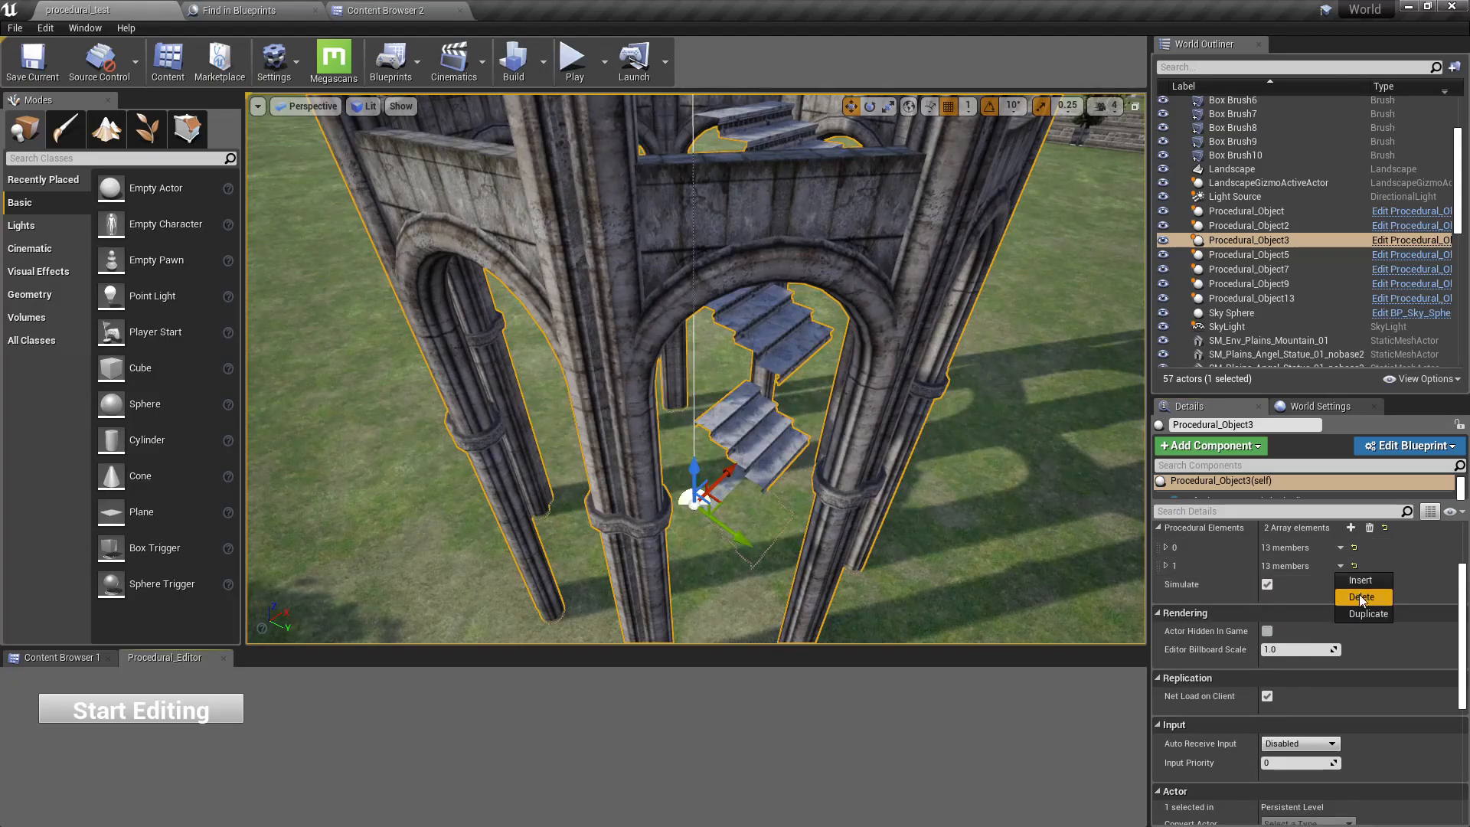
pyautogui.click(1375, 613)
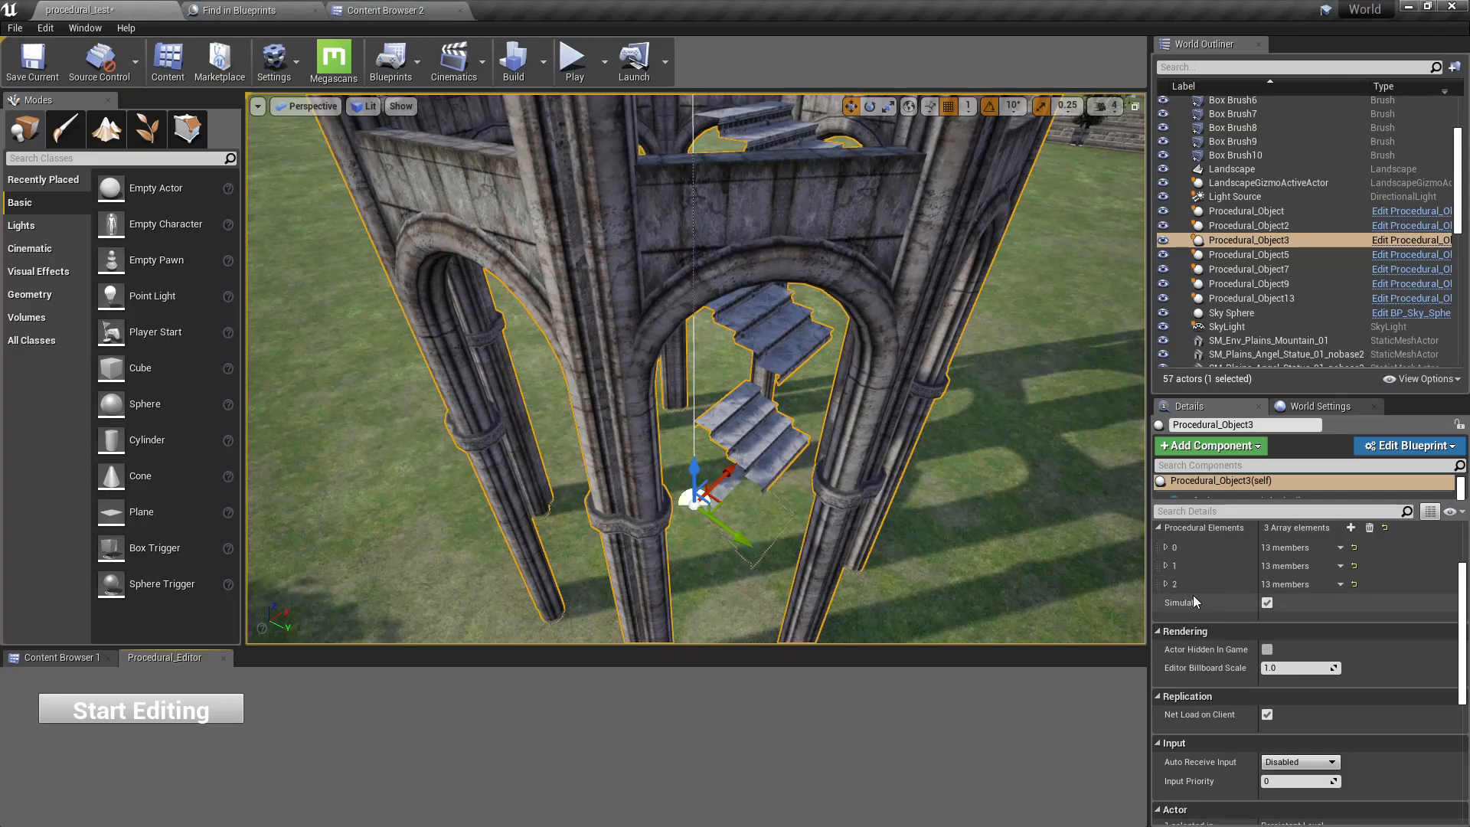
pyautogui.click(1163, 583)
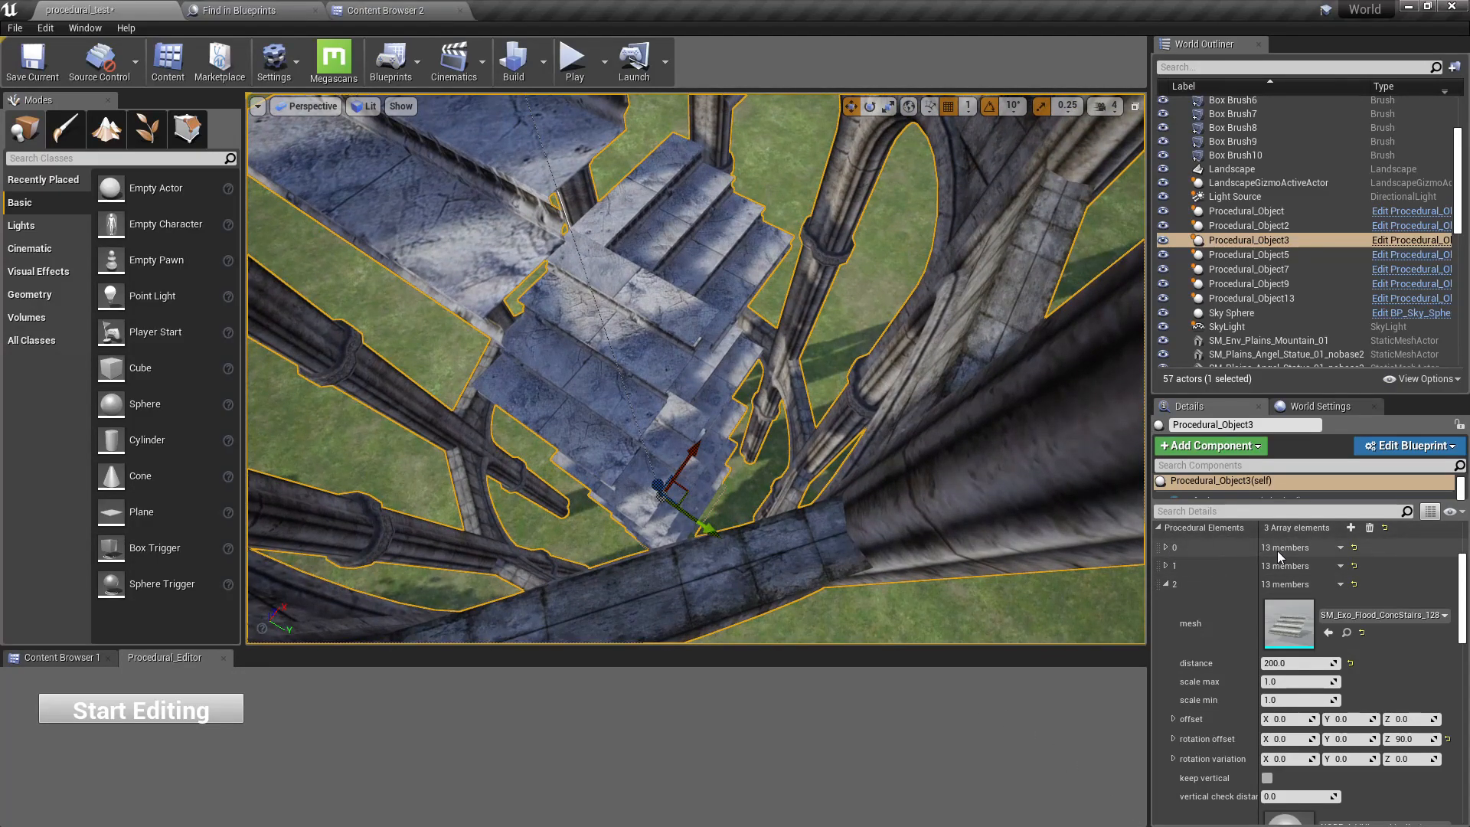
# Set the third stair element's Offset Y to 75.0
pyautogui.click(1352, 548)
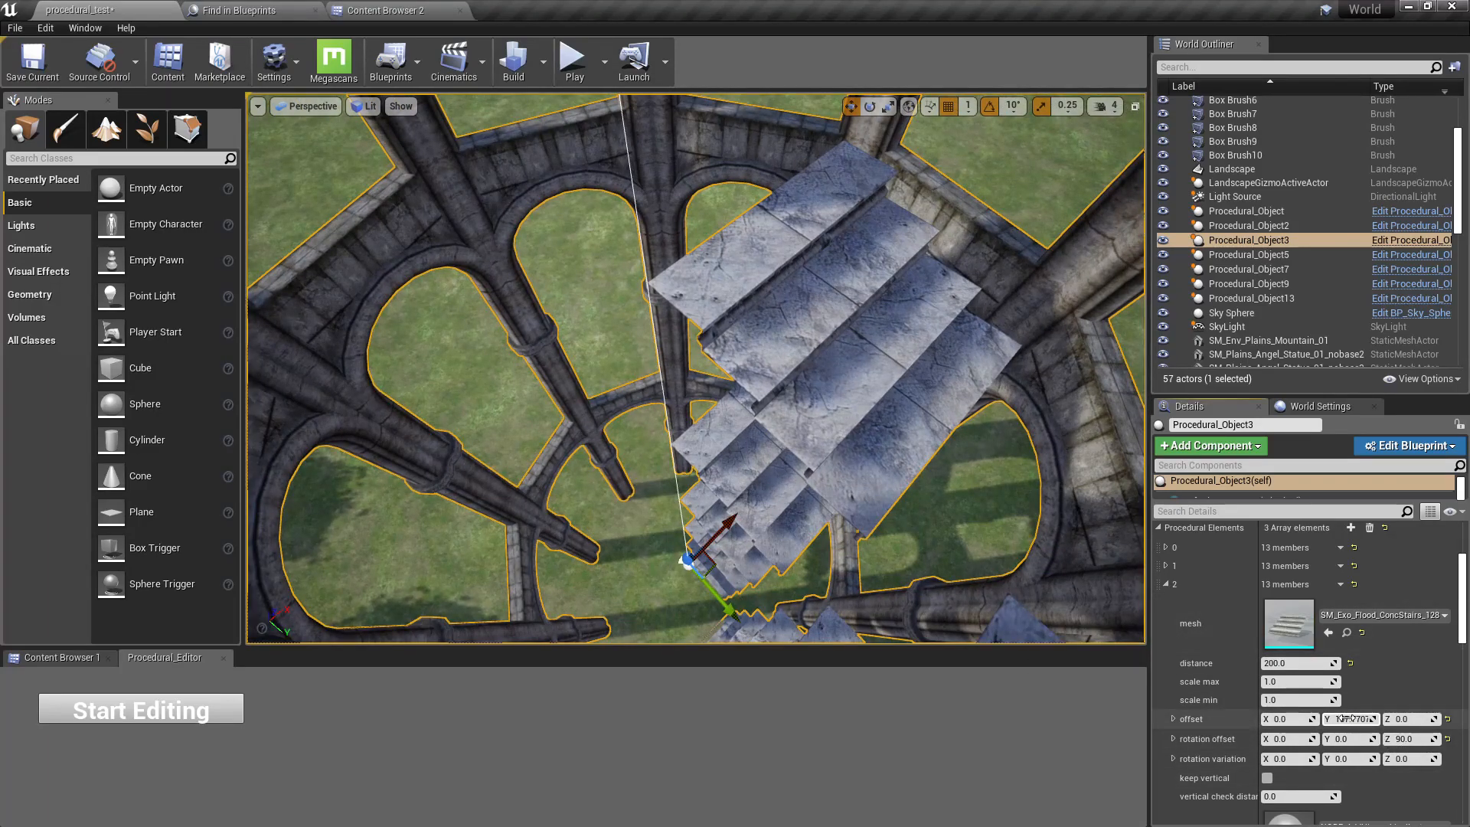
pyautogui.write('75.0')
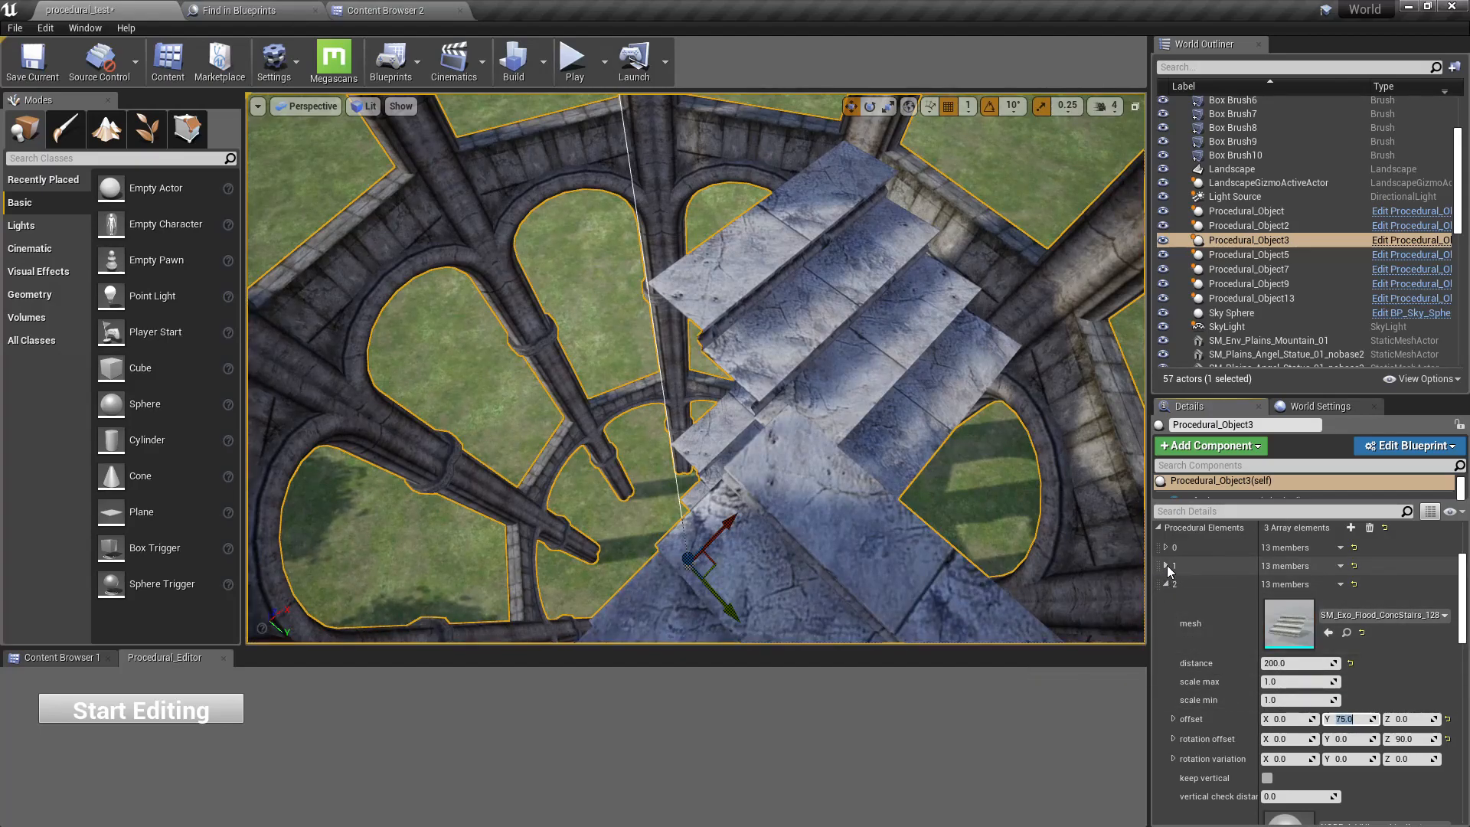
# Expand the second stair element to set Offset Y -75.0 and Offset Z 50.0
pyautogui.click(1168, 565)
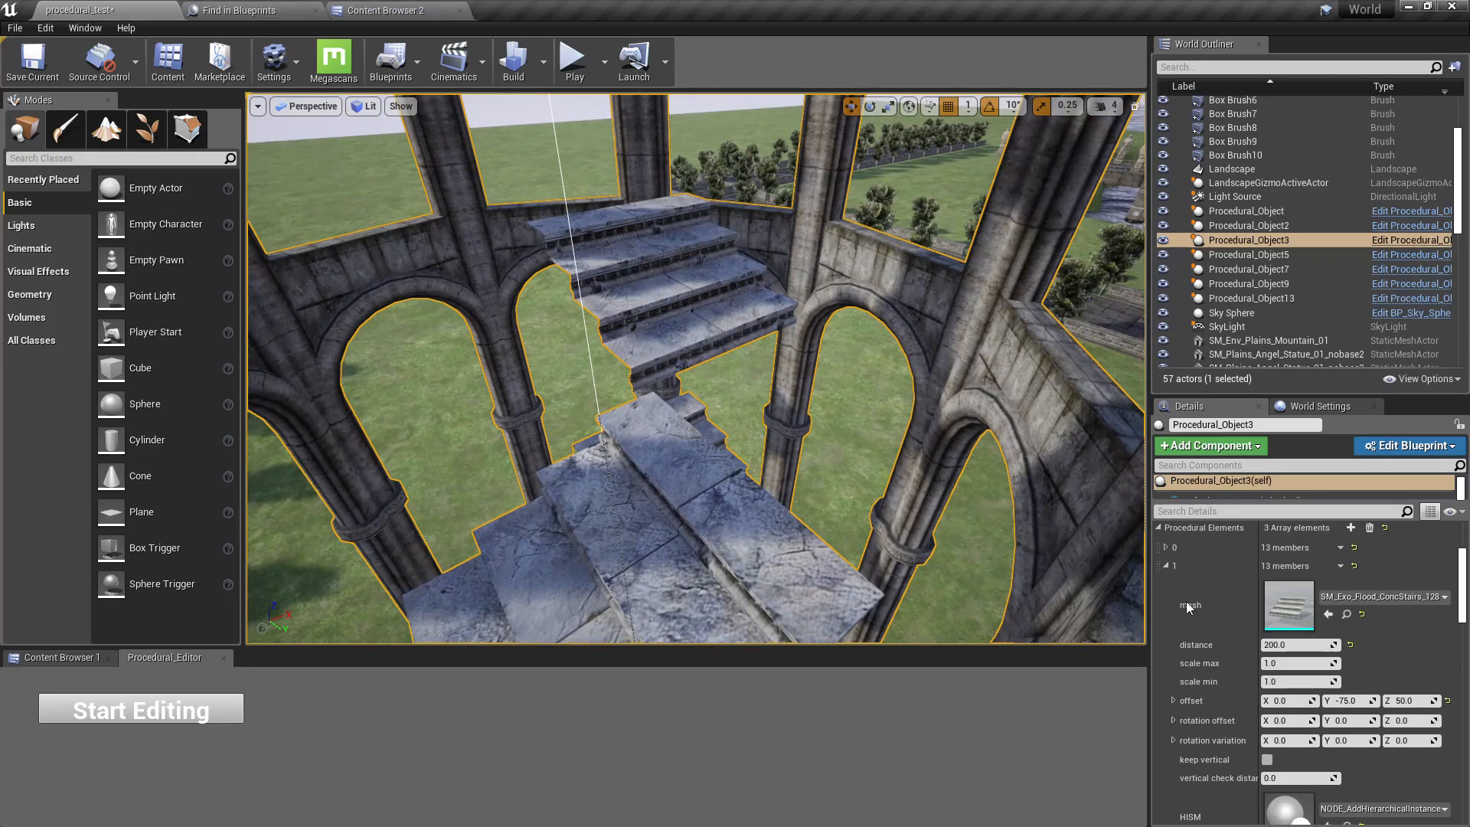
# Add a fourth element and assign it the SM_Plains_Floors_TrimFlat01 floor mesh
pyautogui.click(1170, 583)
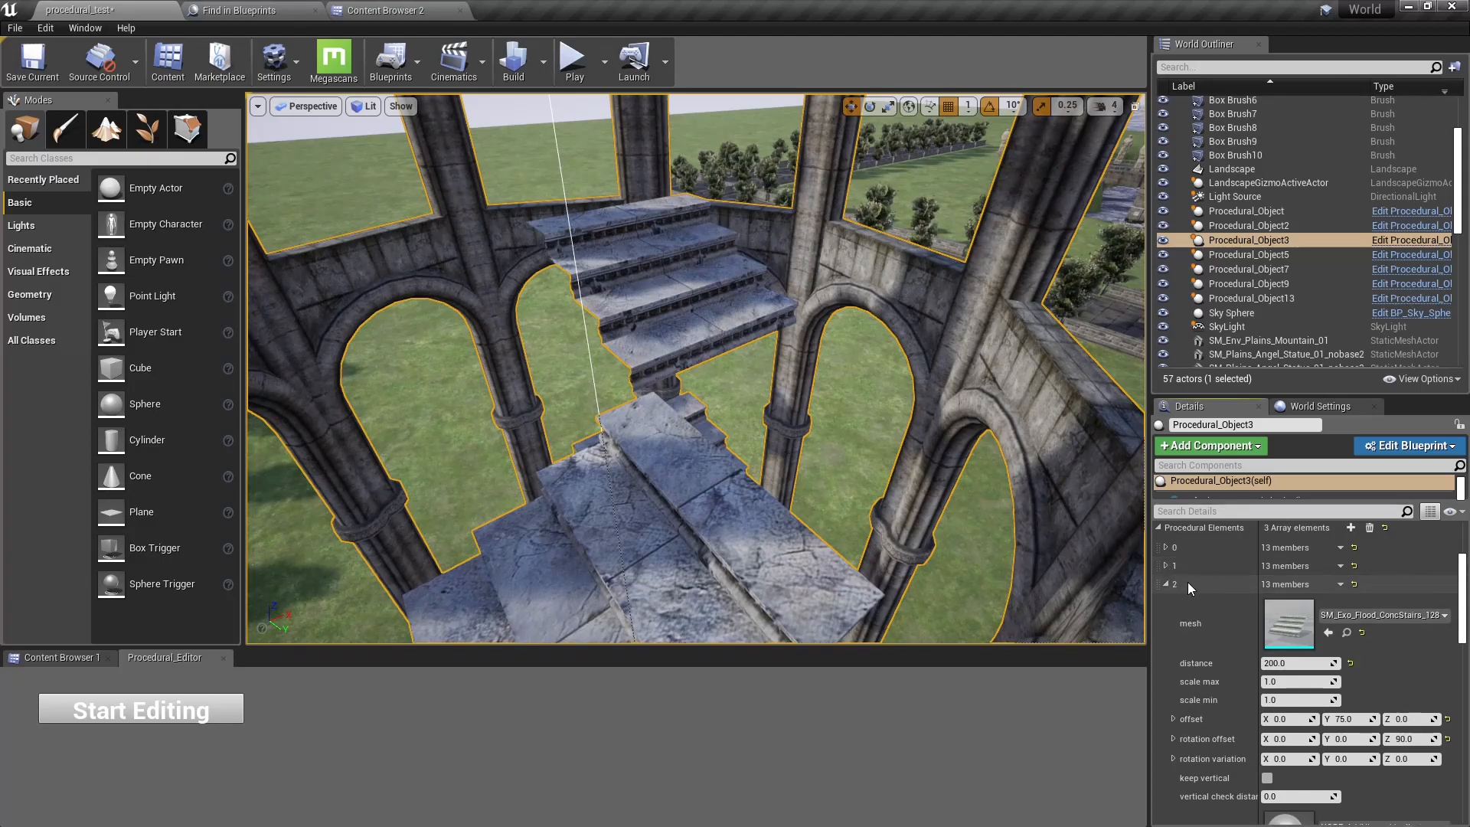
pyautogui.click(1168, 583)
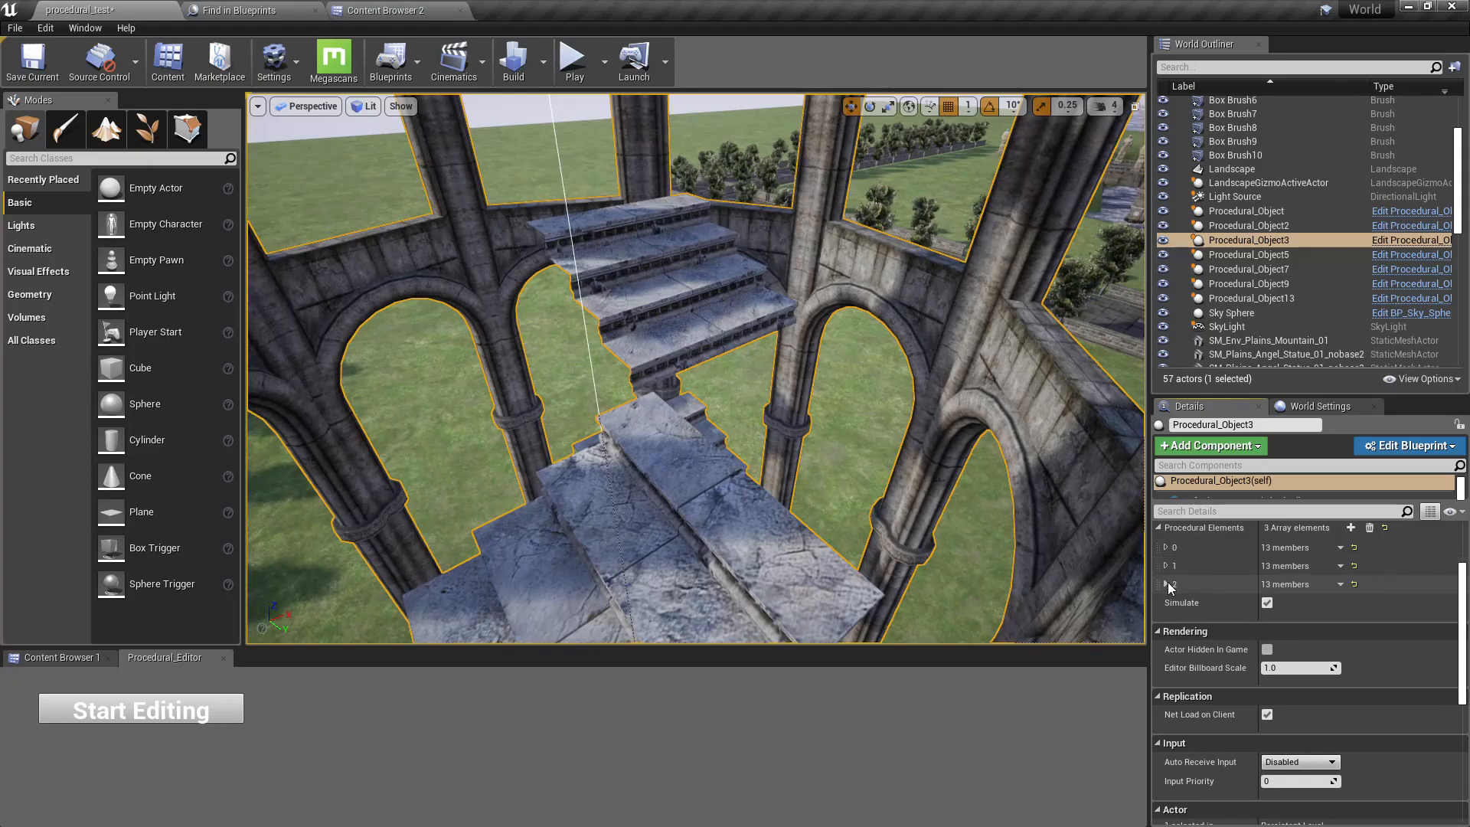
pyautogui.click(1352, 565)
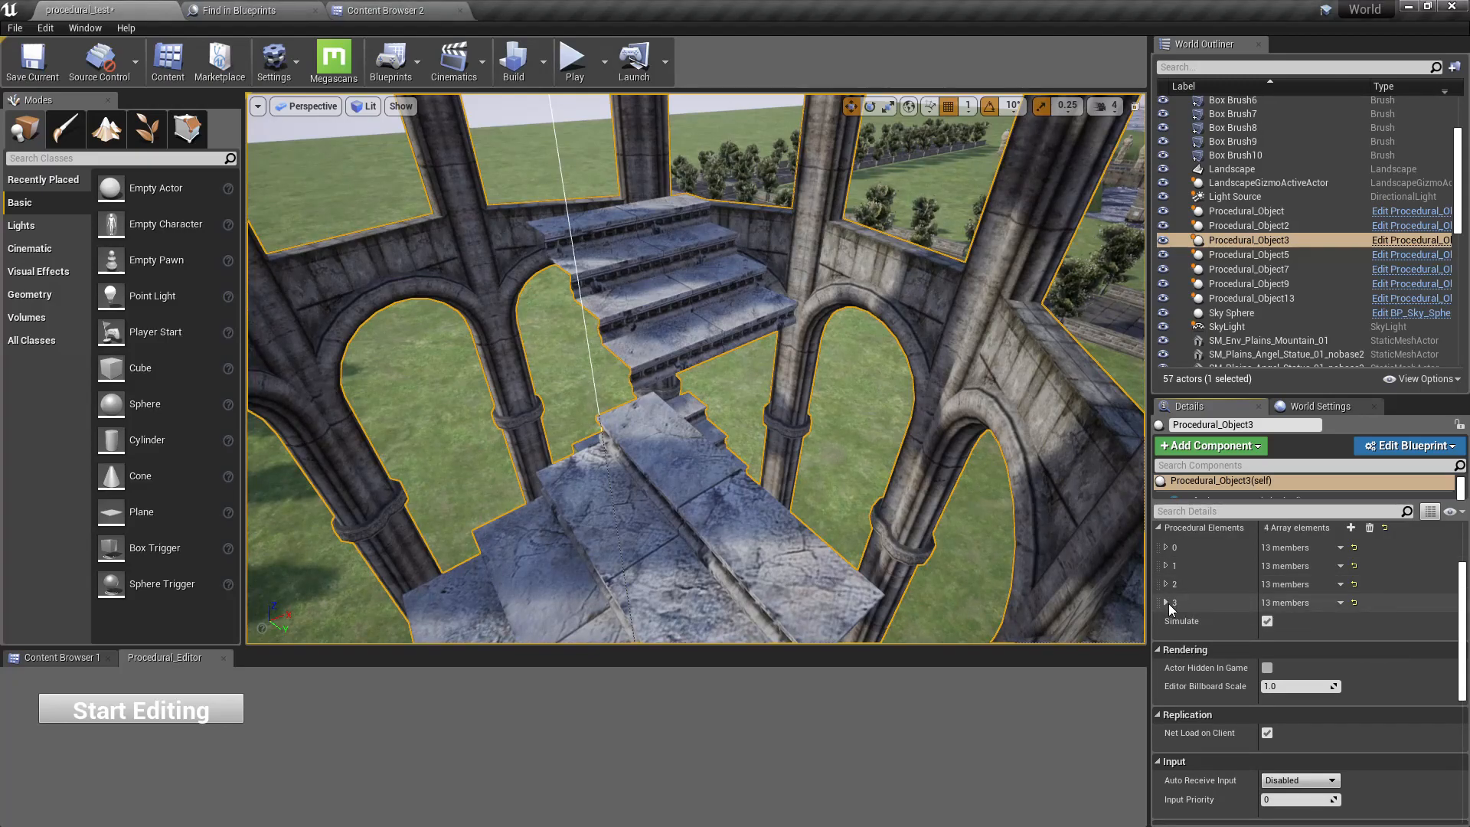
pyautogui.click(380, 10)
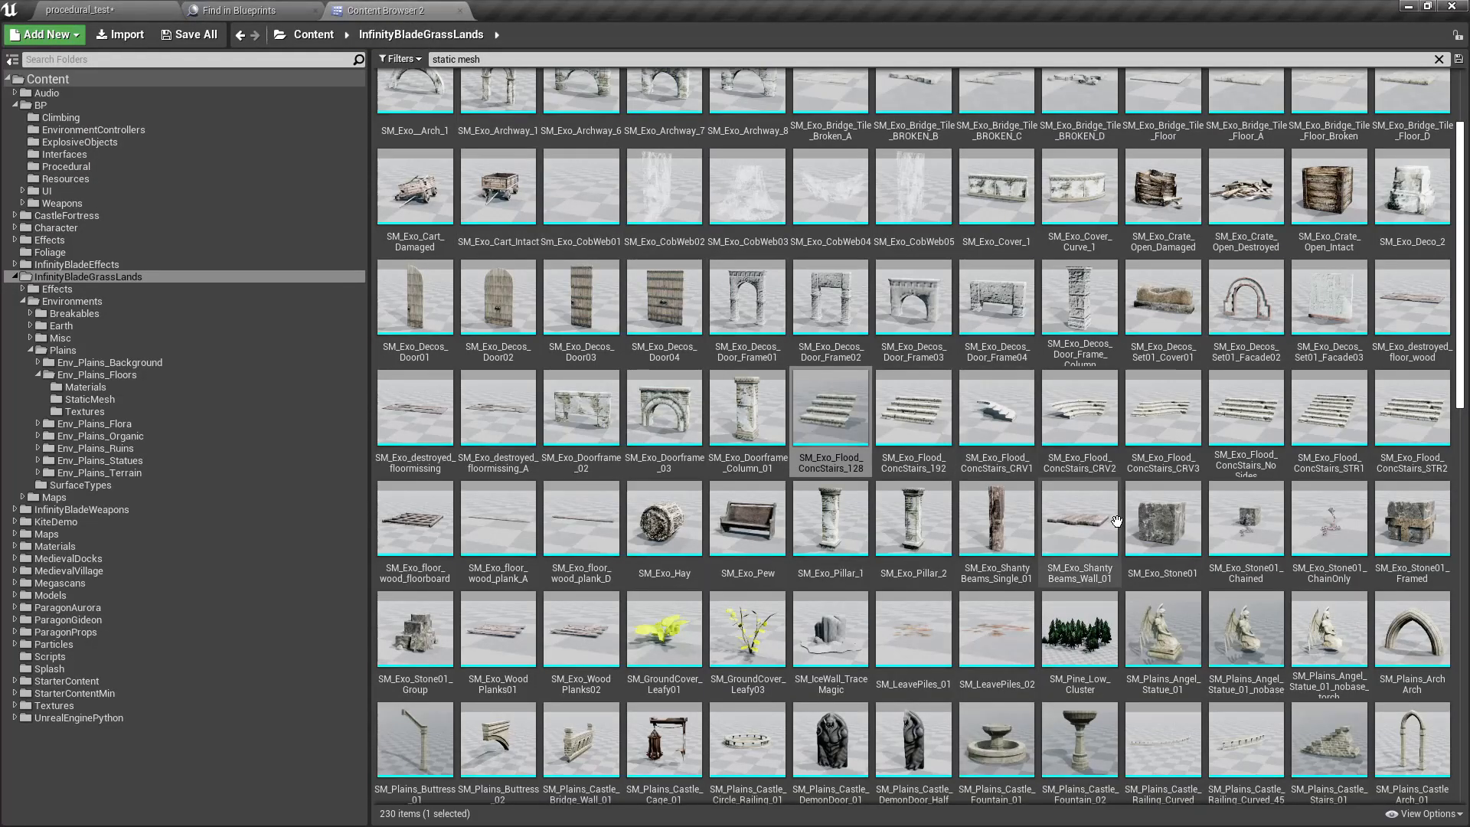
pyautogui.scroll(3)
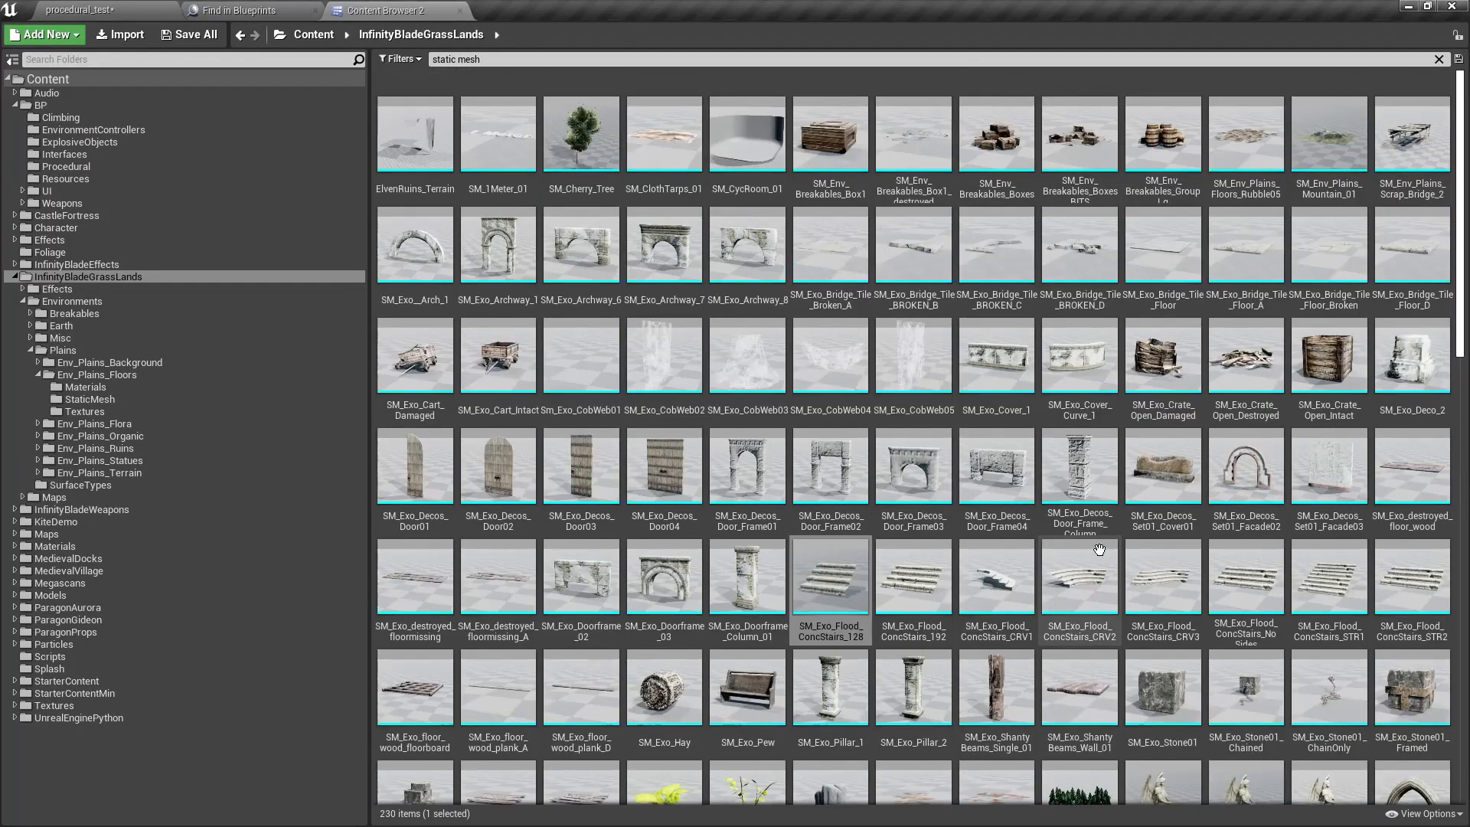
pyautogui.scroll(-3)
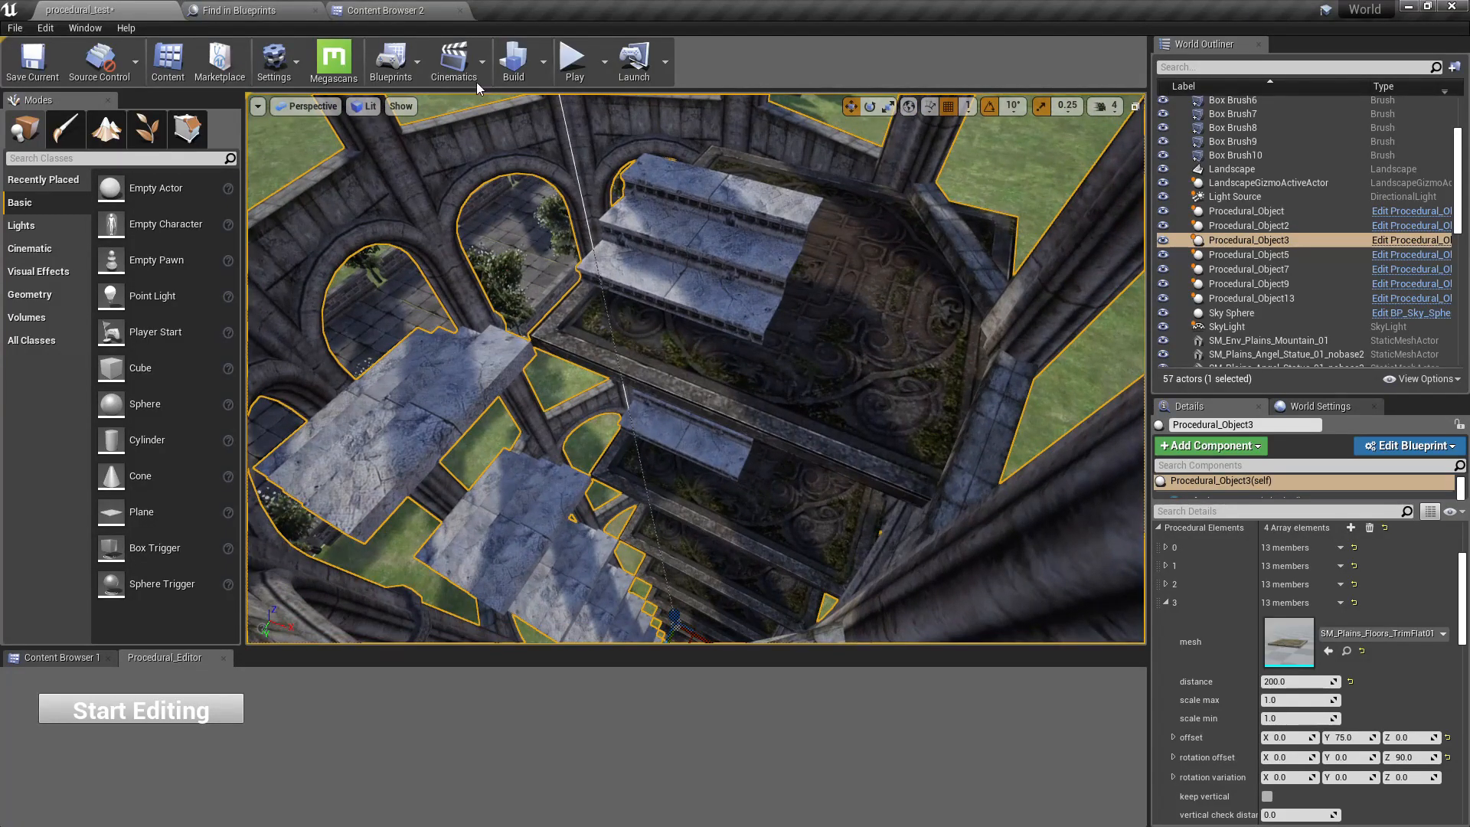
pyautogui.click(377, 11)
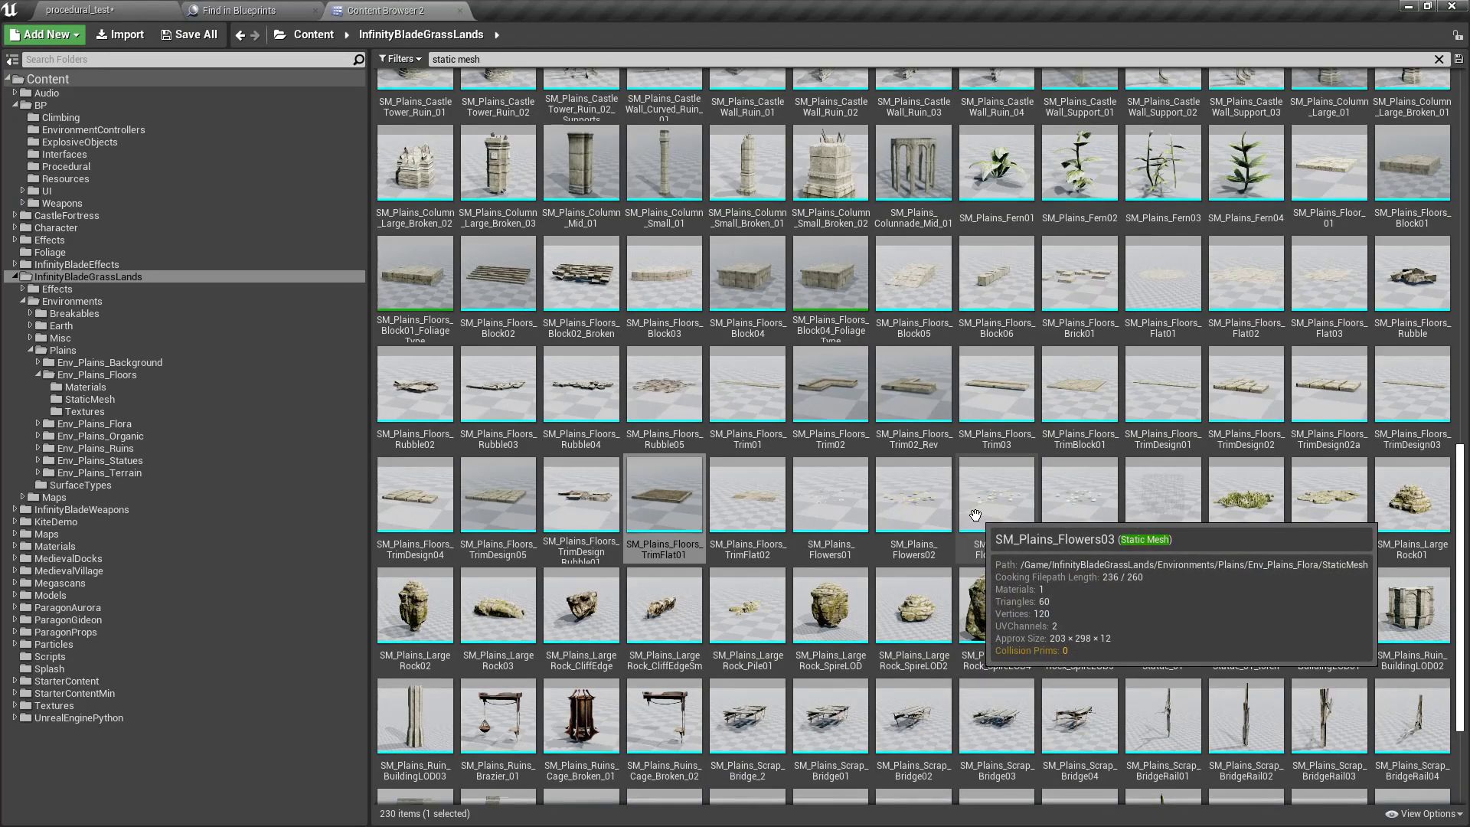
pyautogui.moveTo(1065, 455)
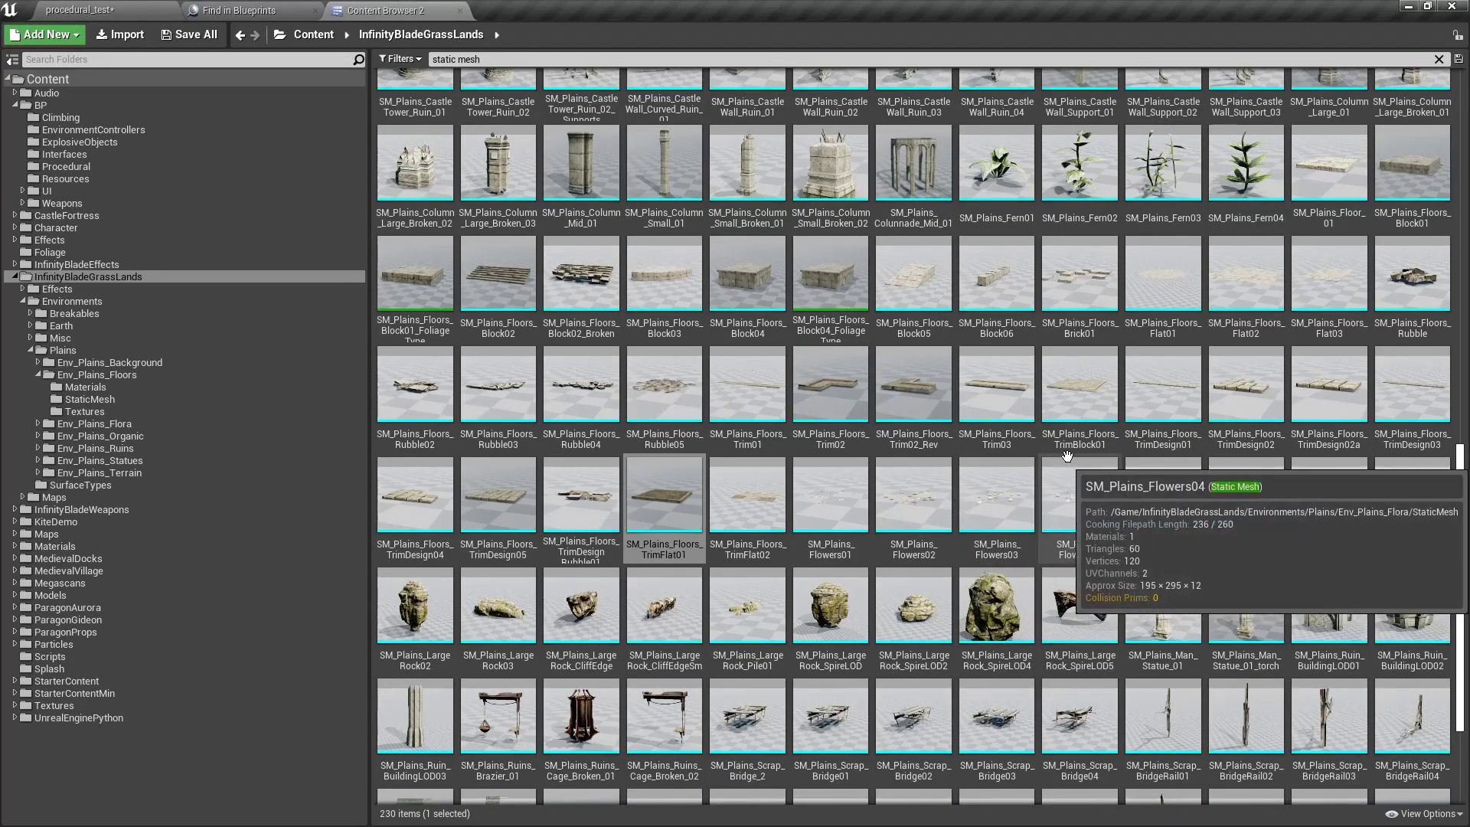
pyautogui.scroll(3)
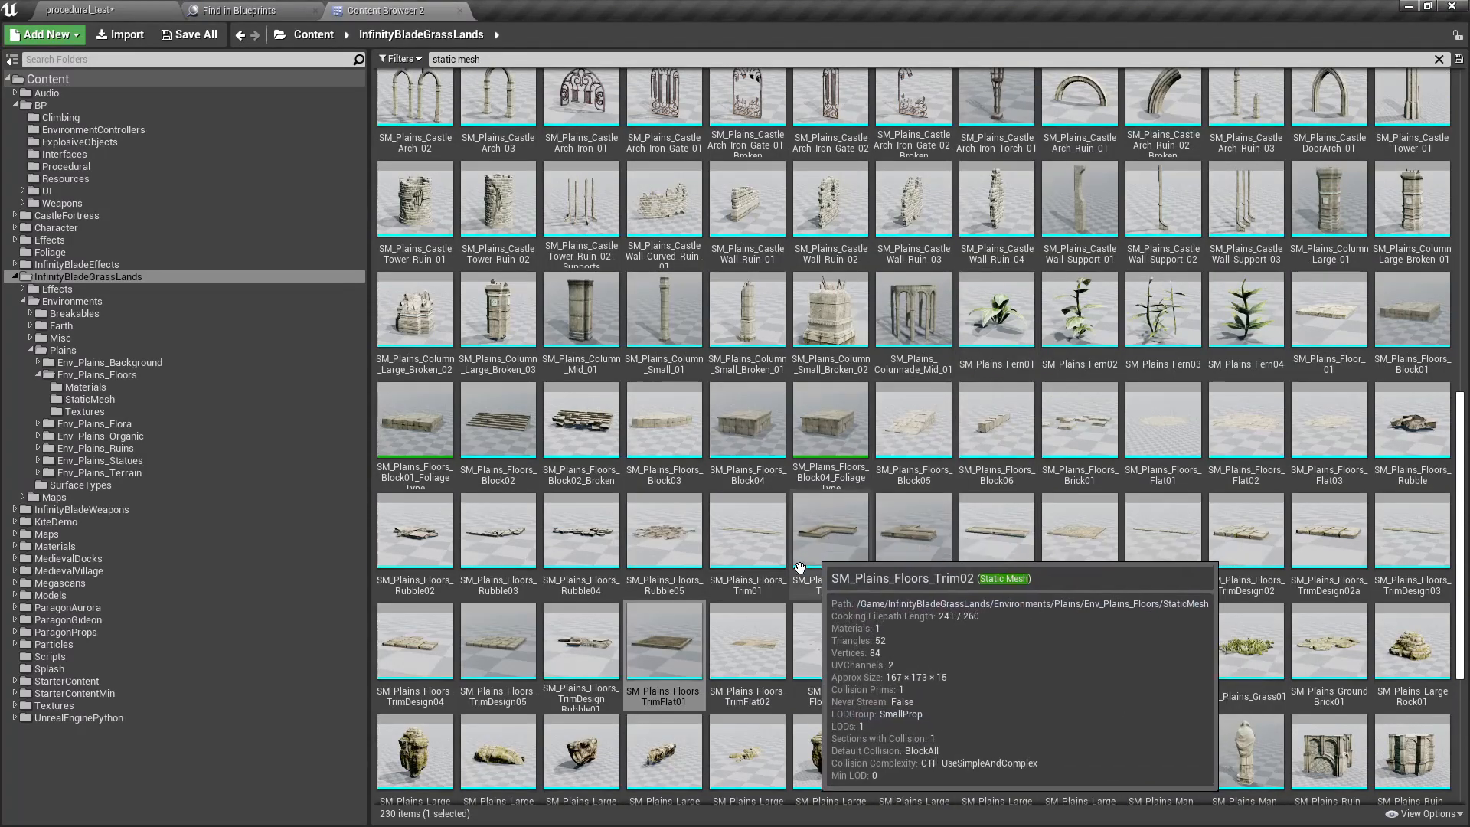
pyautogui.scroll(3)
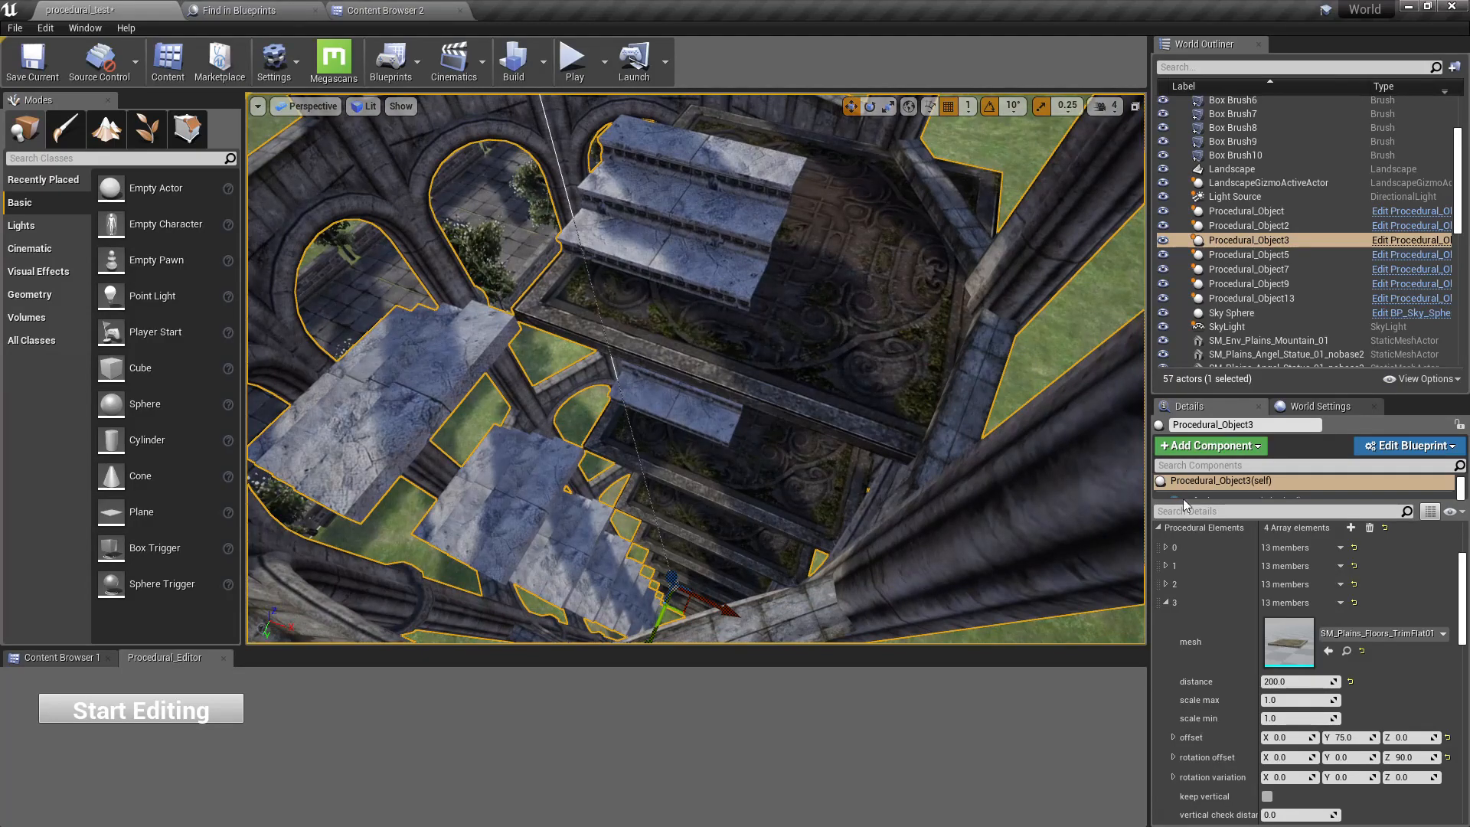
# Set the platform element's scale max/min to 0.5 and Offset Y to about 207
pyautogui.tripleClick(1300, 700)
pyautogui.write('0.5')
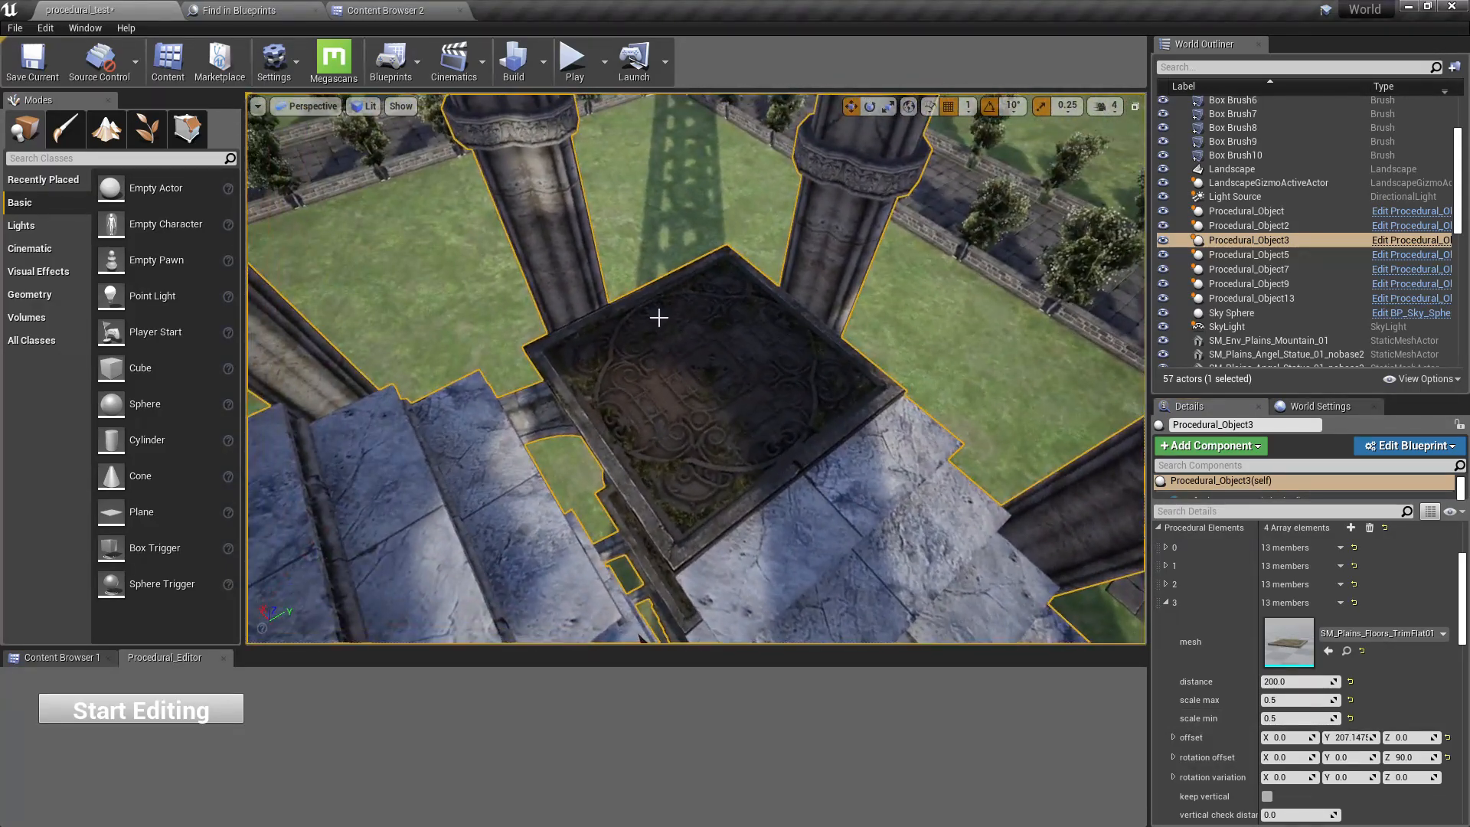
pyautogui.rightClick(659, 319)
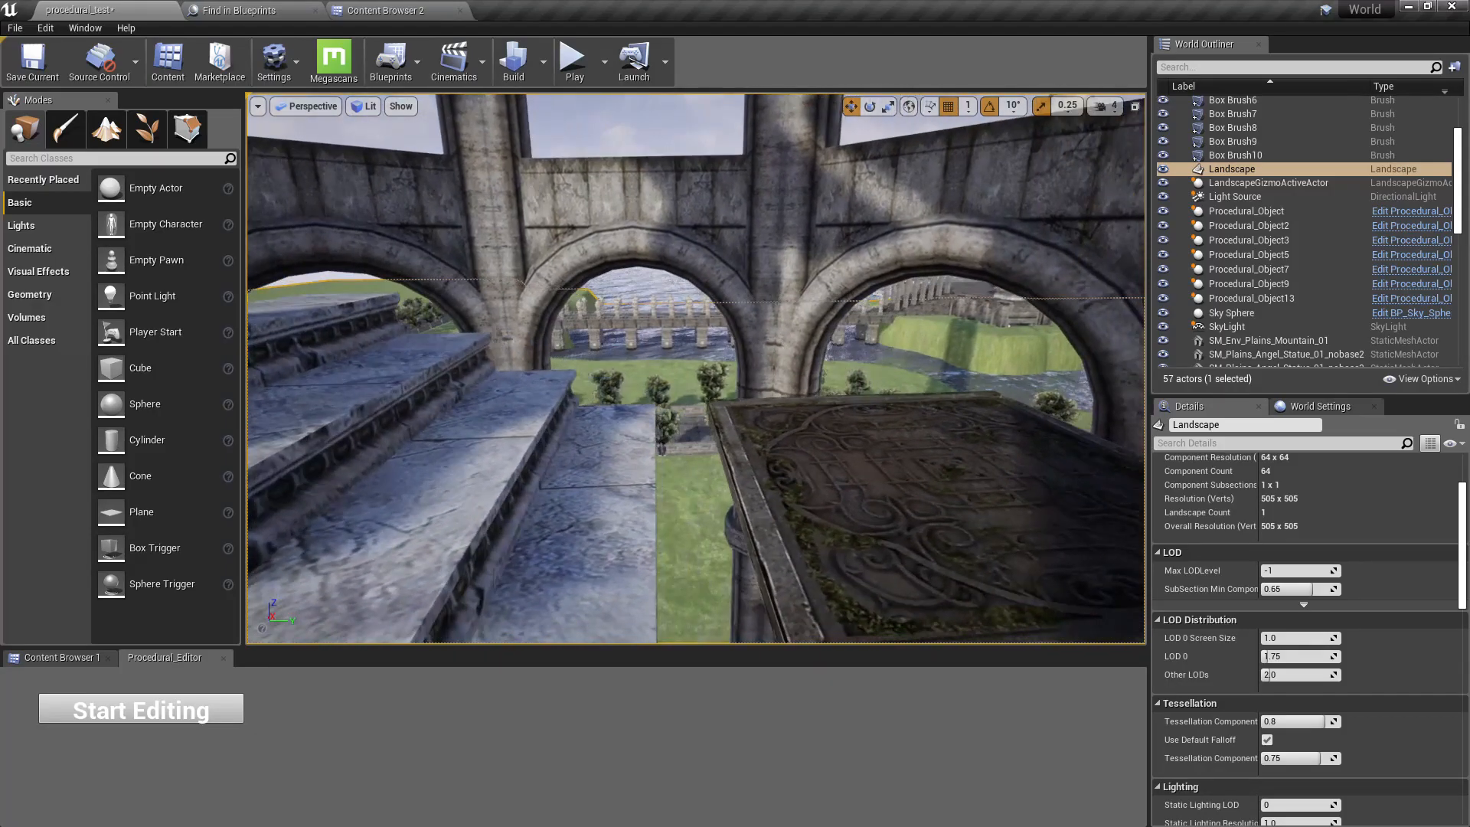
# Select Procedural_Object3 and change the second stair element's Offset Y (ends at -50)
pyautogui.click(1247, 241)
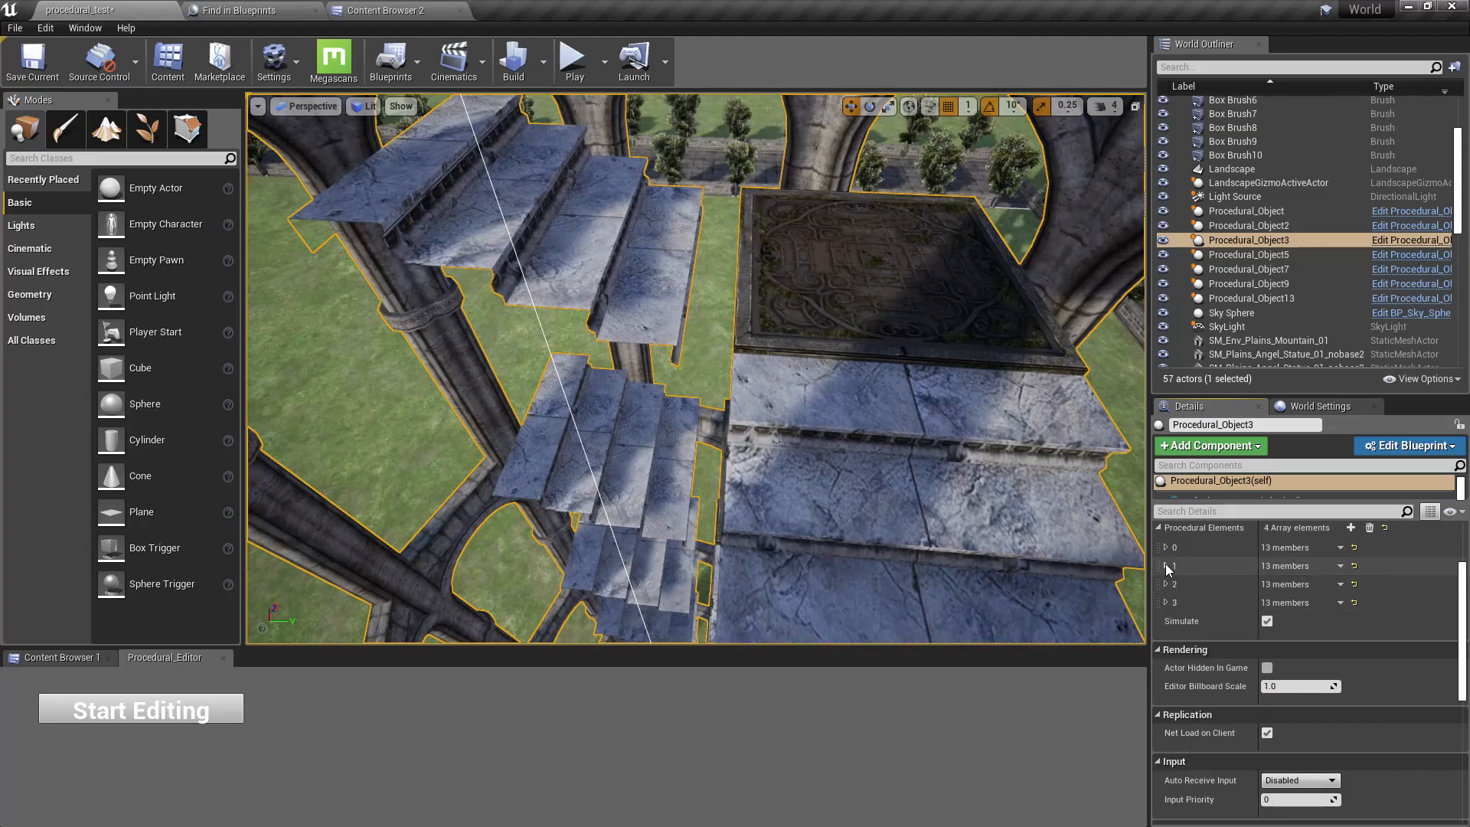
pyautogui.click(1164, 565)
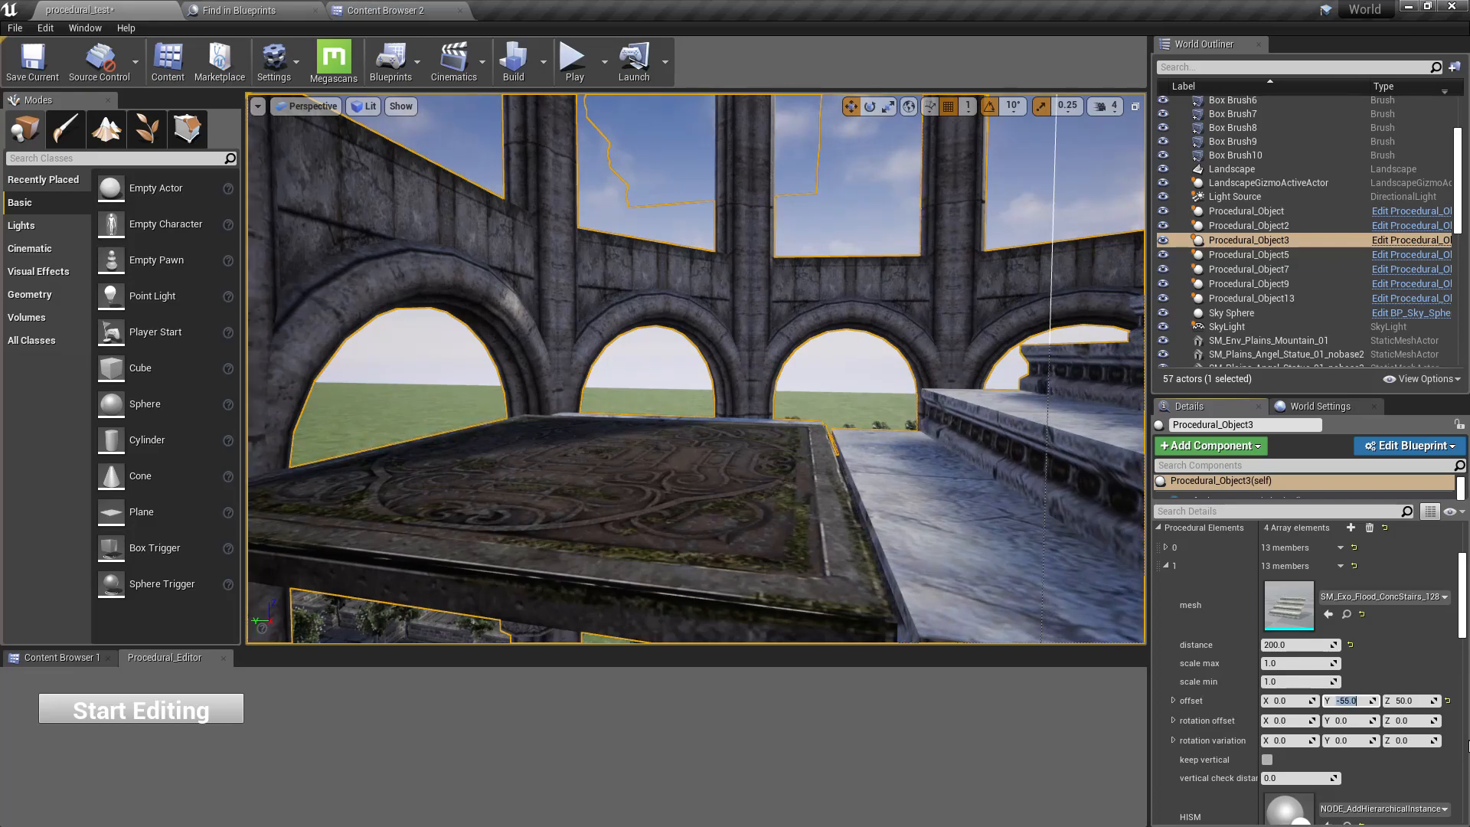
pyautogui.write('-60')
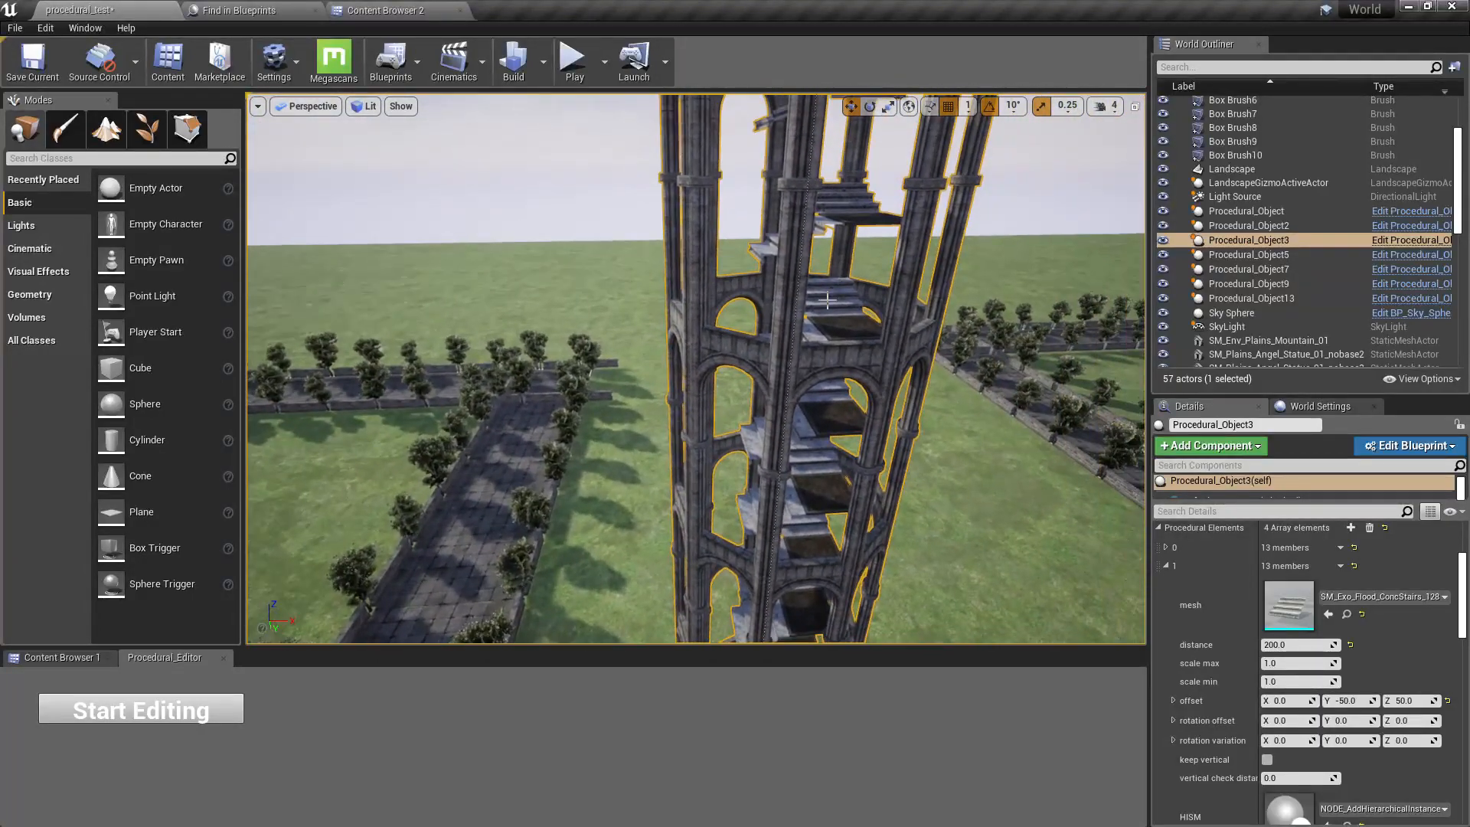
# Delete the tower wall element 0, leaving only stairs and floor platforms
pyautogui.click(1167, 565)
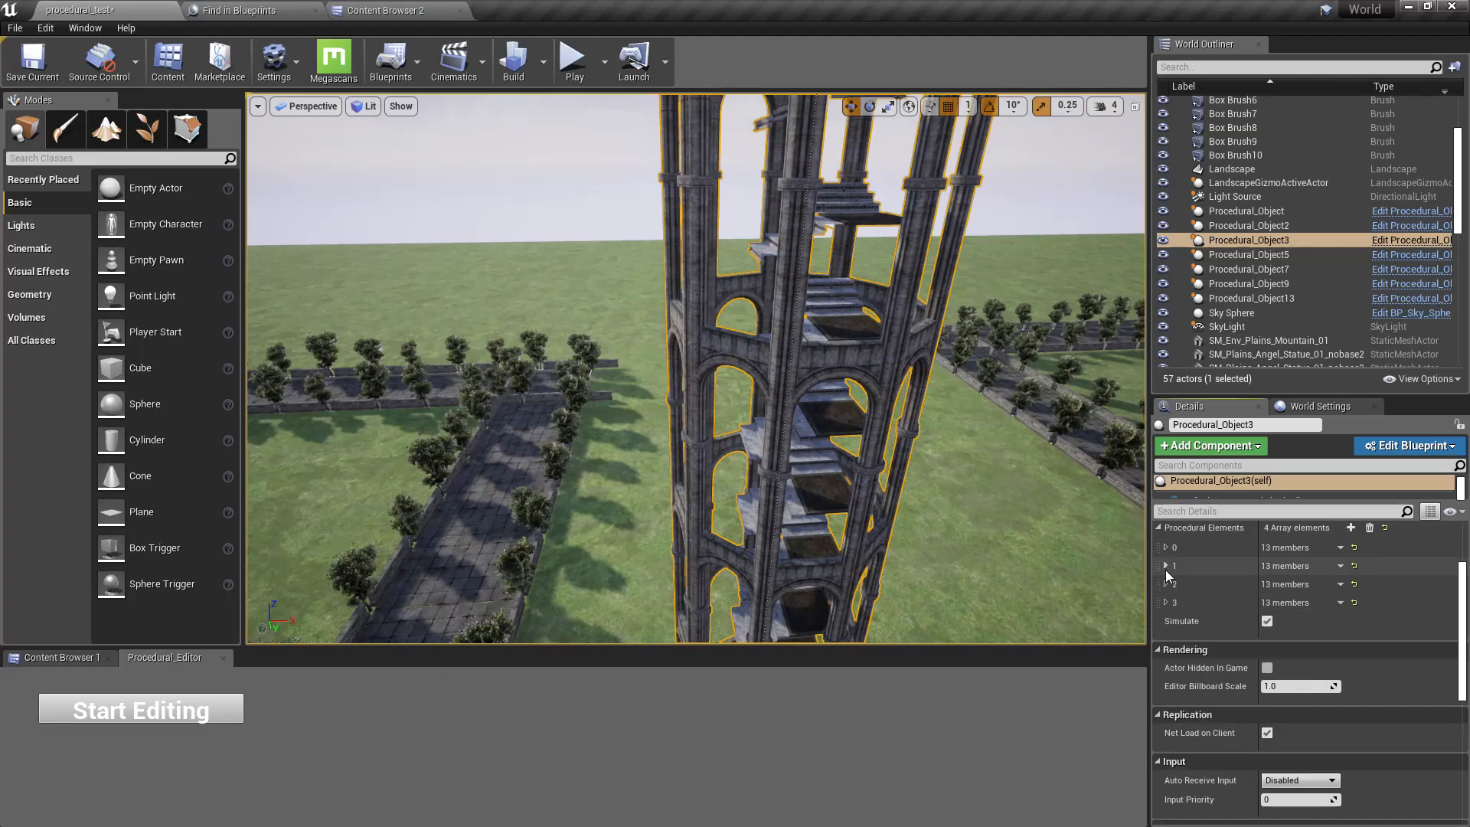
pyautogui.moveTo(1168, 554)
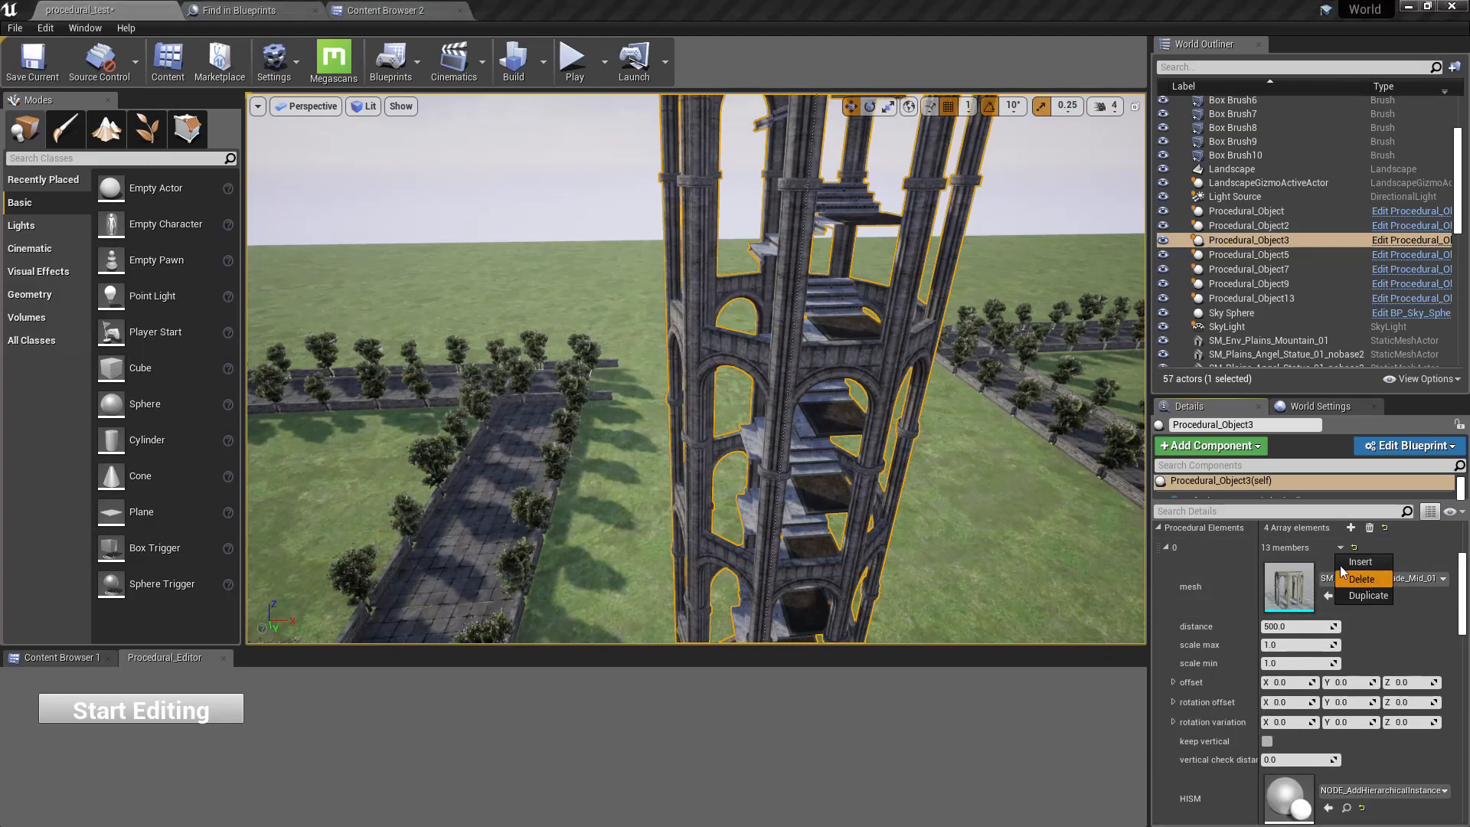
pyautogui.click(1358, 579)
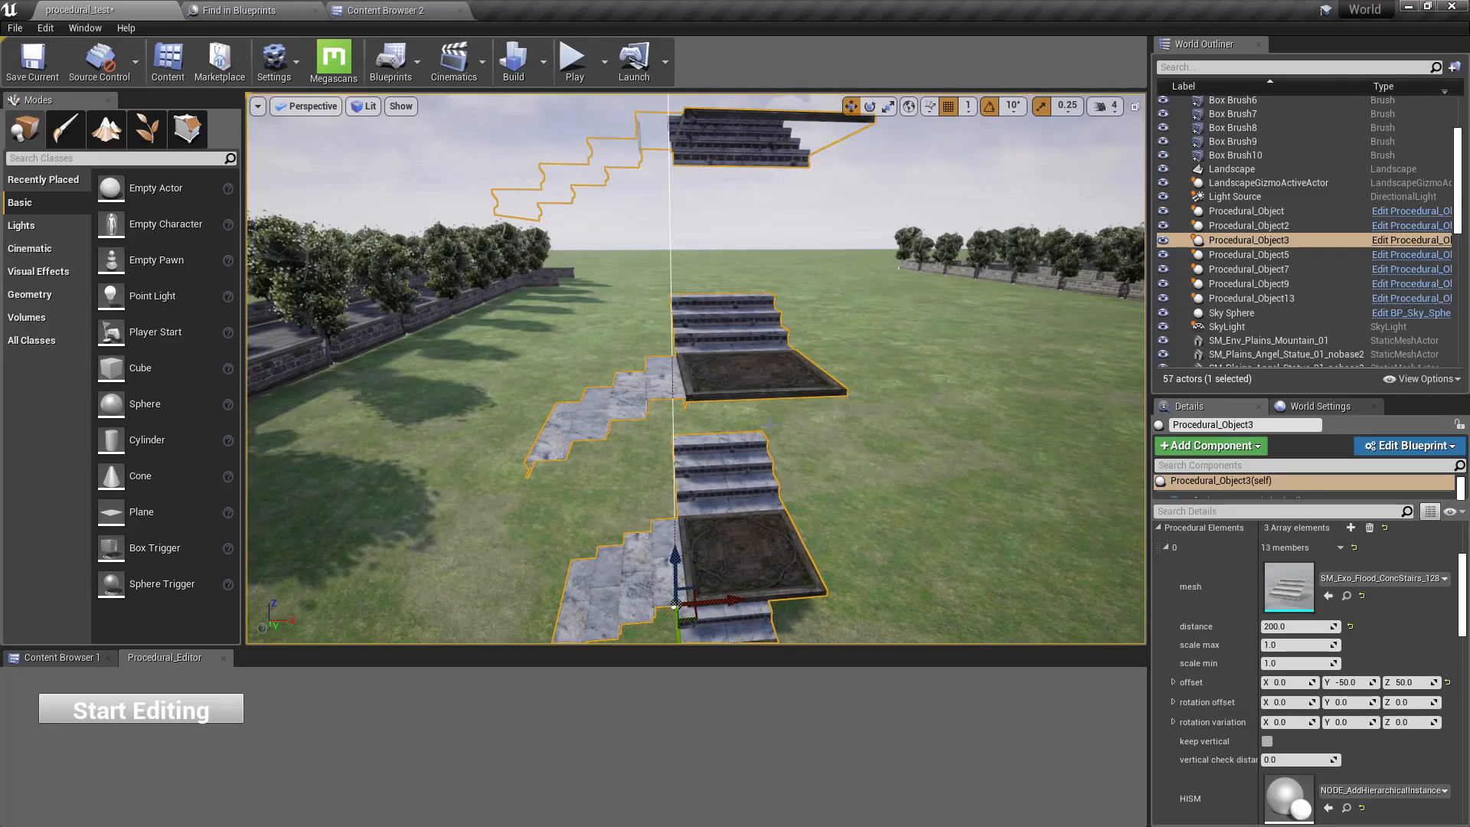
pyautogui.moveTo(751, 353)
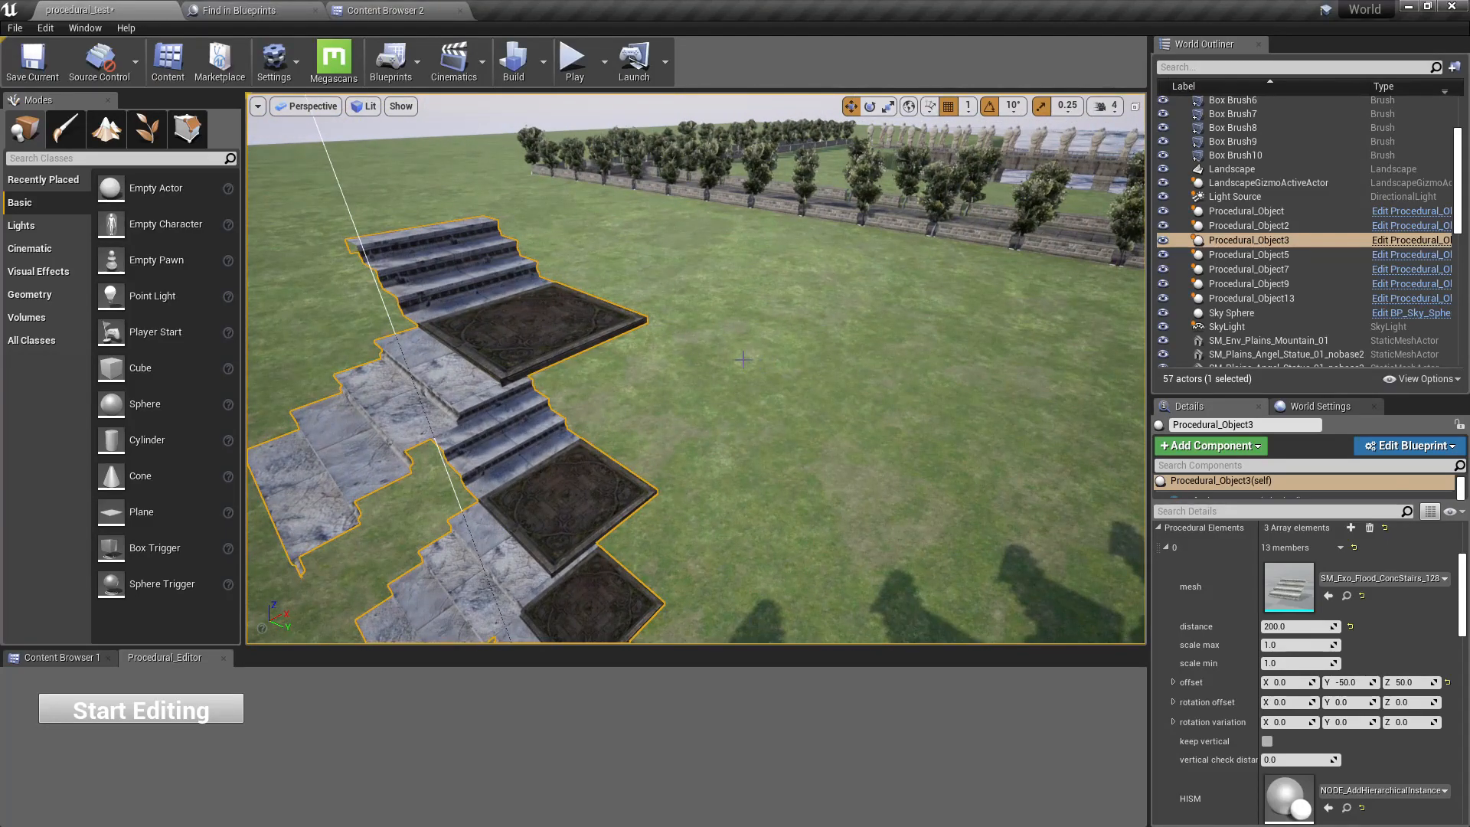
# Duplicate the platform element and set its Offset X to -251.644 and Offset Z to -65
pyautogui.moveTo(657, 375); pyautogui.dragTo(657, 282)
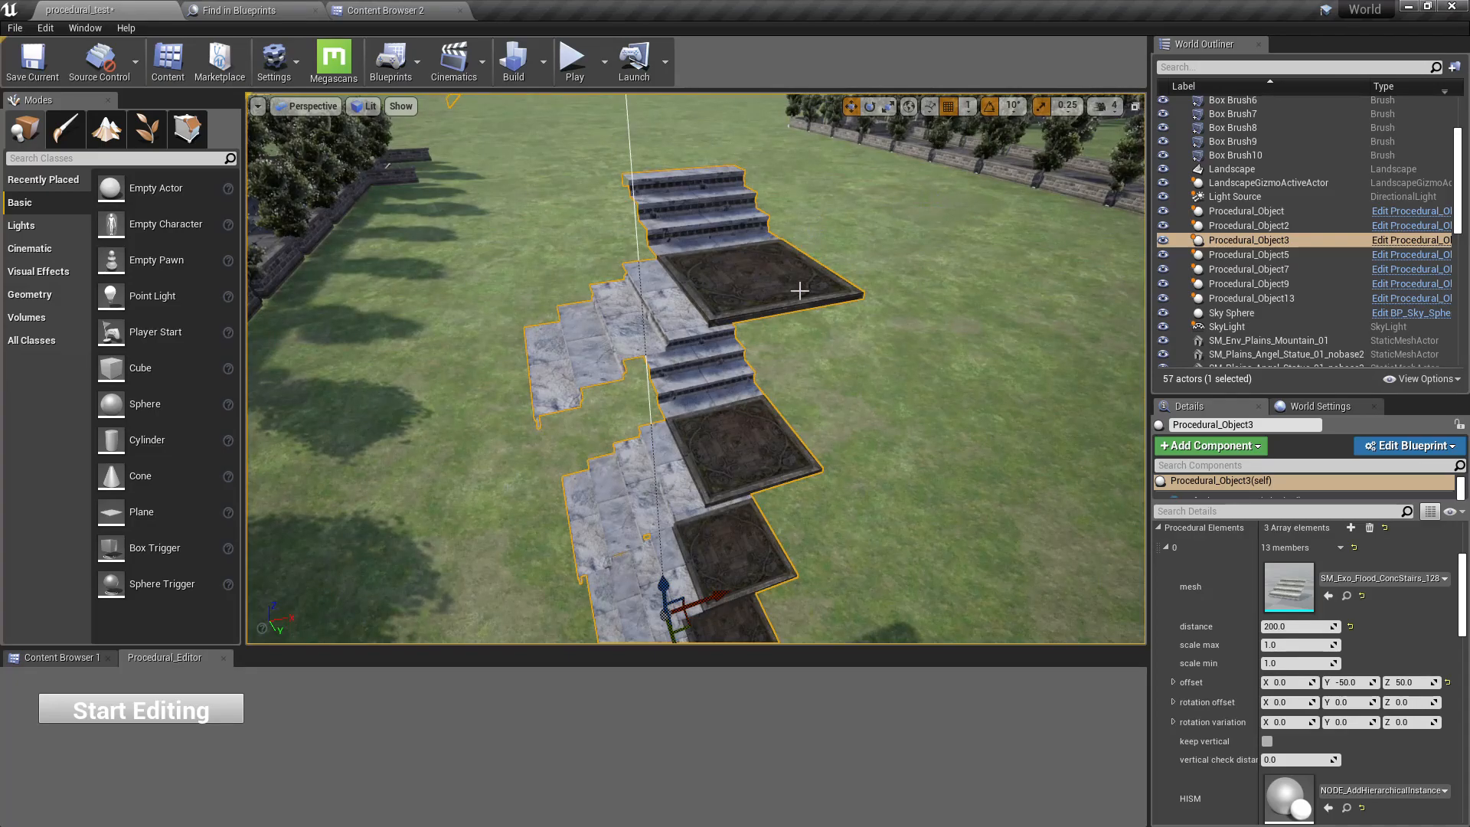
pyautogui.moveTo(804, 301)
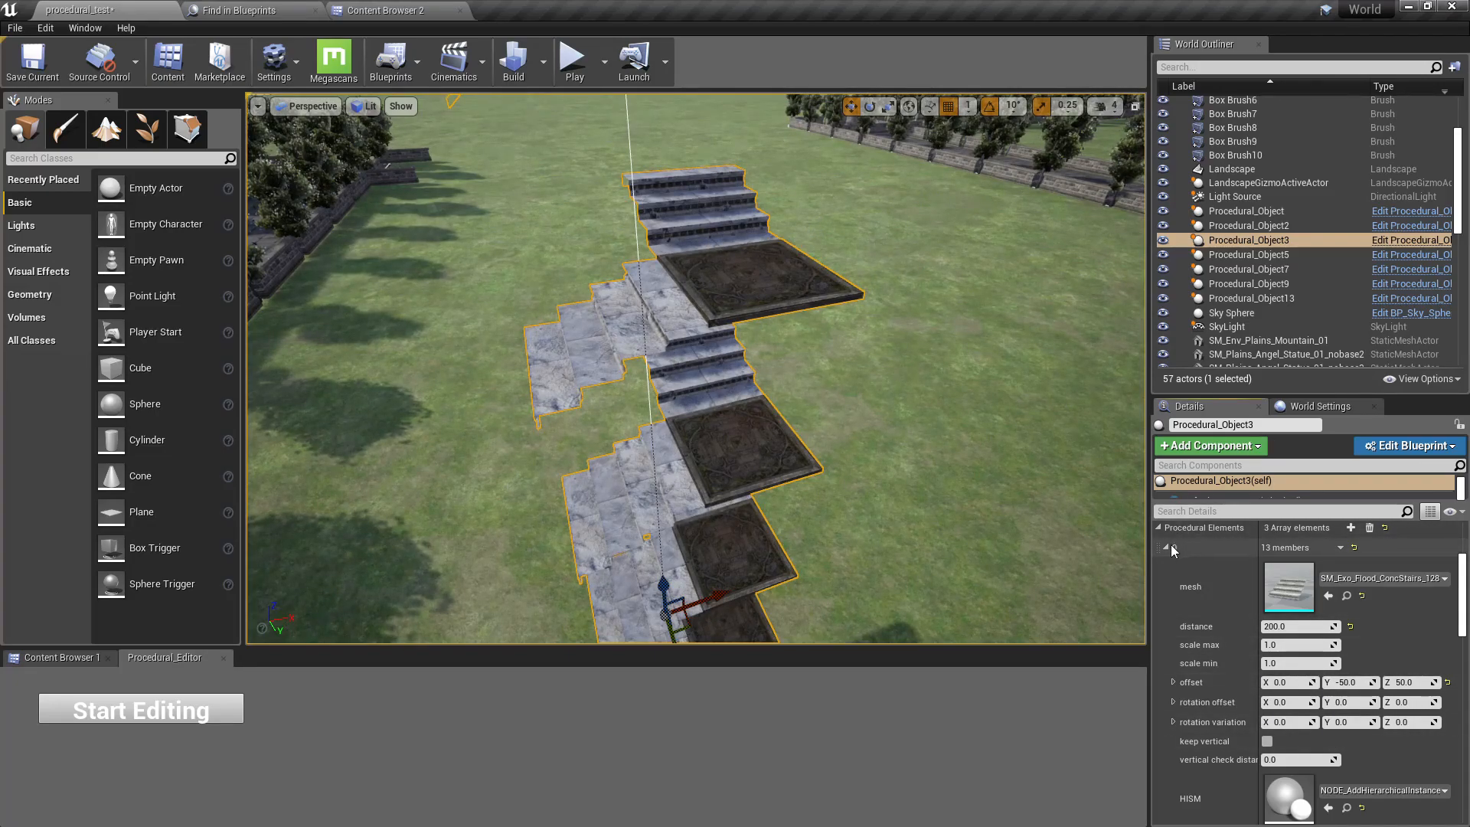
pyautogui.click(1172, 548)
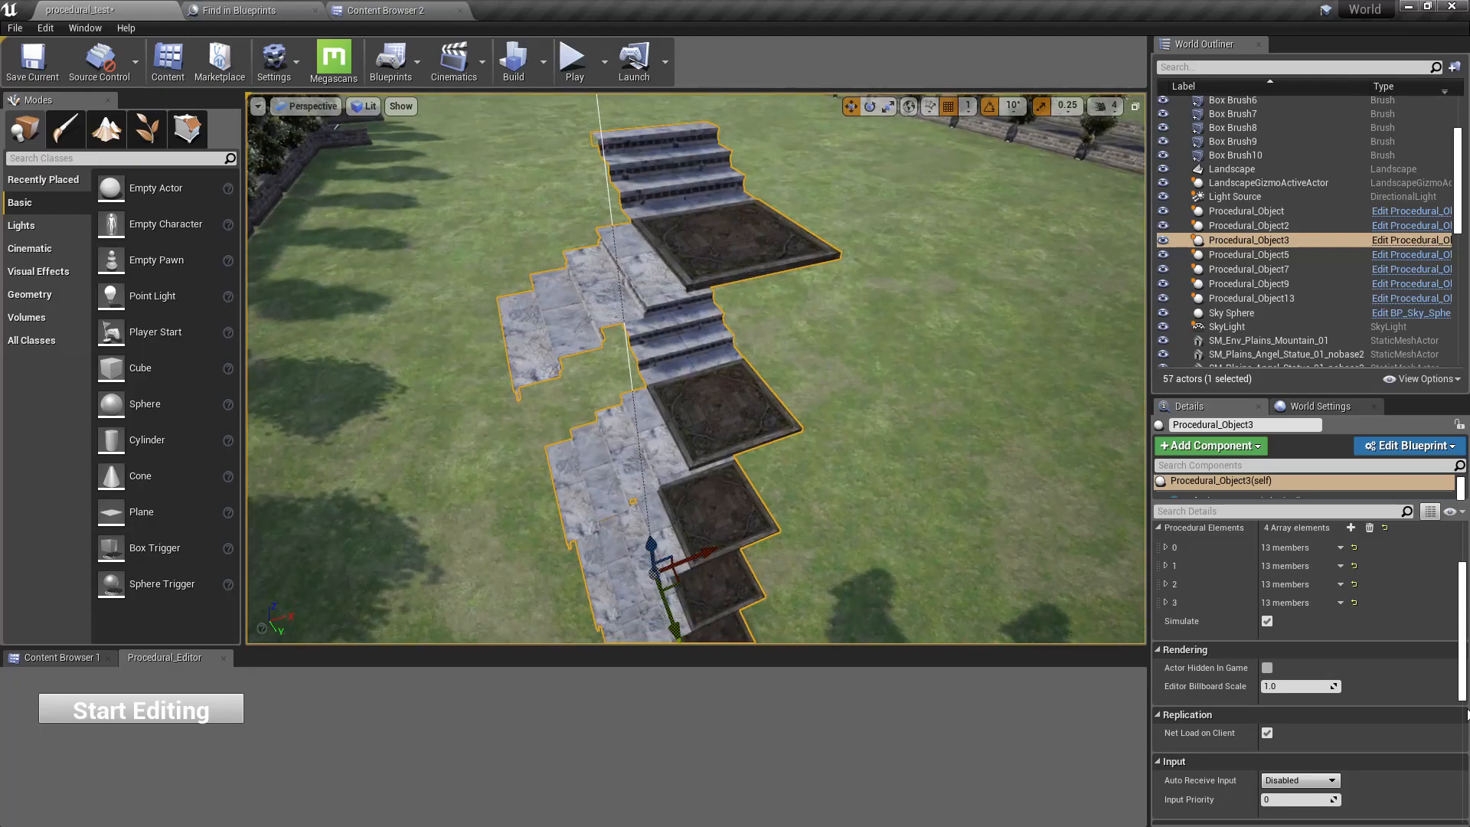
pyautogui.click(1166, 602)
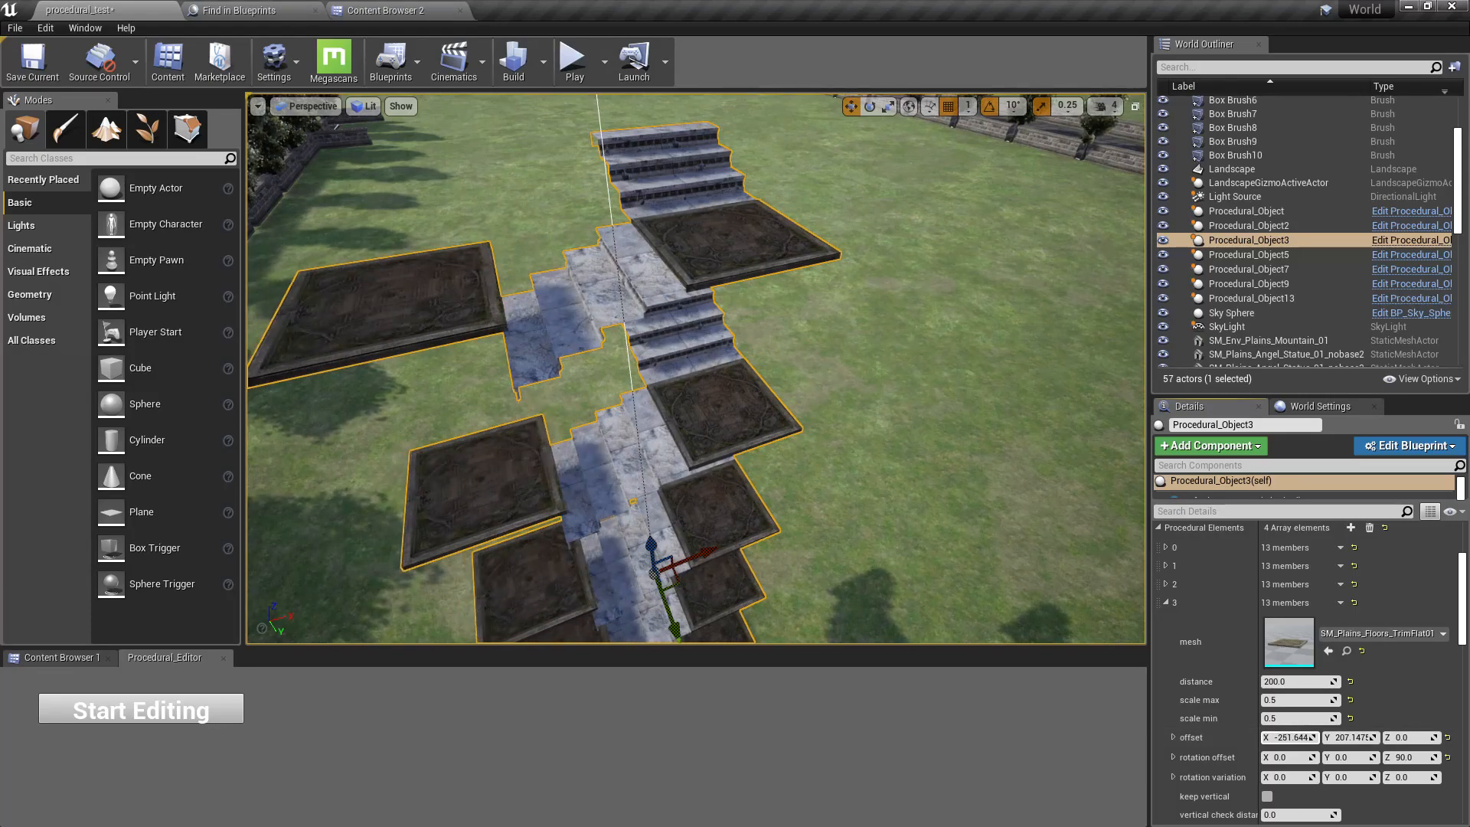
pyautogui.tripleClick(1290, 738)
pyautogui.write('-65')
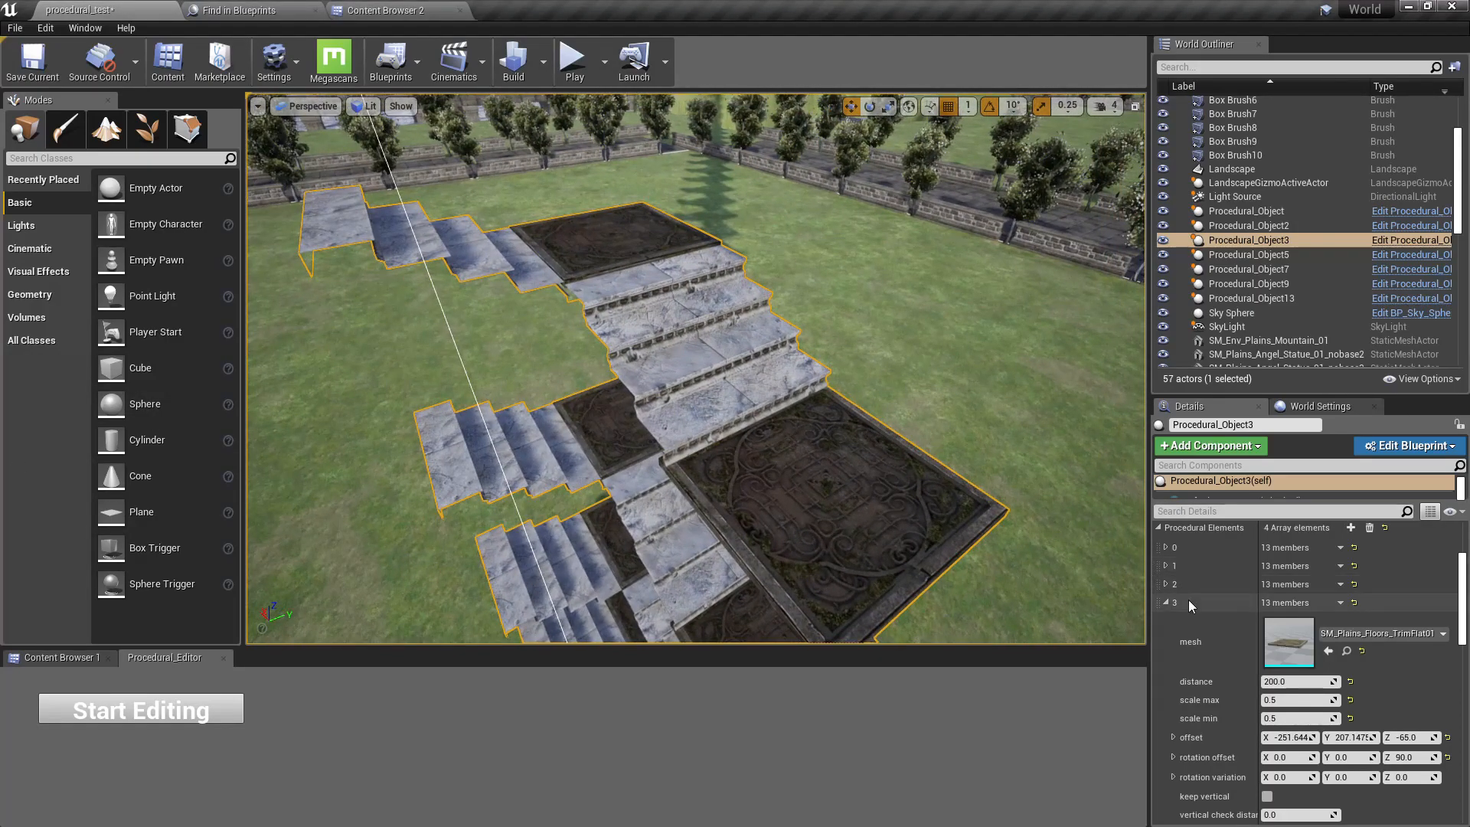
# Duplicate the stair element and set Rotation Offset Z 180 with Offset about -119 X, 83 Z
pyautogui.click(1164, 583)
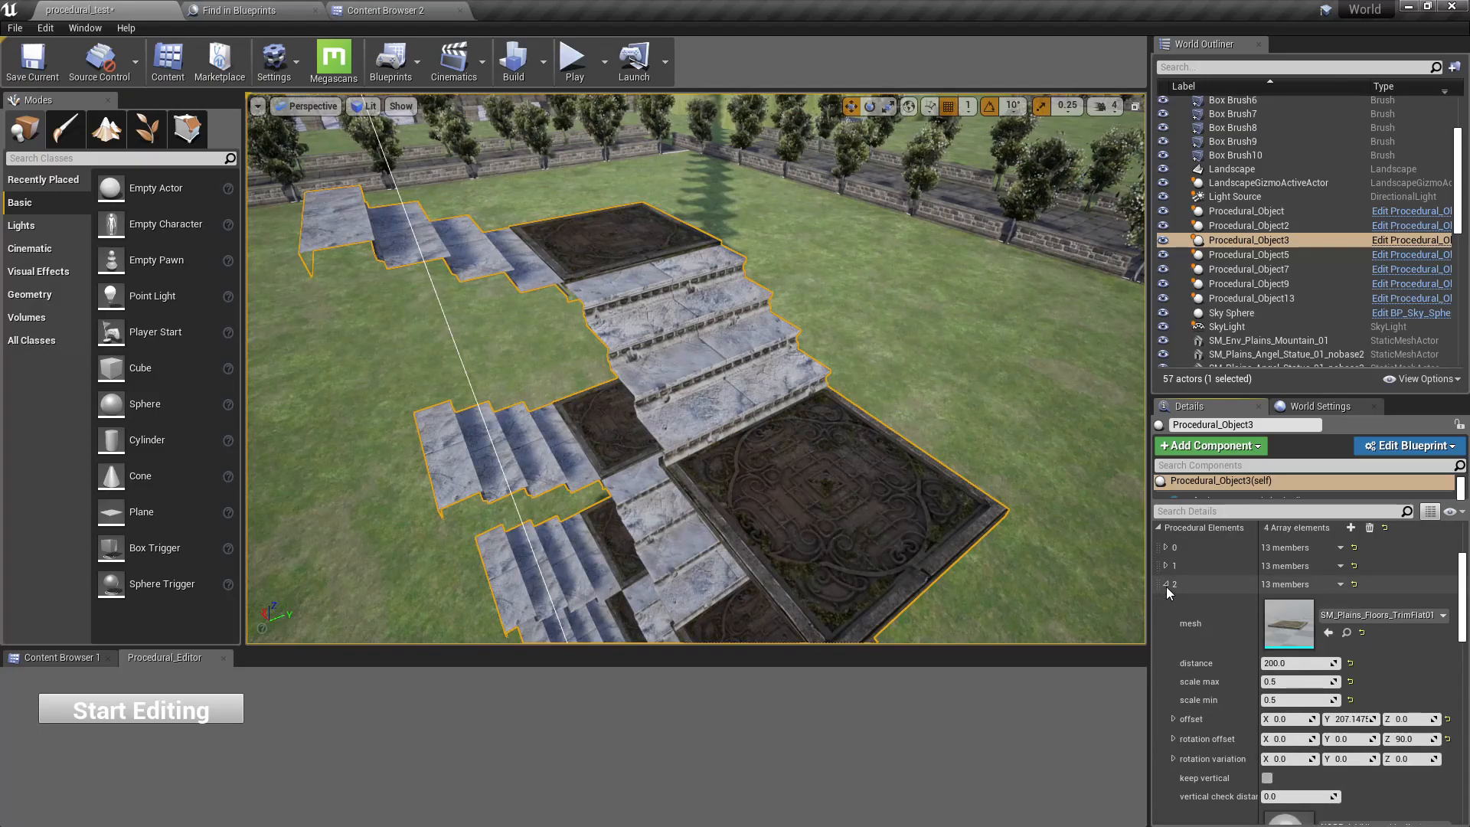
pyautogui.click(1165, 566)
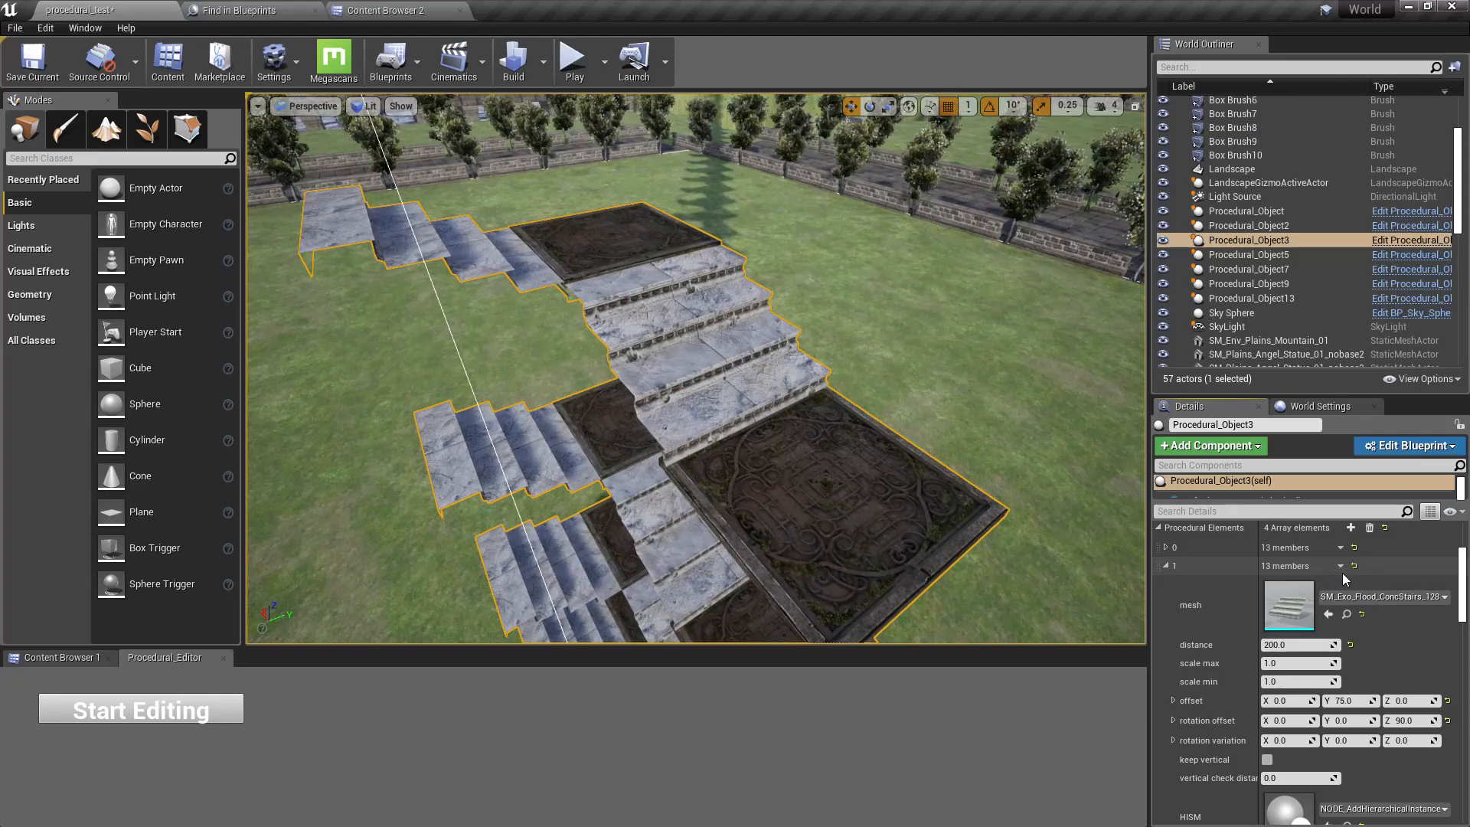
pyautogui.click(1351, 528)
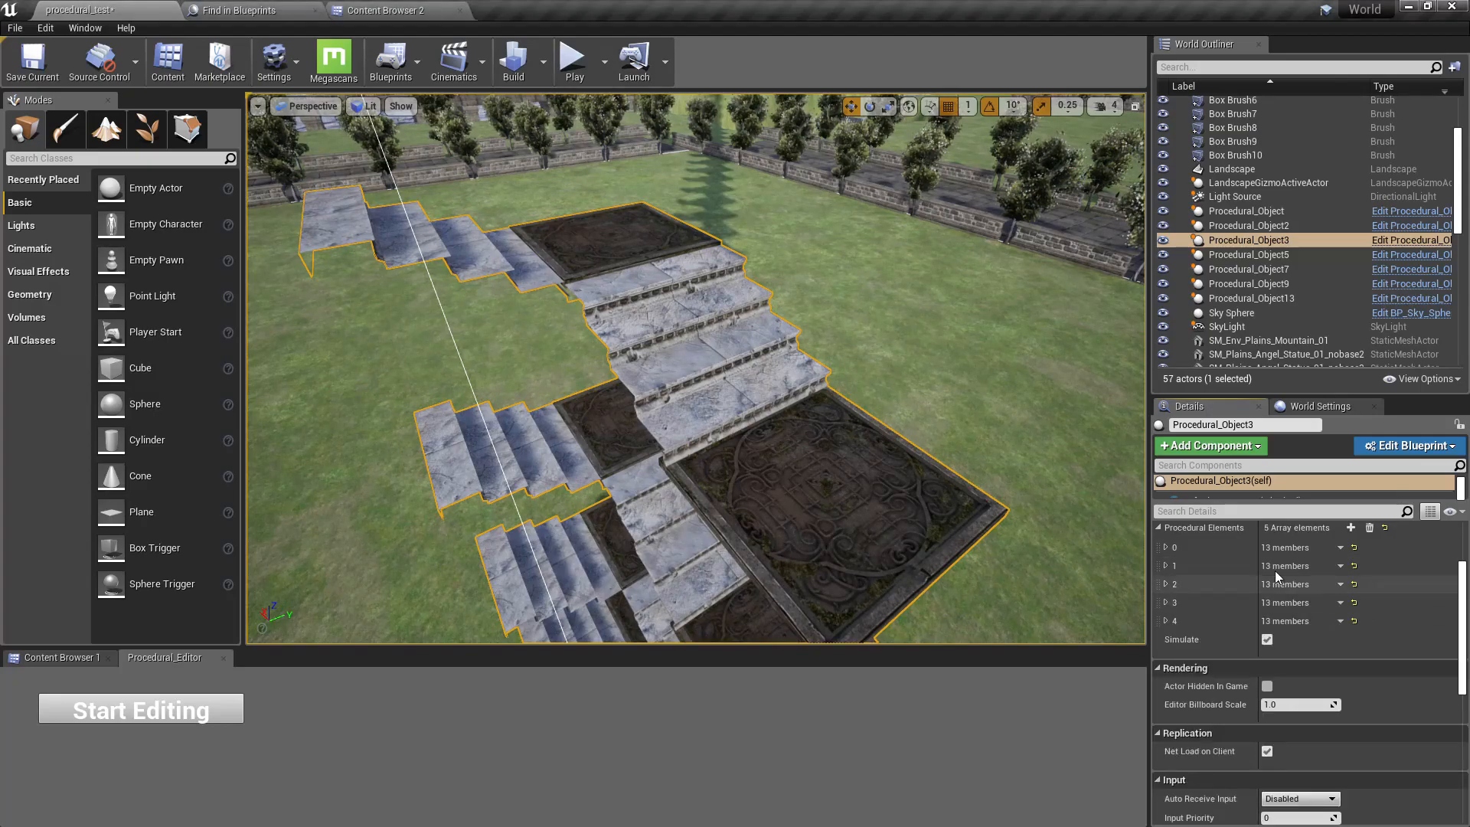
pyautogui.click(1167, 620)
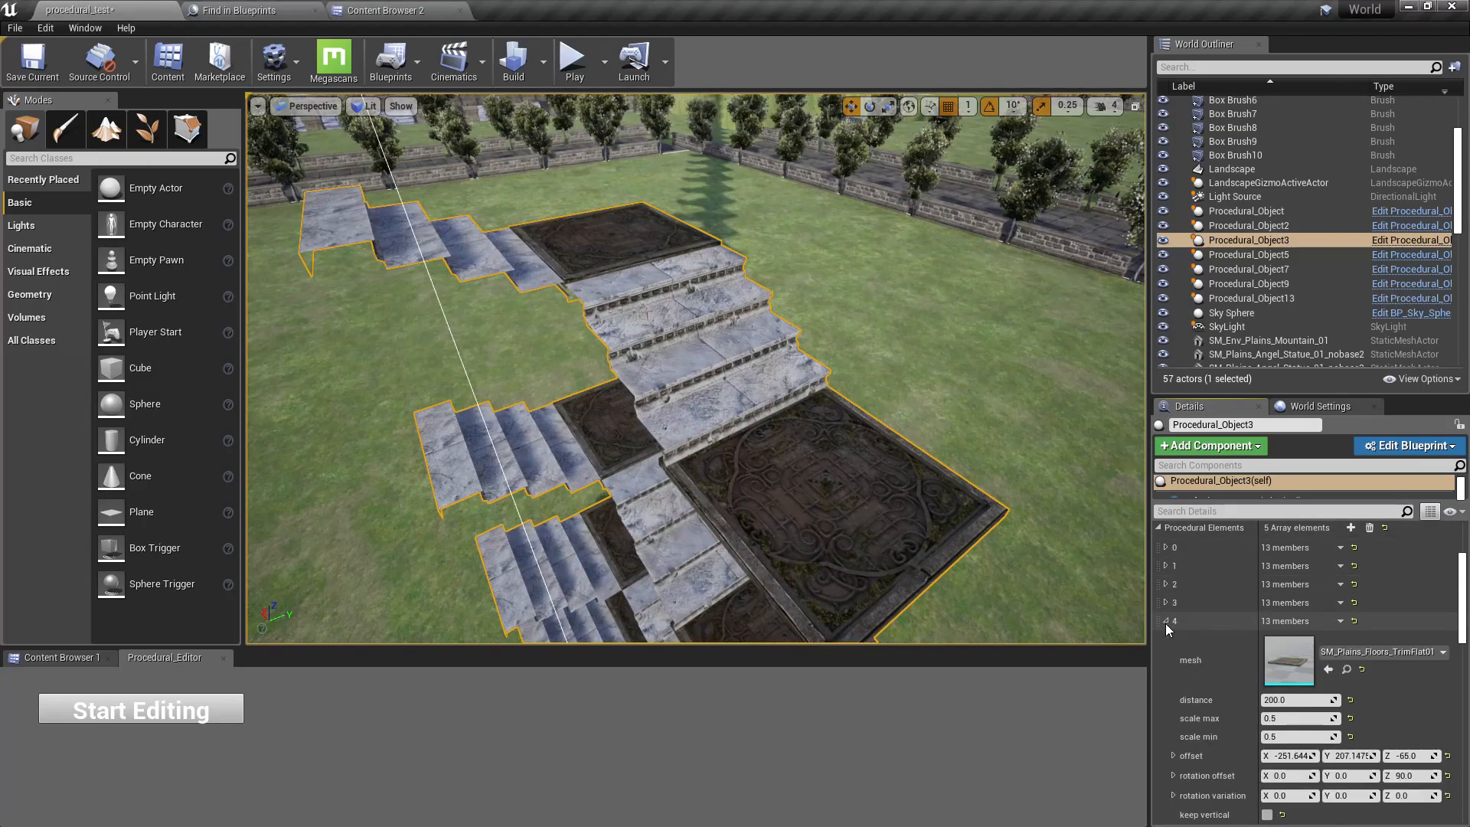
pyautogui.click(1173, 565)
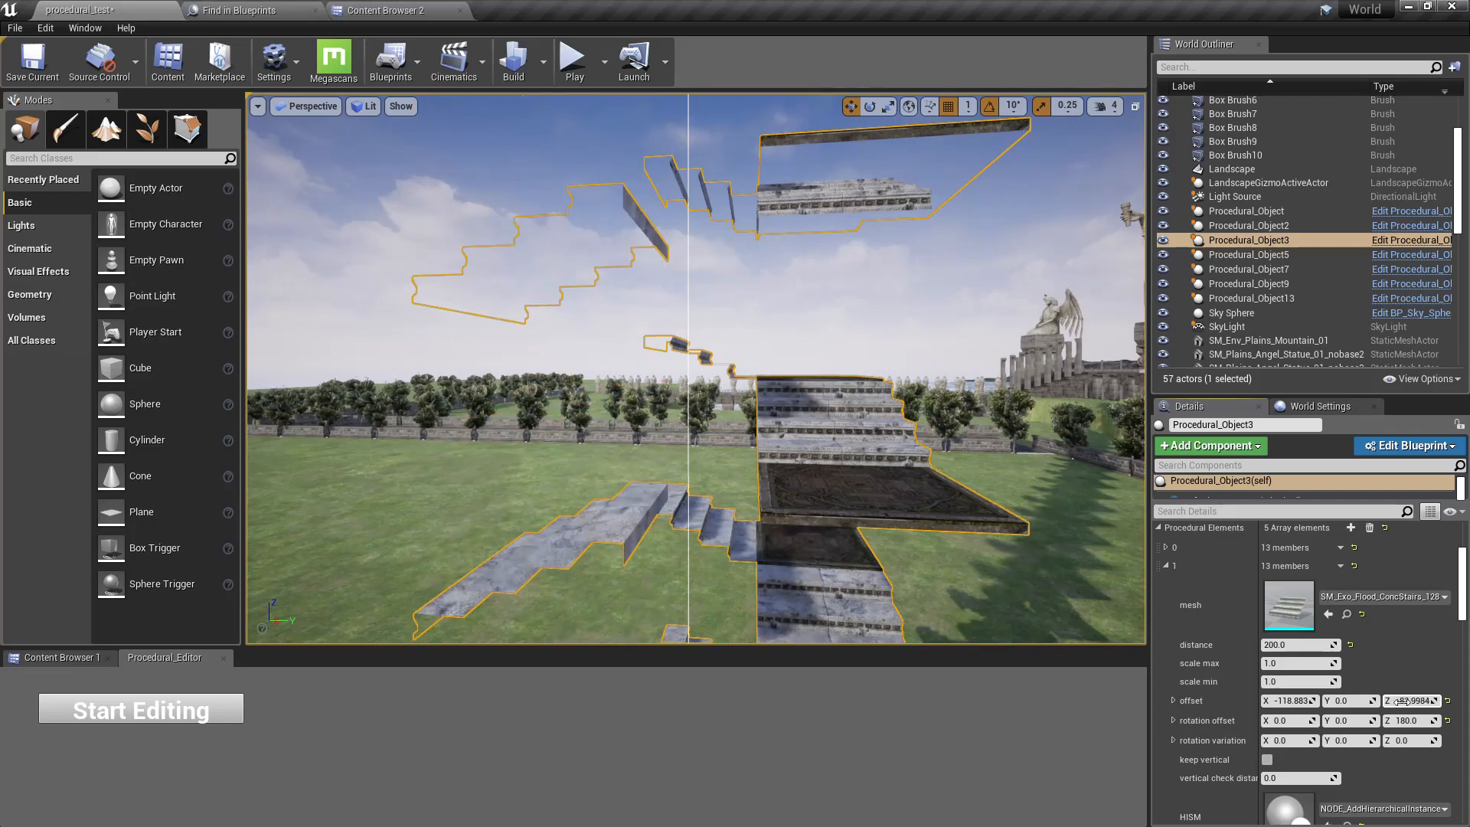
# Set the turned stair element's Offset to X -128.298, Y 80, Z -60
pyautogui.write('0.0')
pyautogui.click(1350, 700)
pyautogui.write('80')
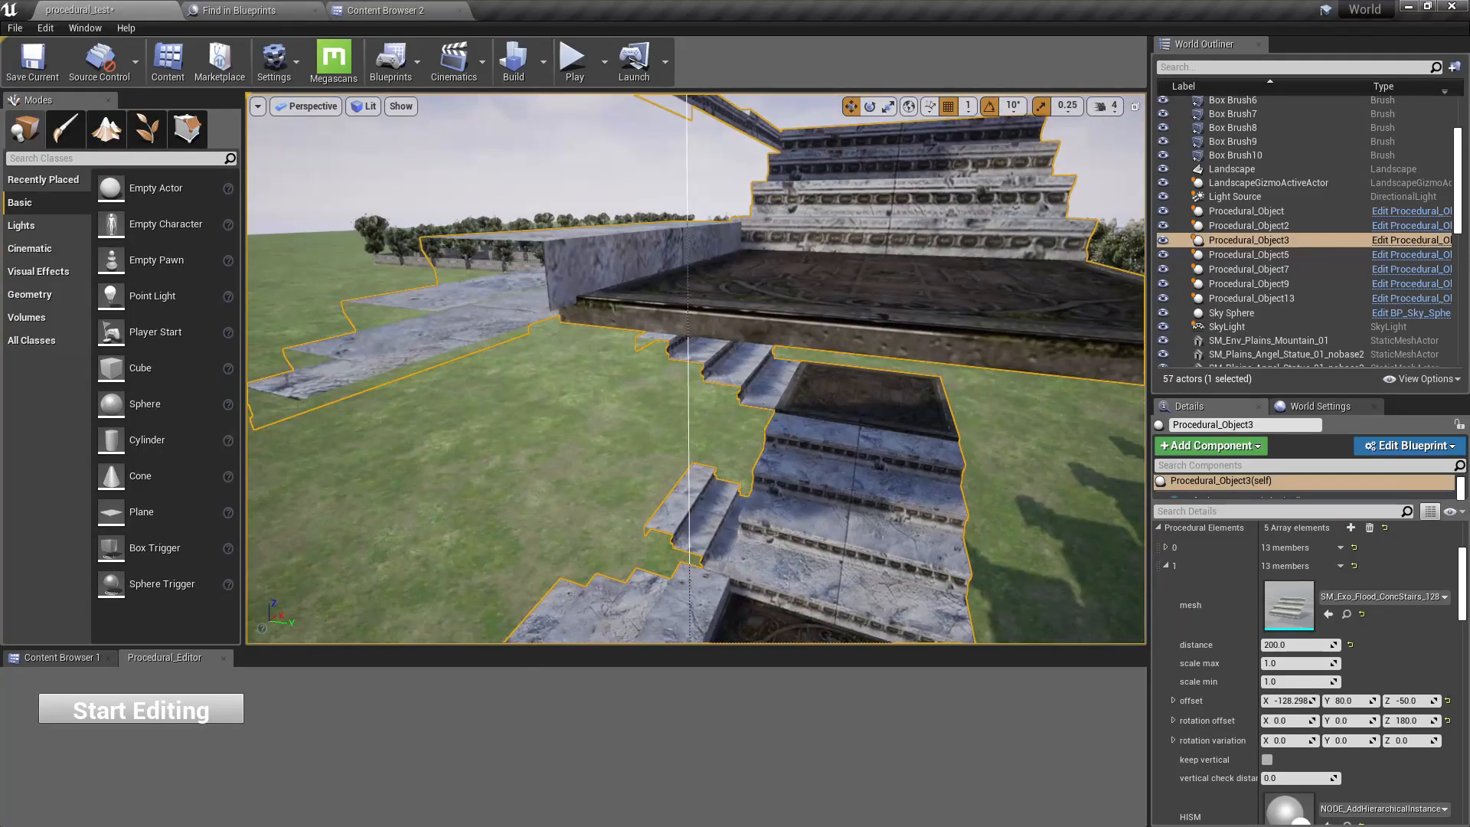
pyautogui.tripleClick(1406, 700)
pyautogui.write('-60')
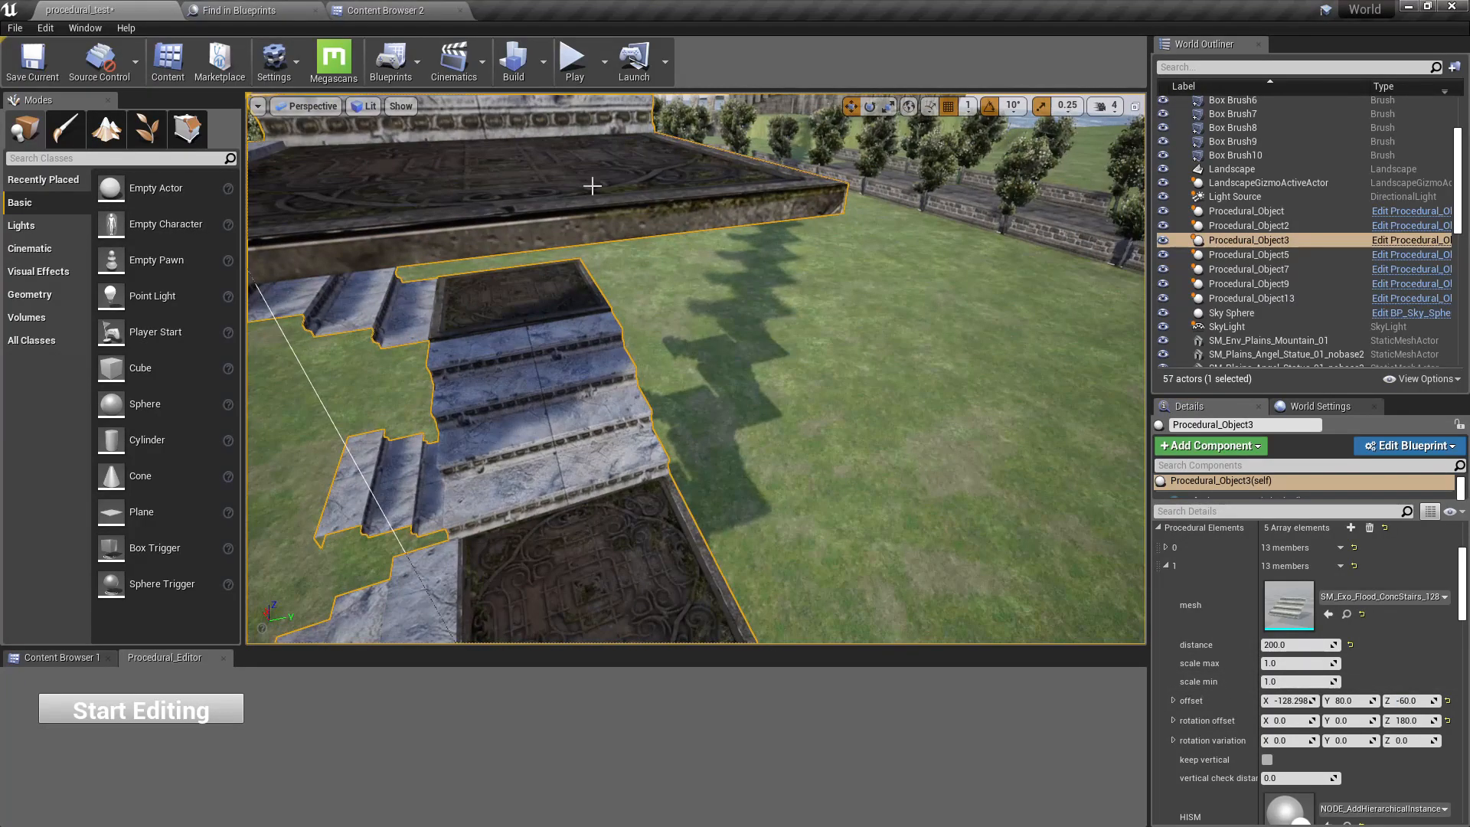
pyautogui.moveTo(592, 375); pyautogui.dragTo(592, 234)
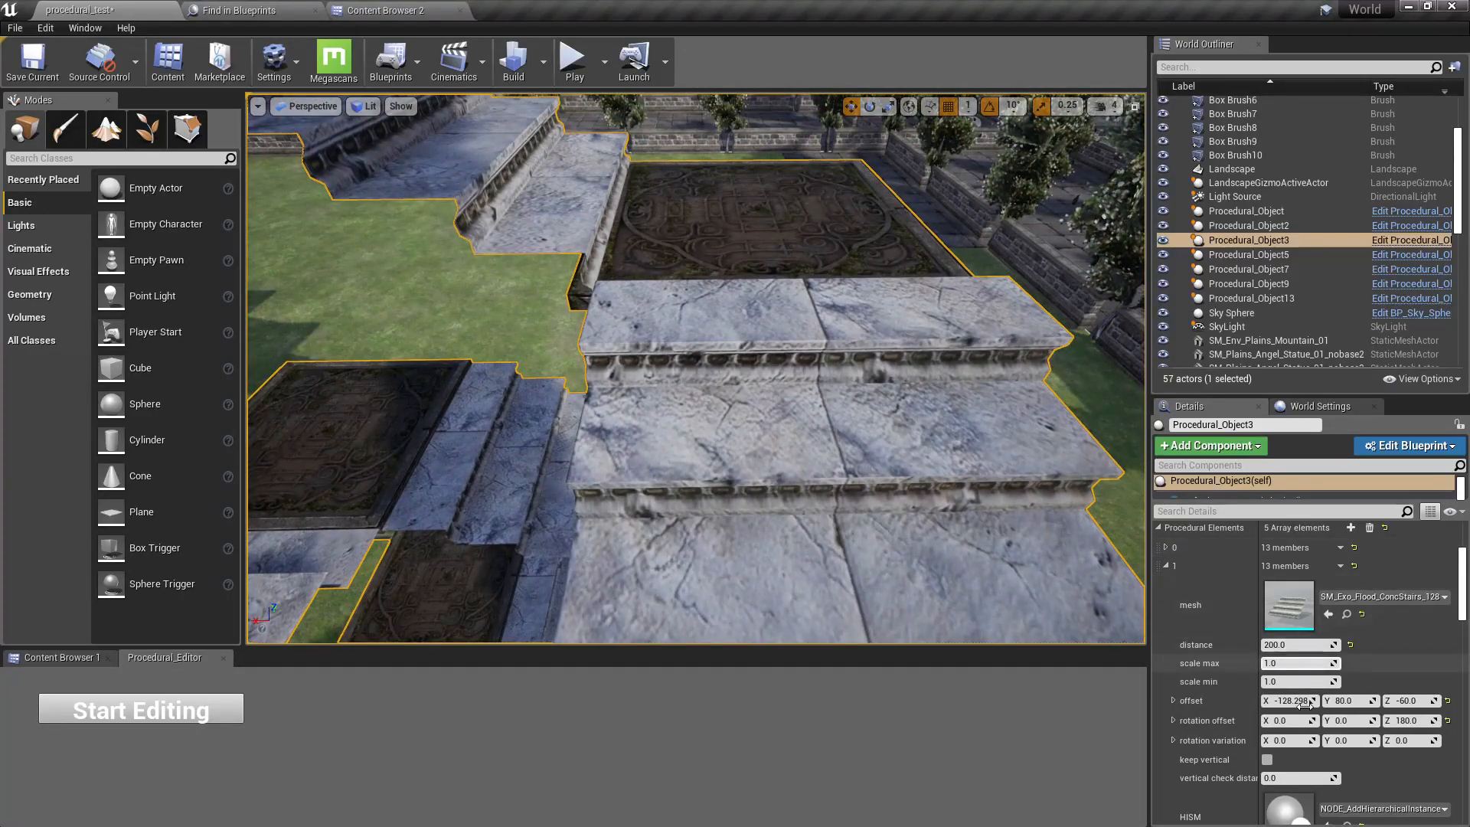
pyautogui.tripleClick(1288, 700)
pyautogui.write('-120')
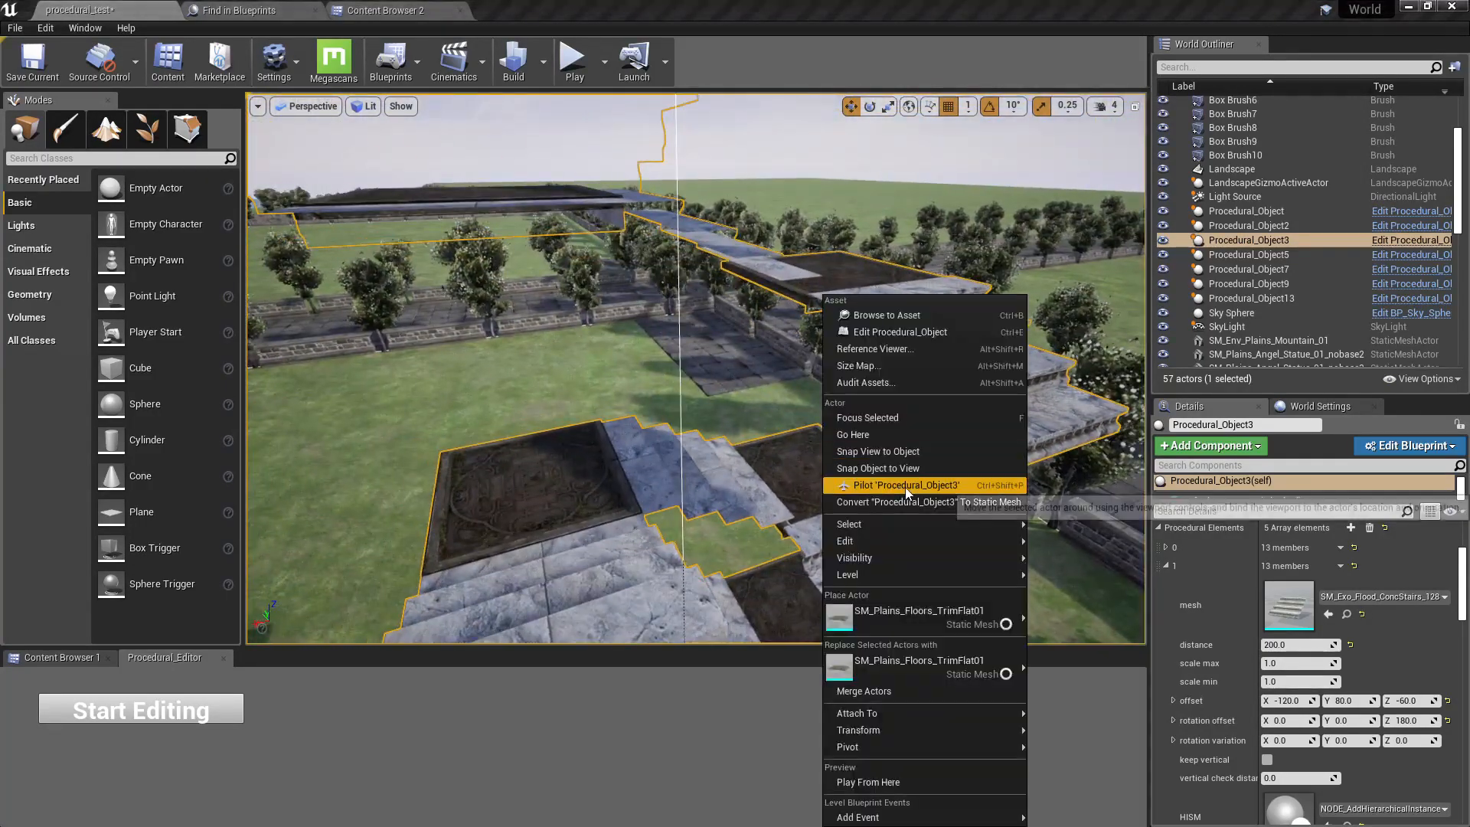
# Pilot Procedural_Object3 for a close overhead view of the stairs and floor tiles
pyautogui.click(903, 485)
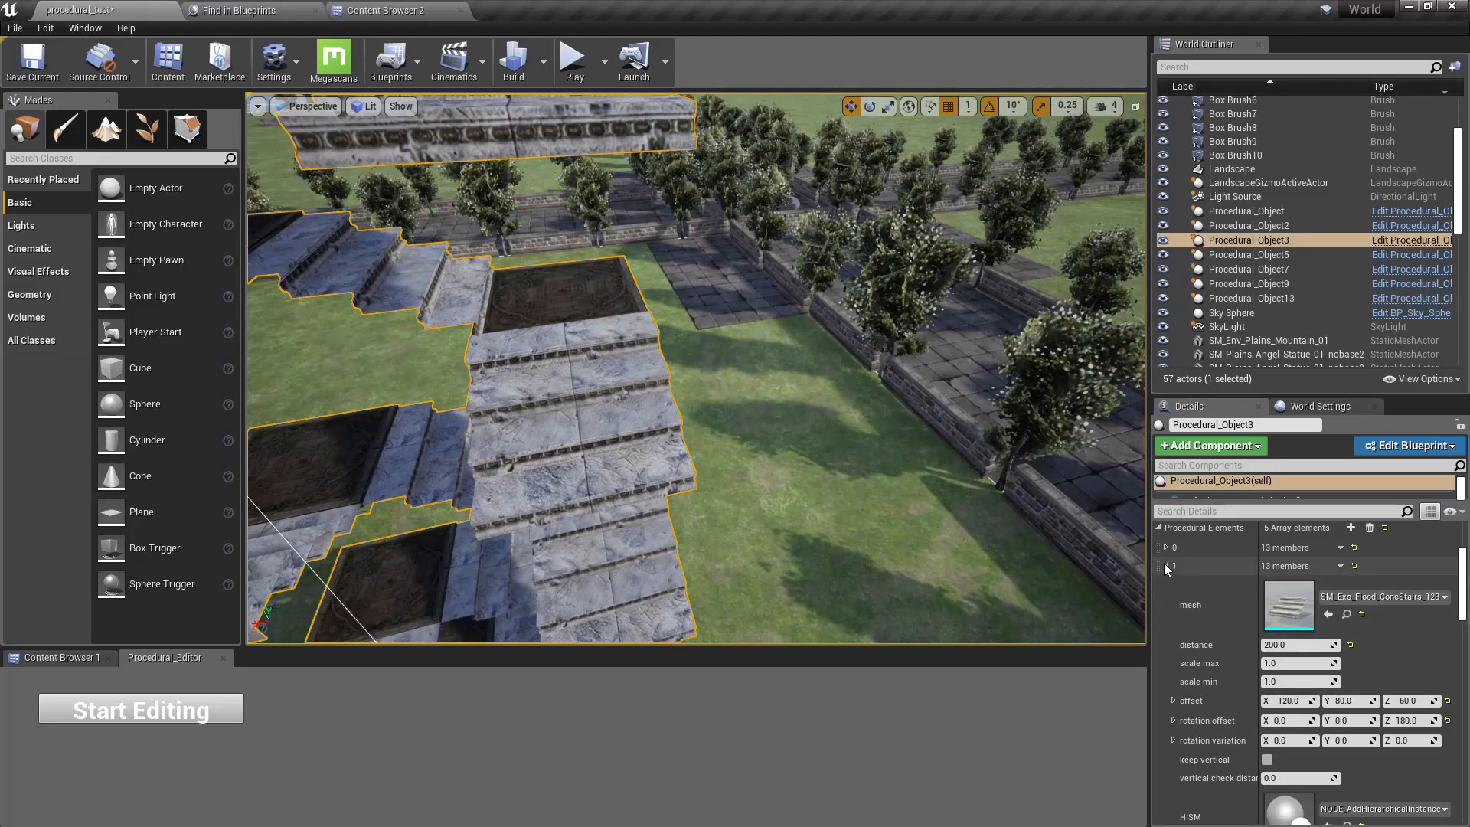
# Duplicate floor platform element 4 and offset the copy -50 Y, -155 Z
pyautogui.click(1165, 567)
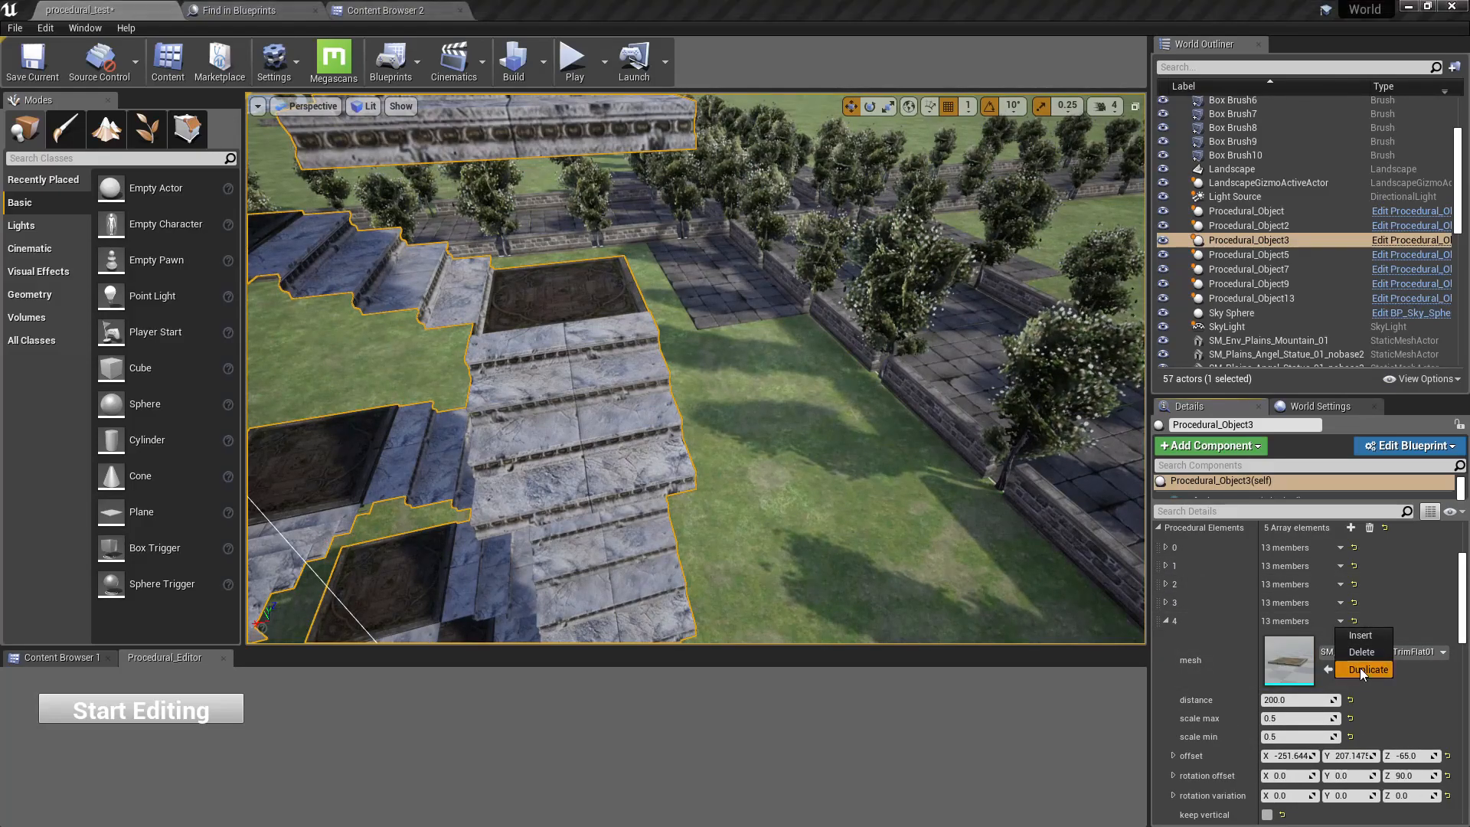
pyautogui.click(1374, 669)
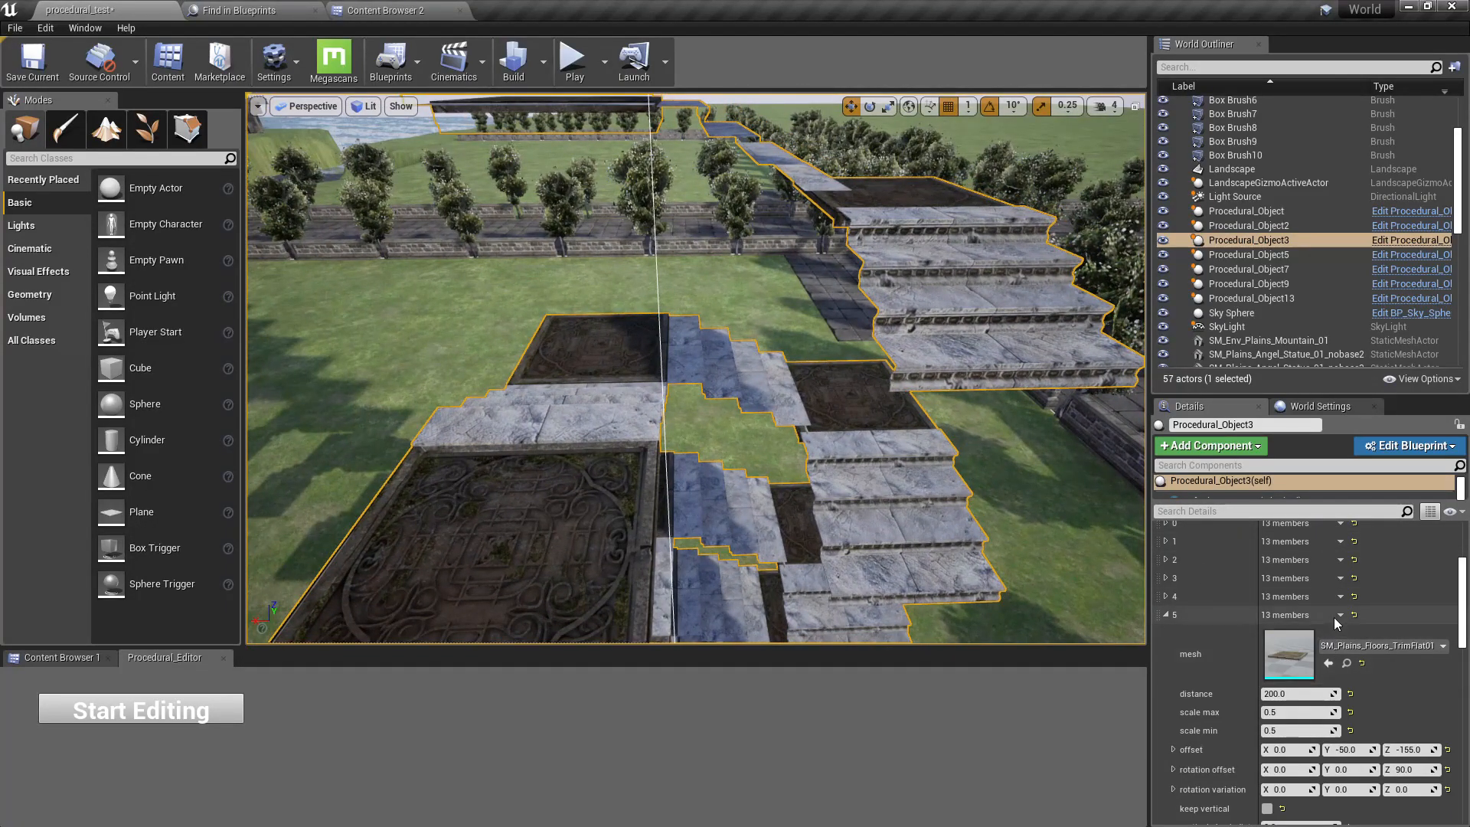
# Adjust the newest floor platform element's X offset to -250 and select its Z offset for editing
pyautogui.scroll(-3)
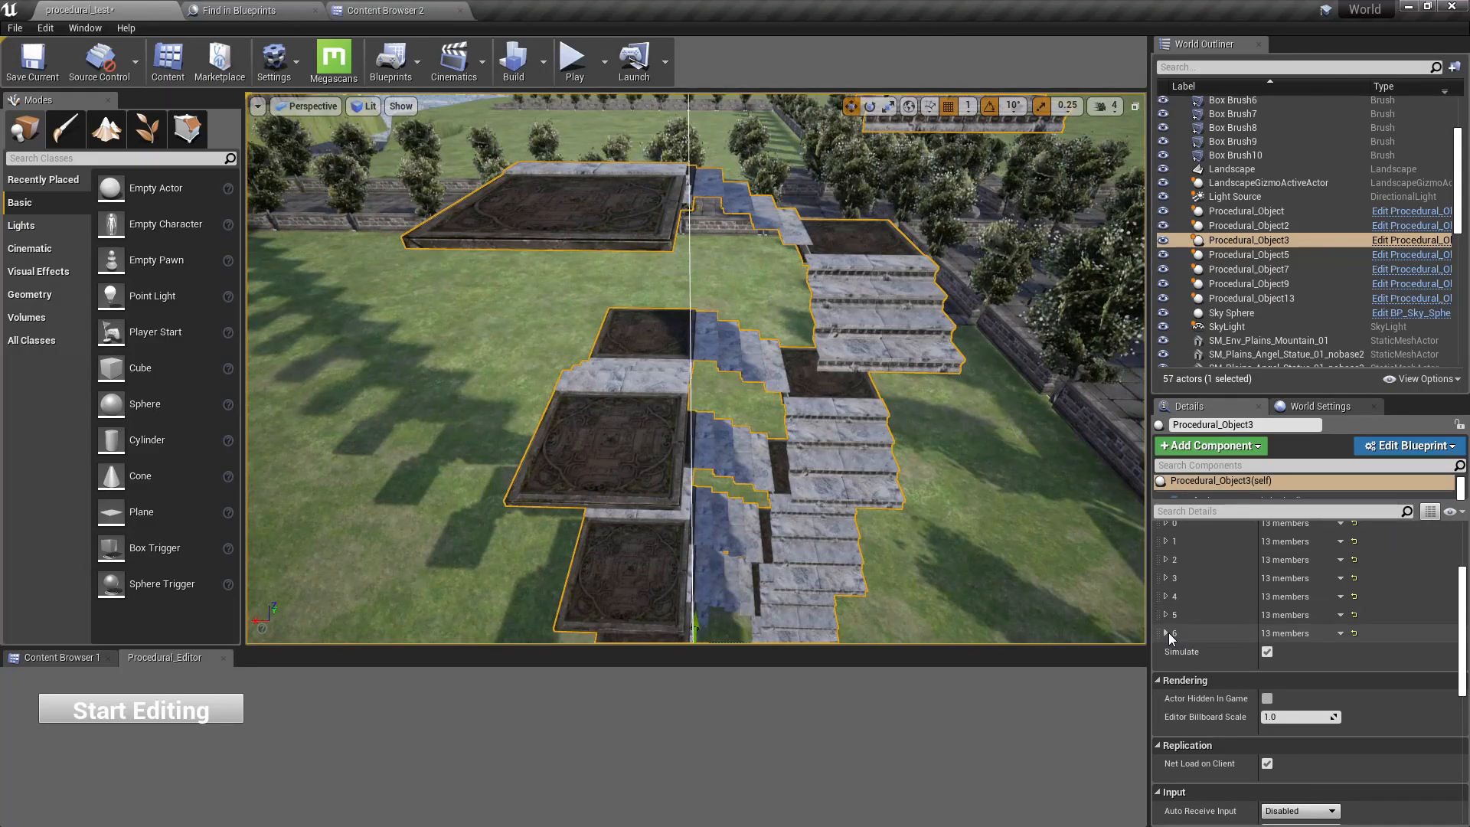
pyautogui.click(1167, 633)
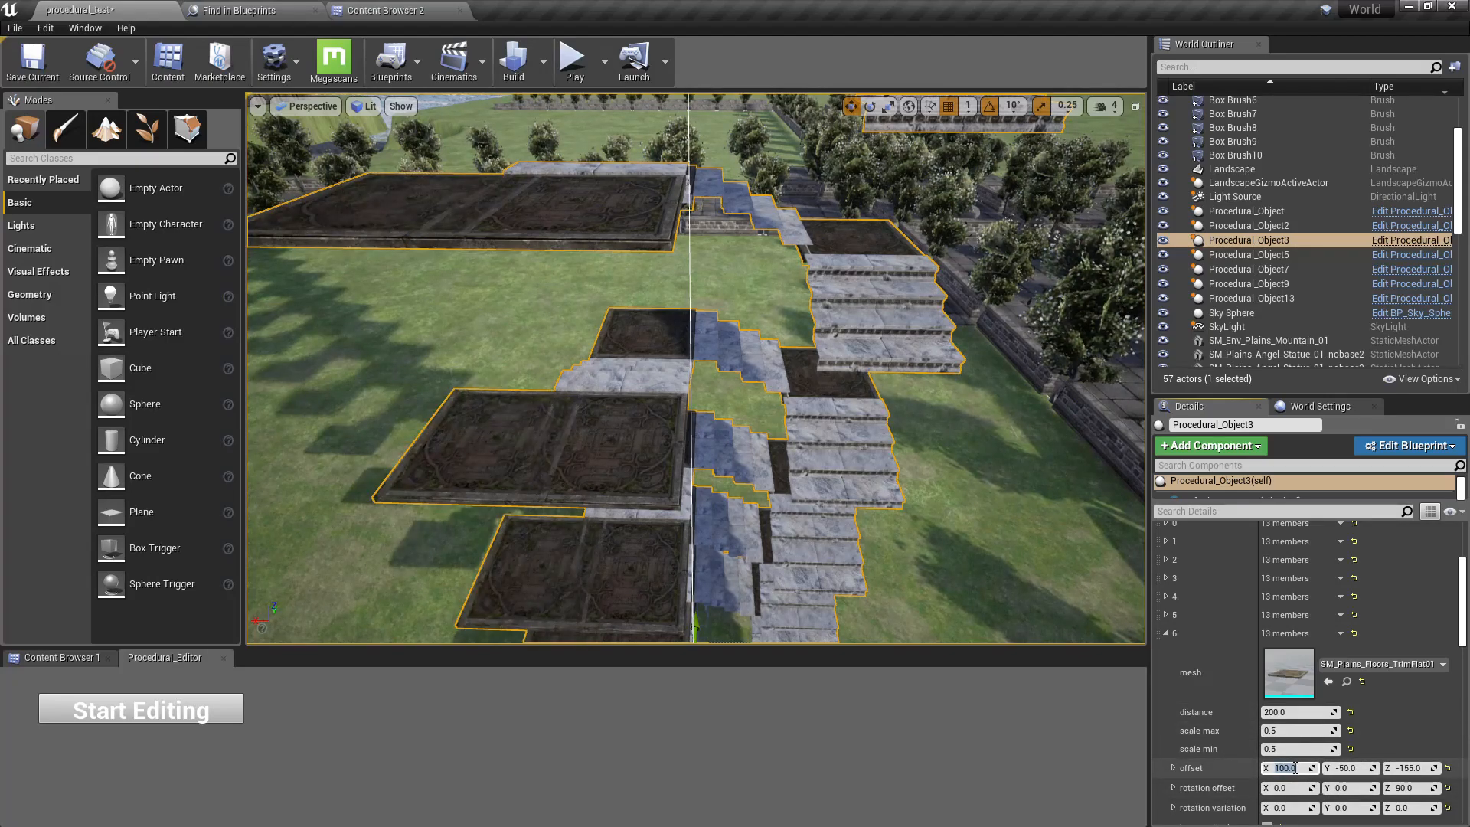
pyautogui.write('-150')
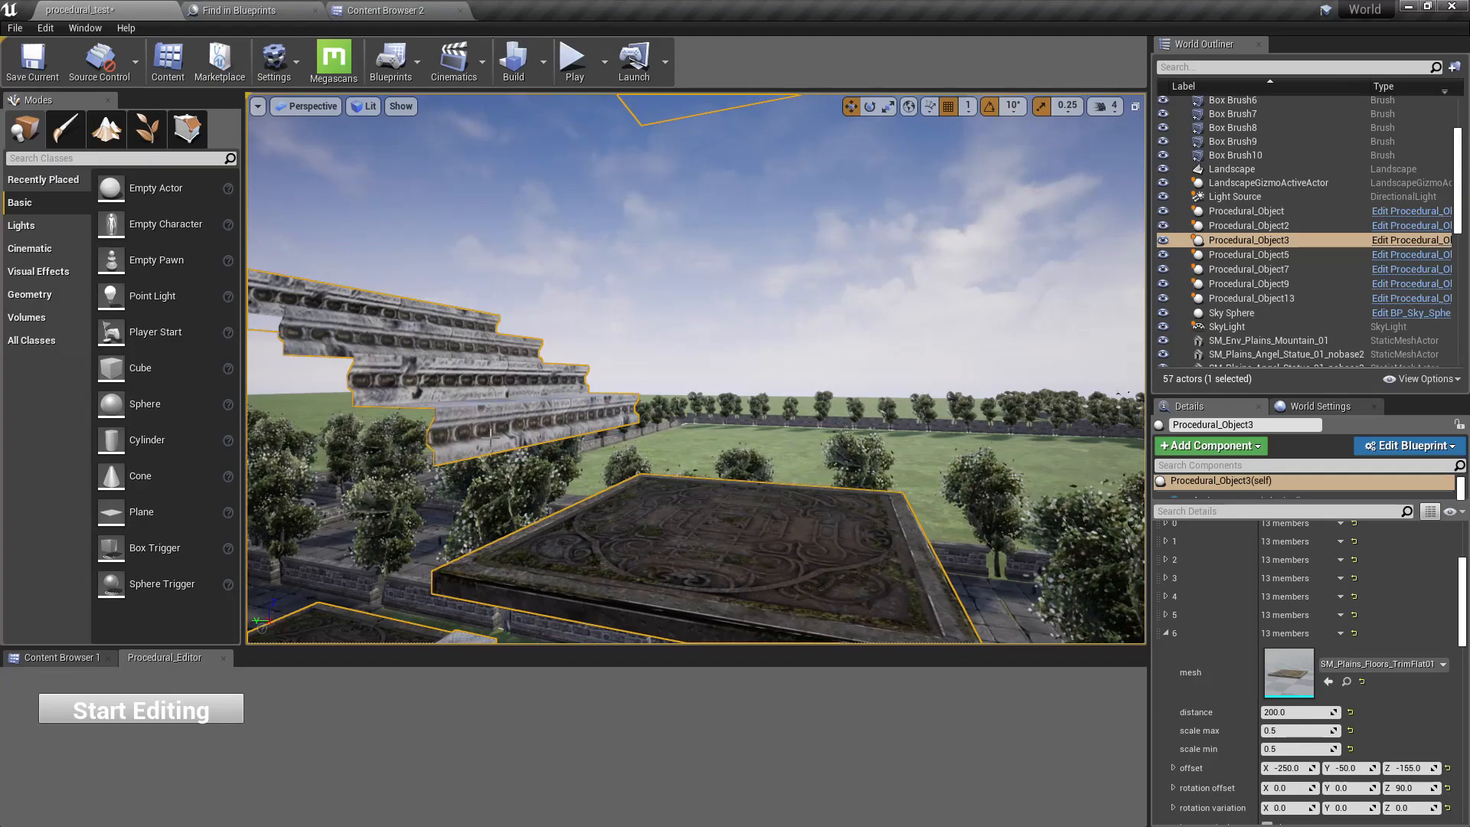
pyautogui.tripleClick(1409, 767)
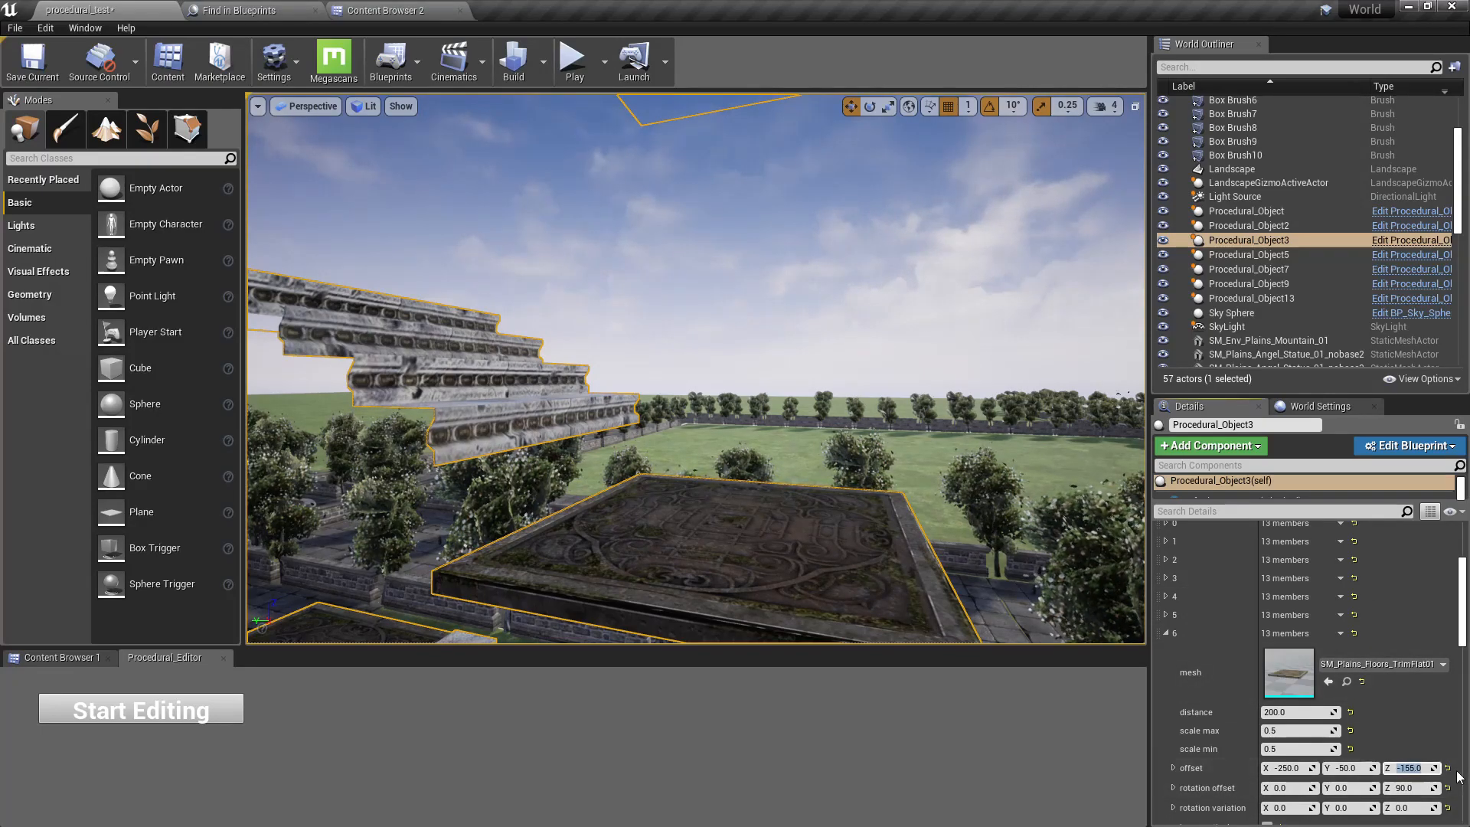
pyautogui.click(1446, 764)
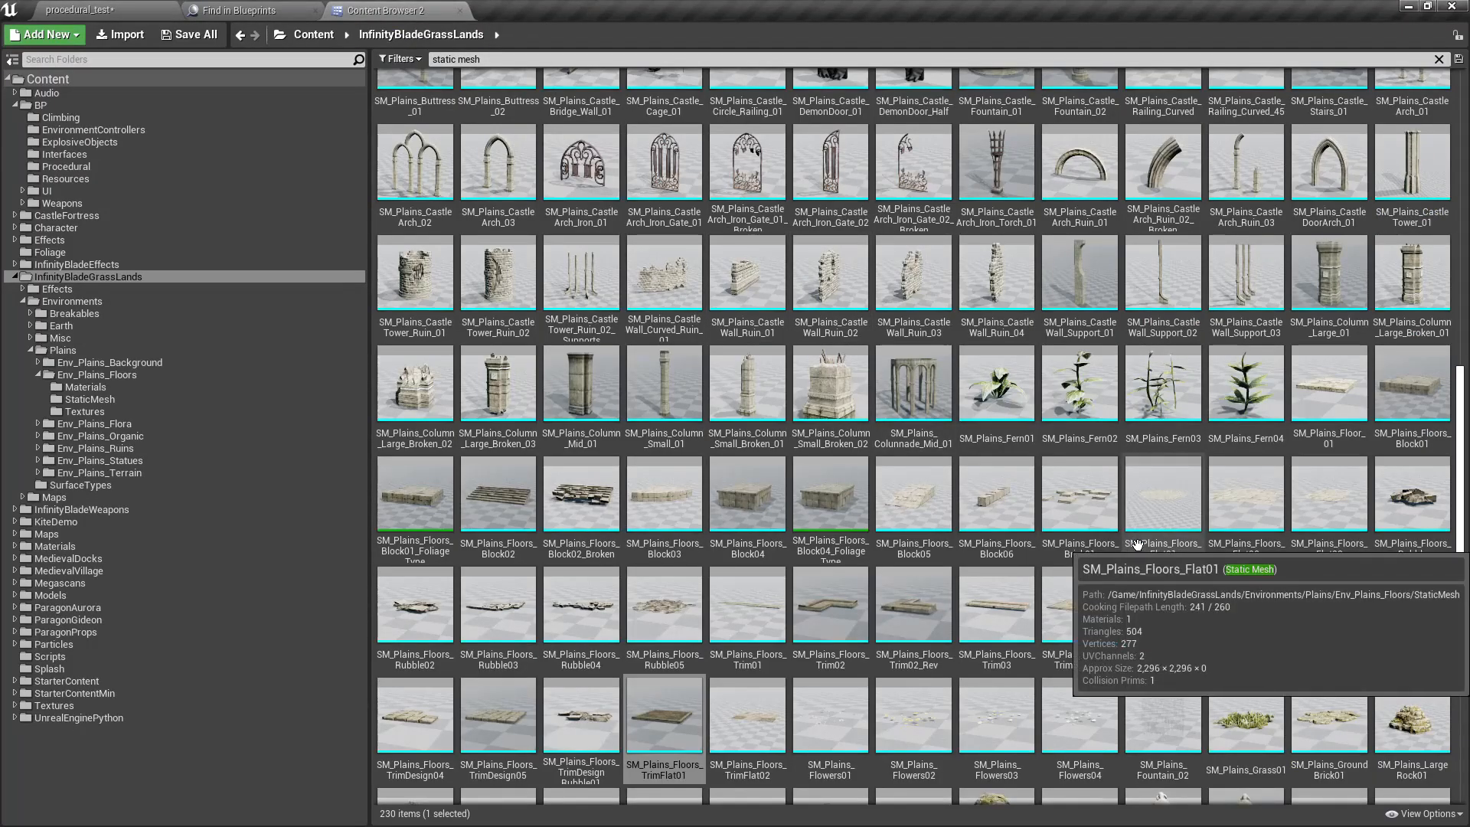
# Choose the SM_Exo_Flood_ConcStairs_128 concrete stairs static mesh in the Content Browser
pyautogui.scroll(3)
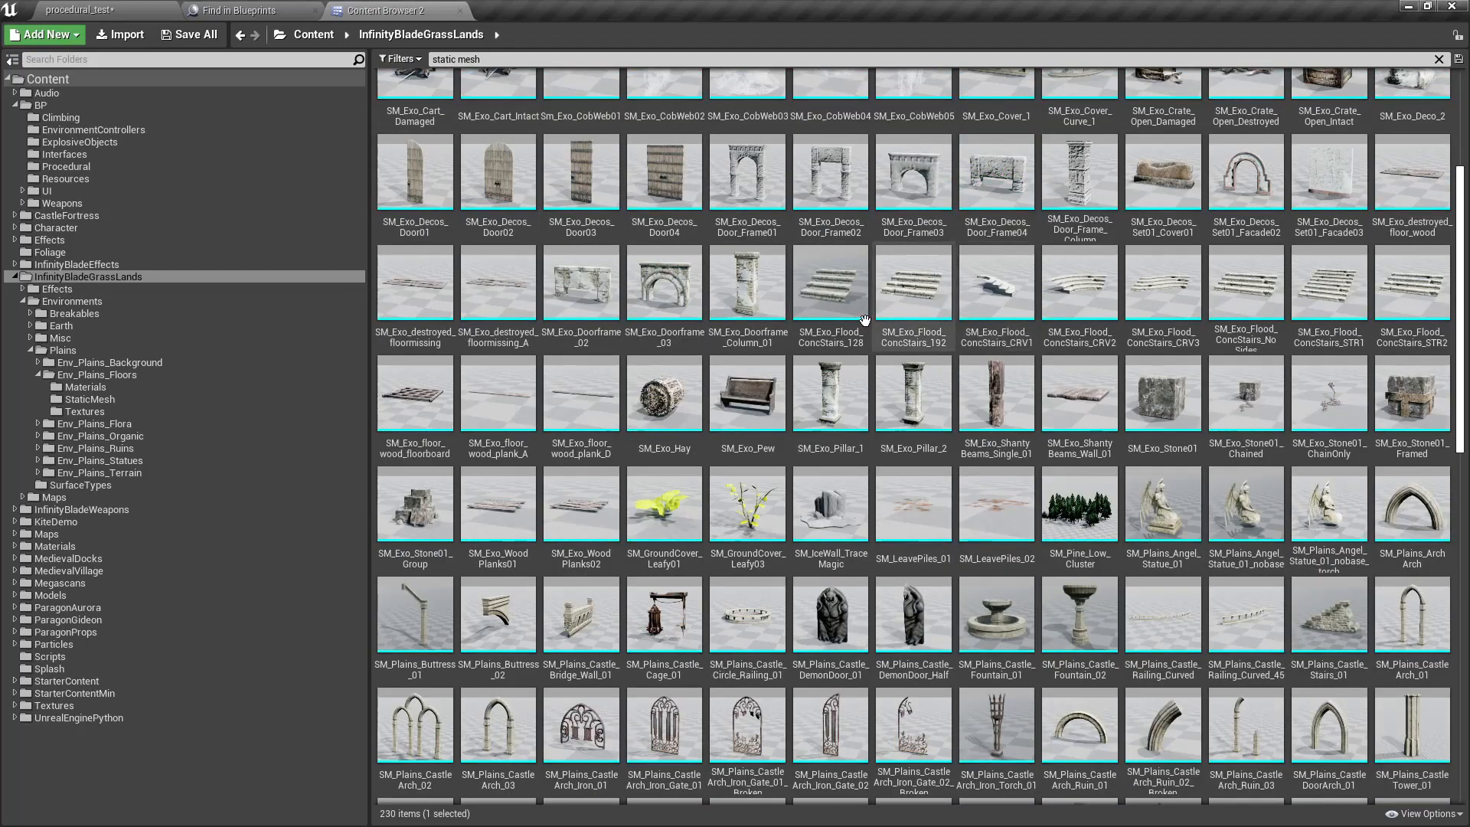
pyautogui.click(828, 282)
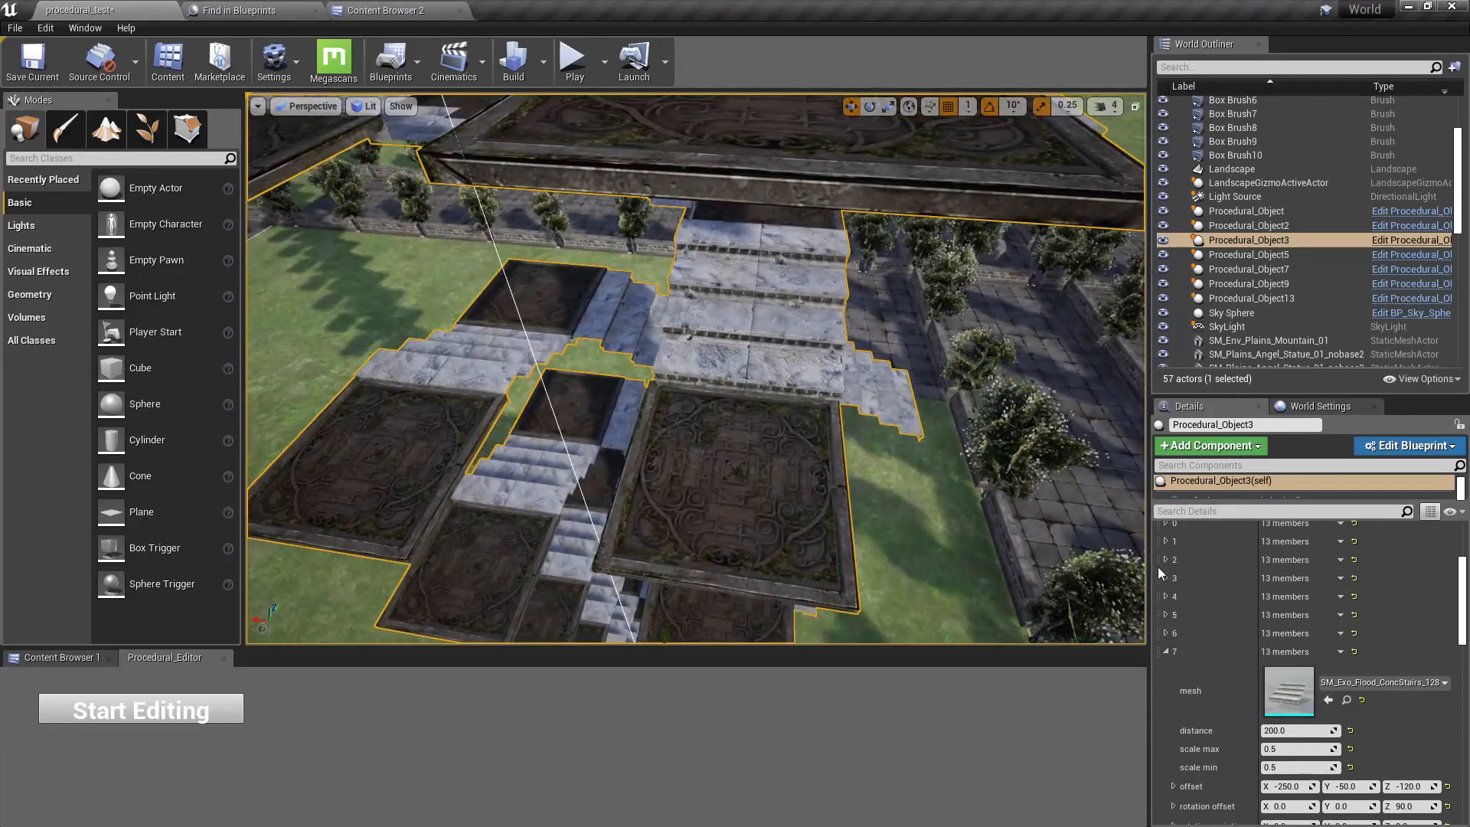
# Configure the new stairs element: scale 1.0, rotation offset Z 270, offset X -120 and Z -120
pyautogui.scroll(-3)
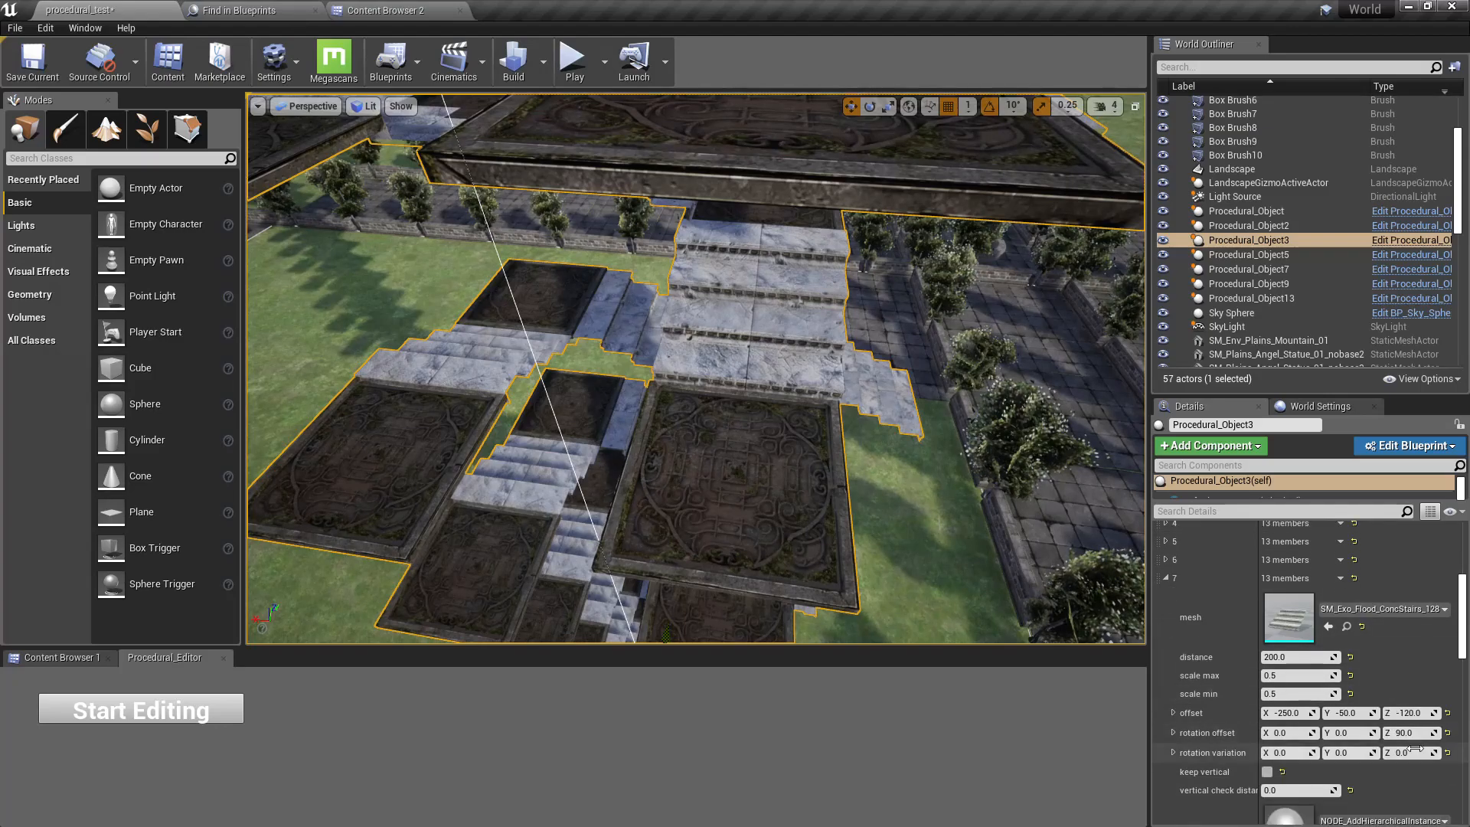
pyautogui.tripleClick(1405, 732)
pyautogui.write('-180')
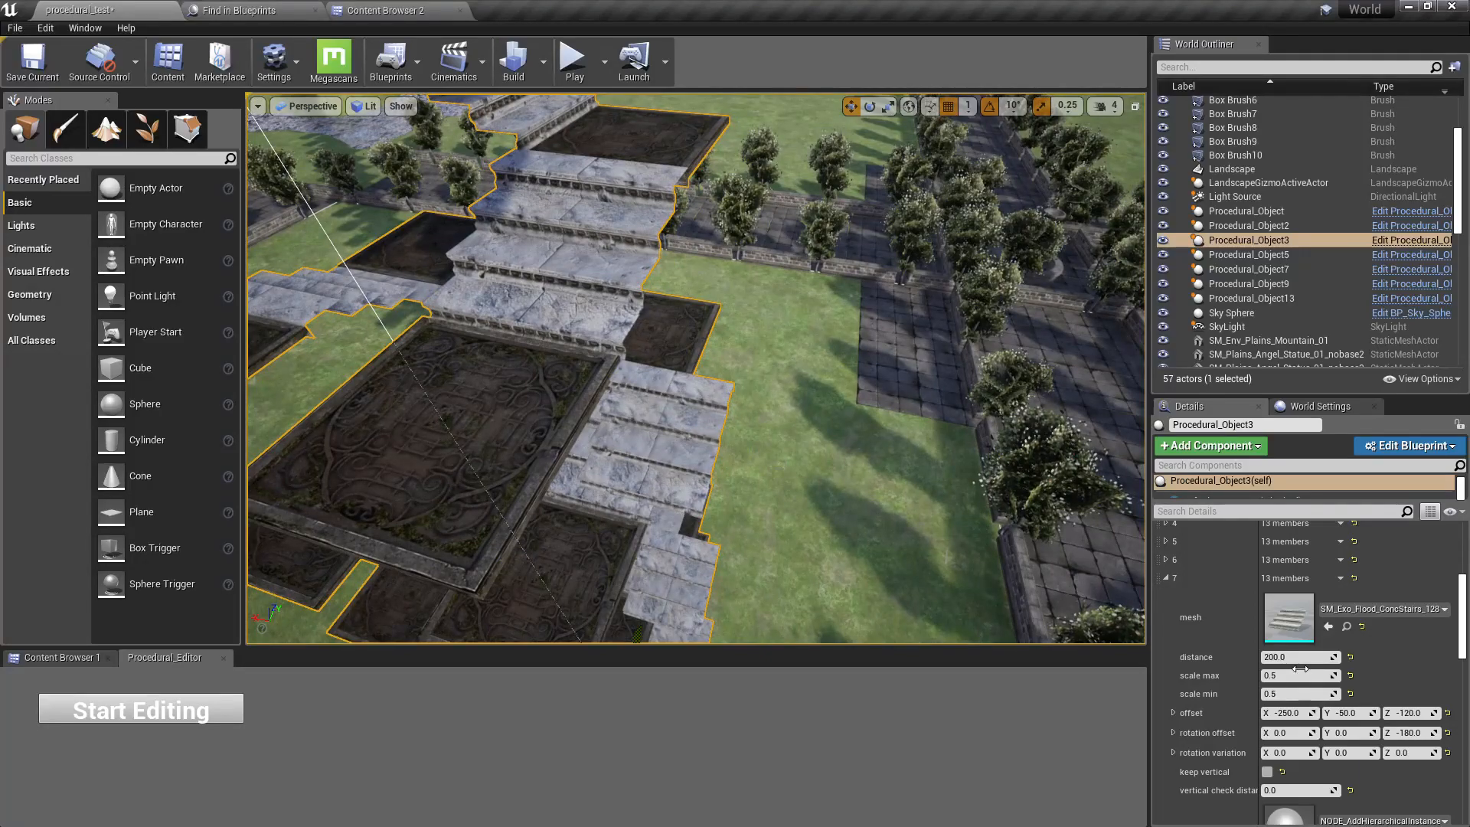
pyautogui.tripleClick(1406, 732)
pyautogui.write('270')
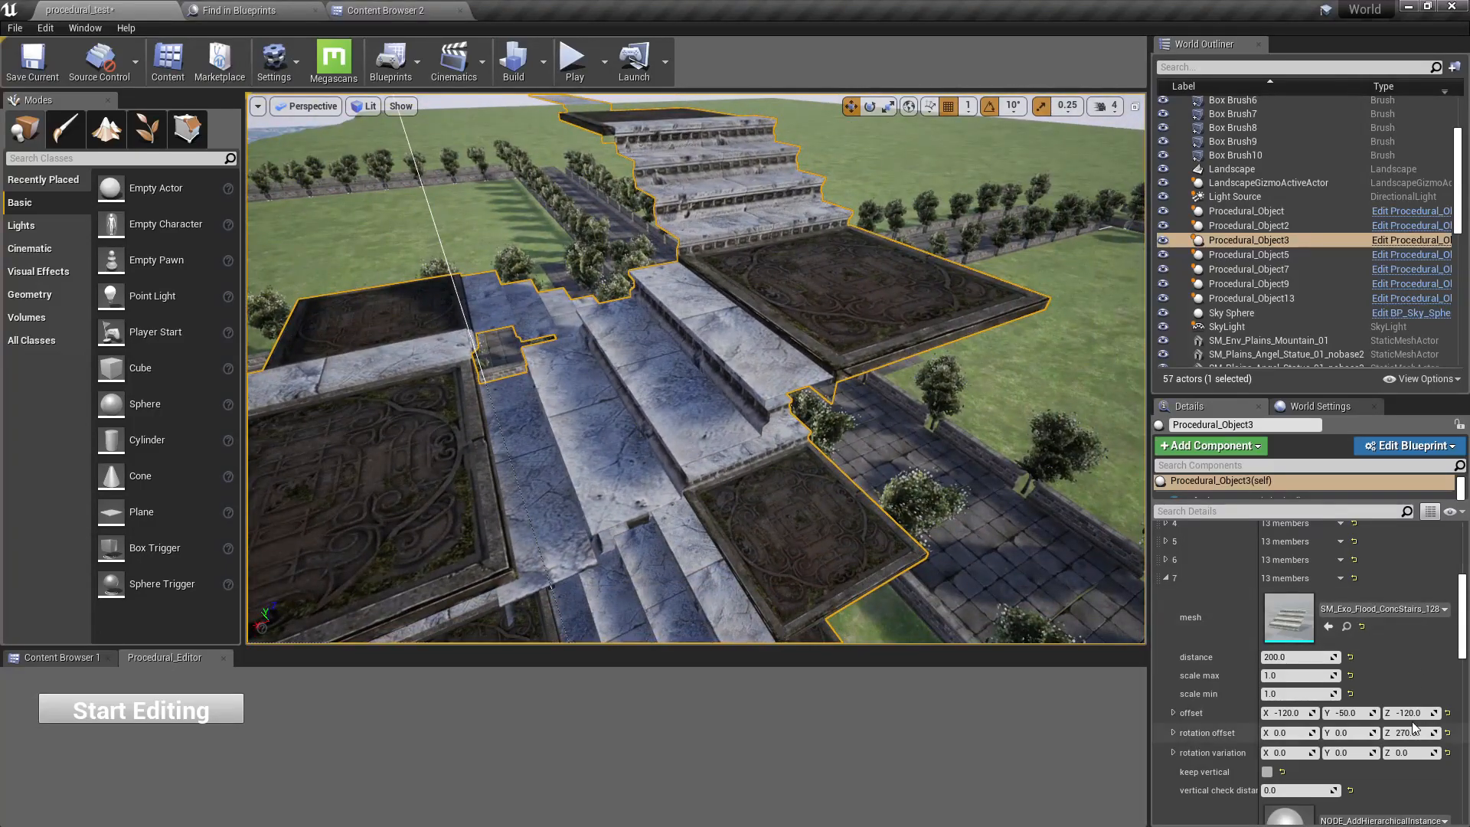
pyautogui.write('-110')
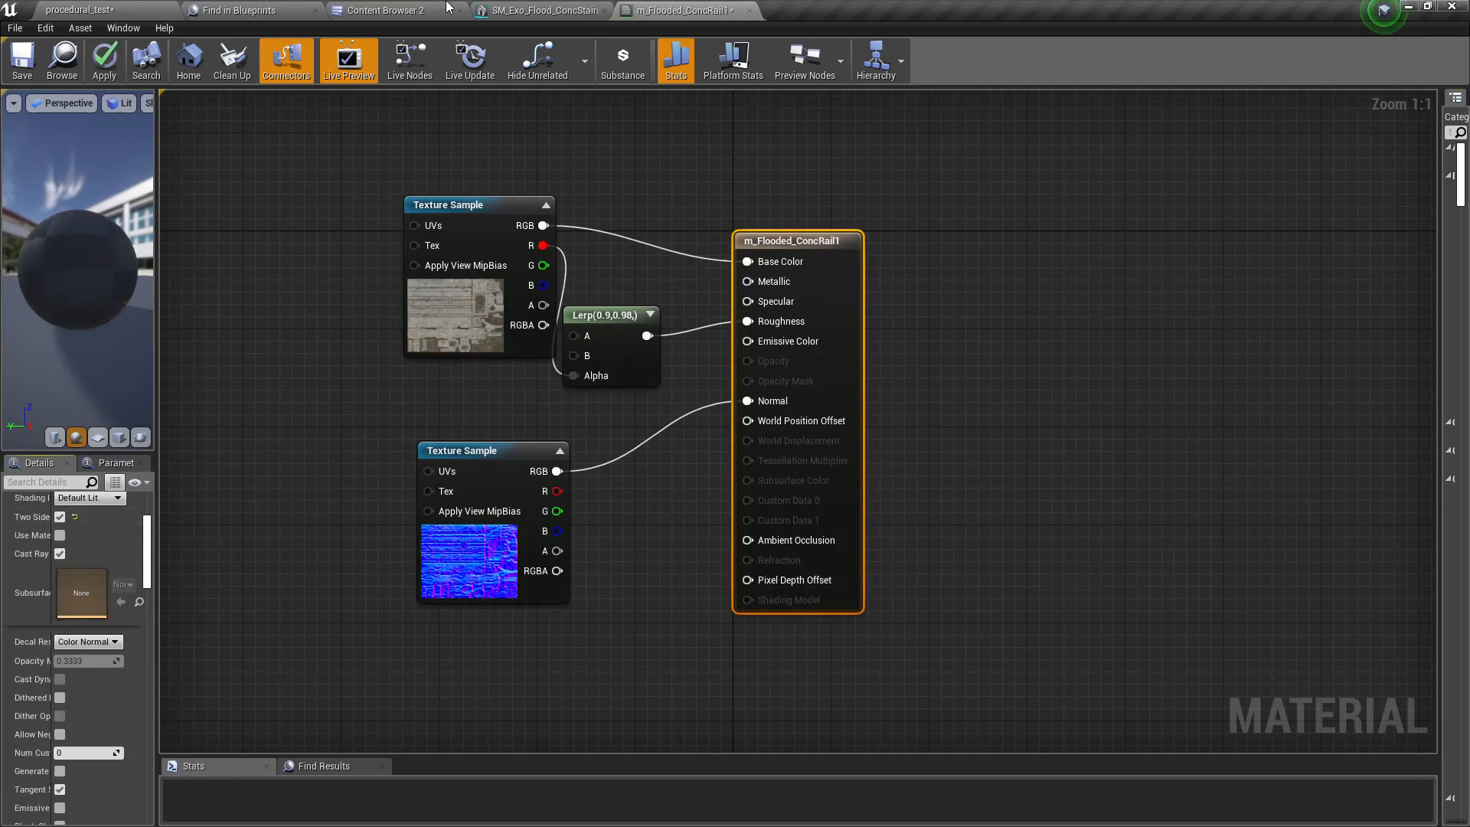
pyautogui.moveTo(104, 60)
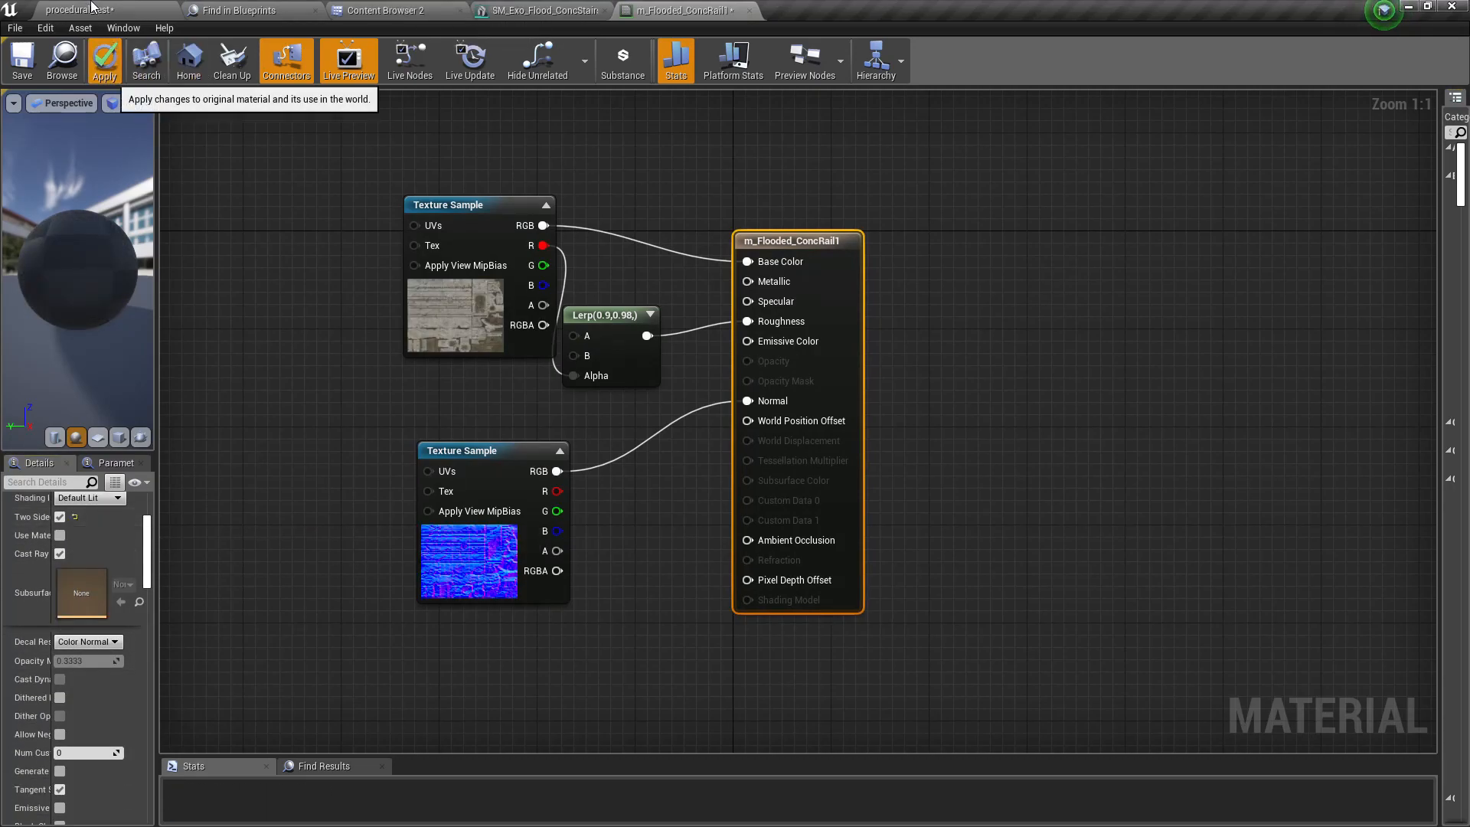
# Apply the Two Sided setting to m_Flooded_ConcRail1 and M_Plains_FloorTrims materials
pyautogui.click(102, 60)
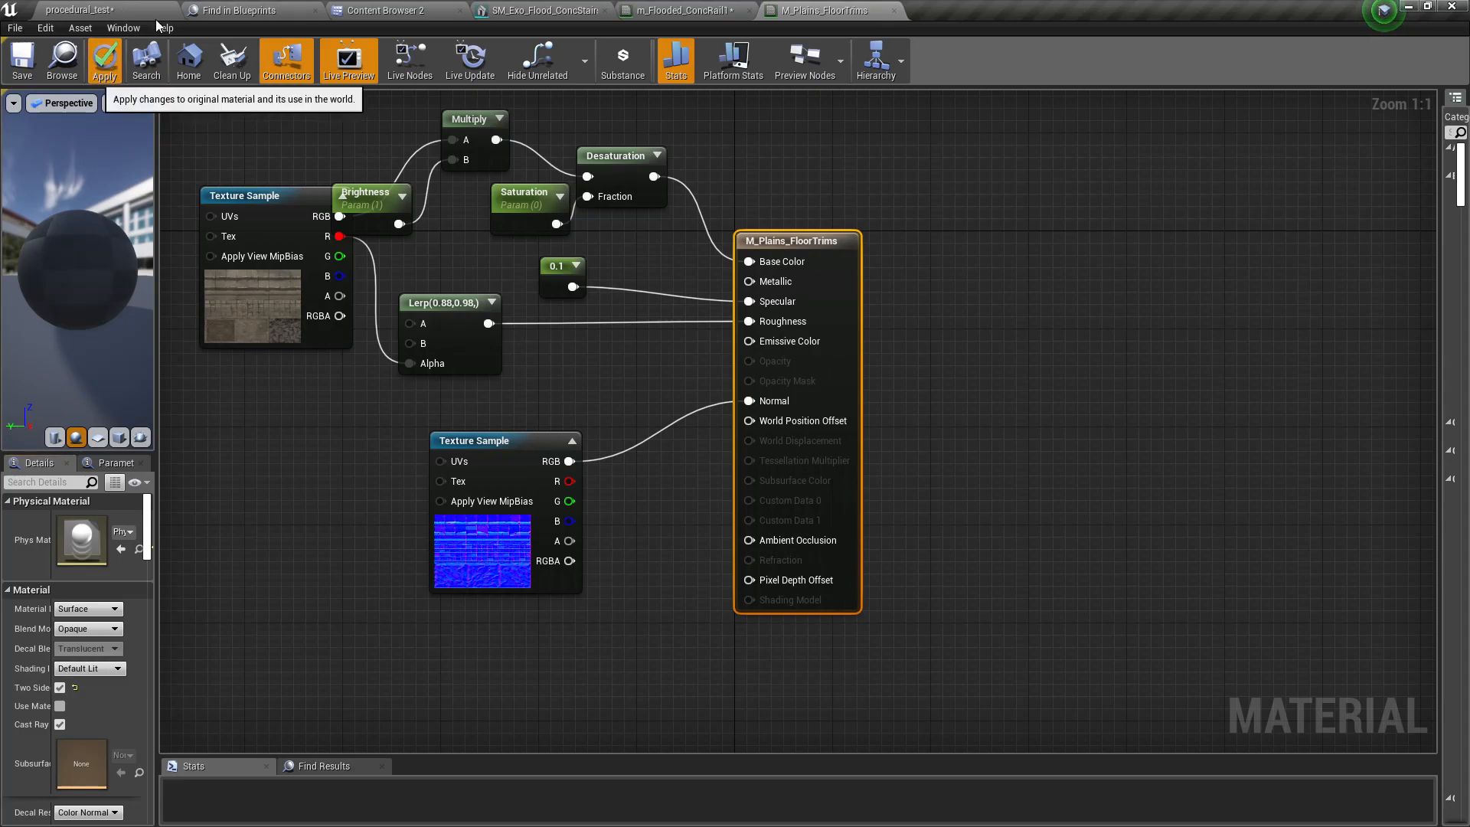
pyautogui.click(103, 60)
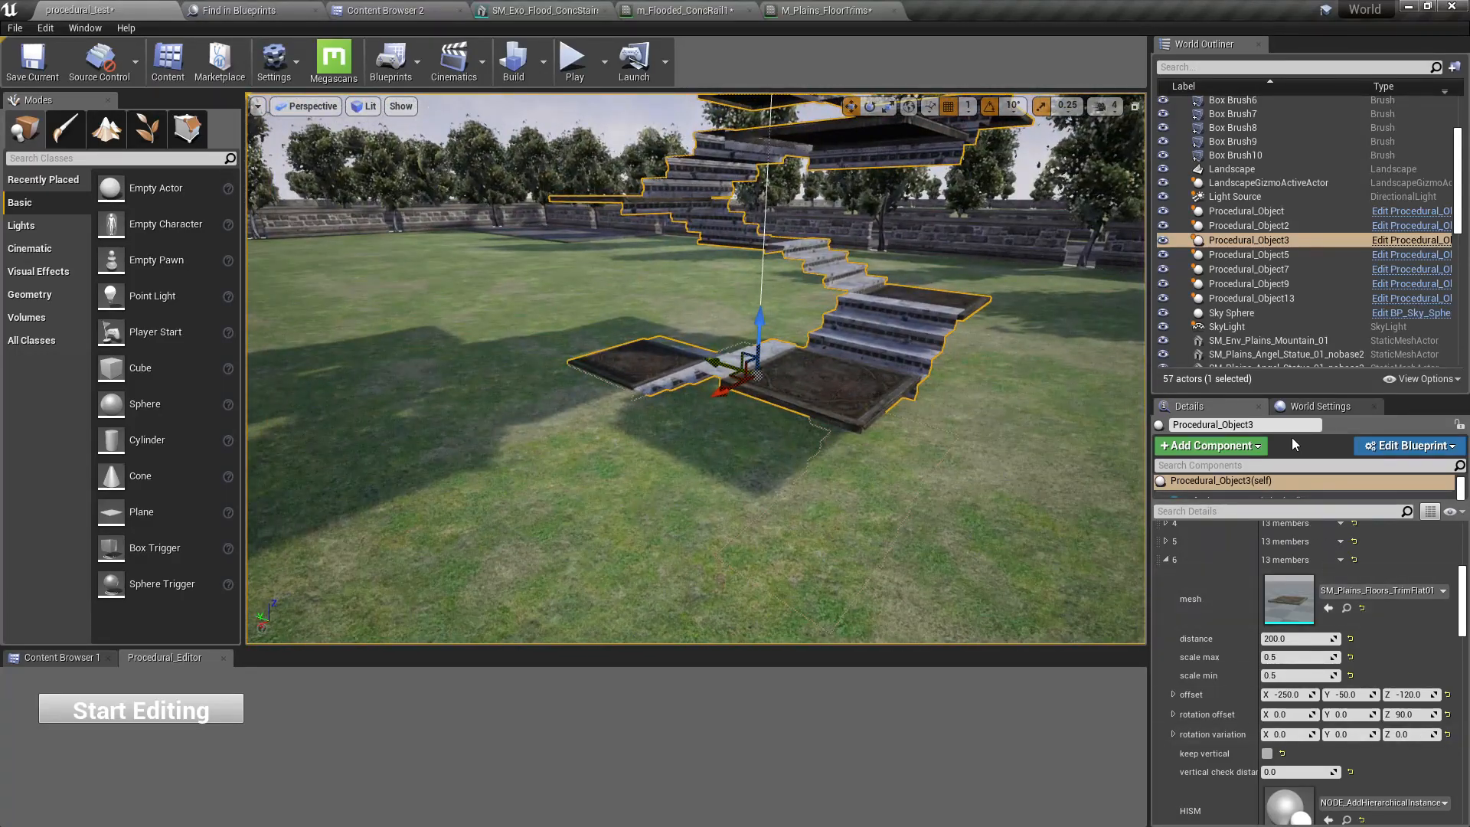
# Choose Gmode_CodeLikeMe as the GameMode Override in World Settings and play the level to test
pyautogui.click(1319, 405)
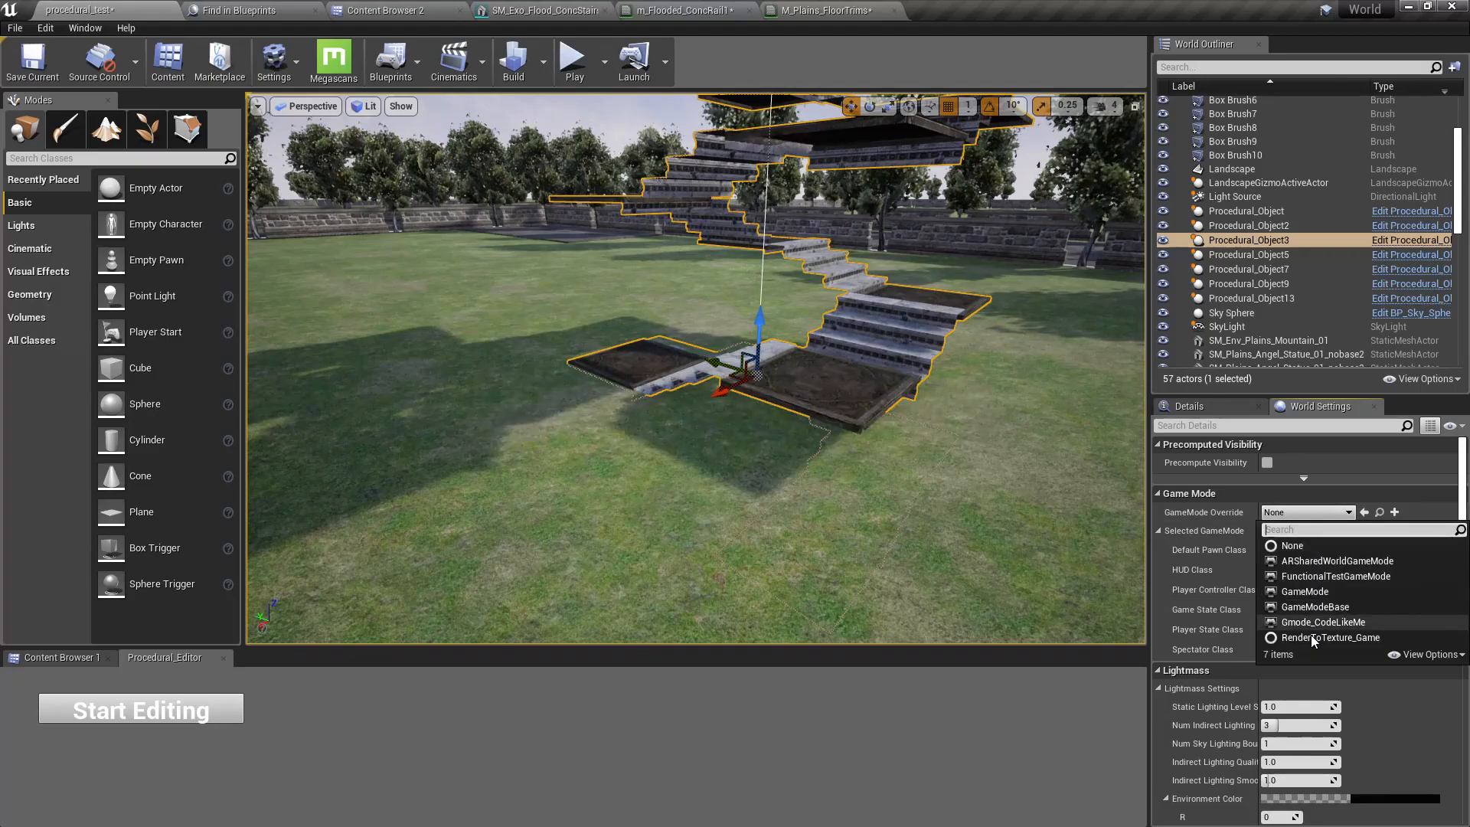
pyautogui.moveTo(1326, 607)
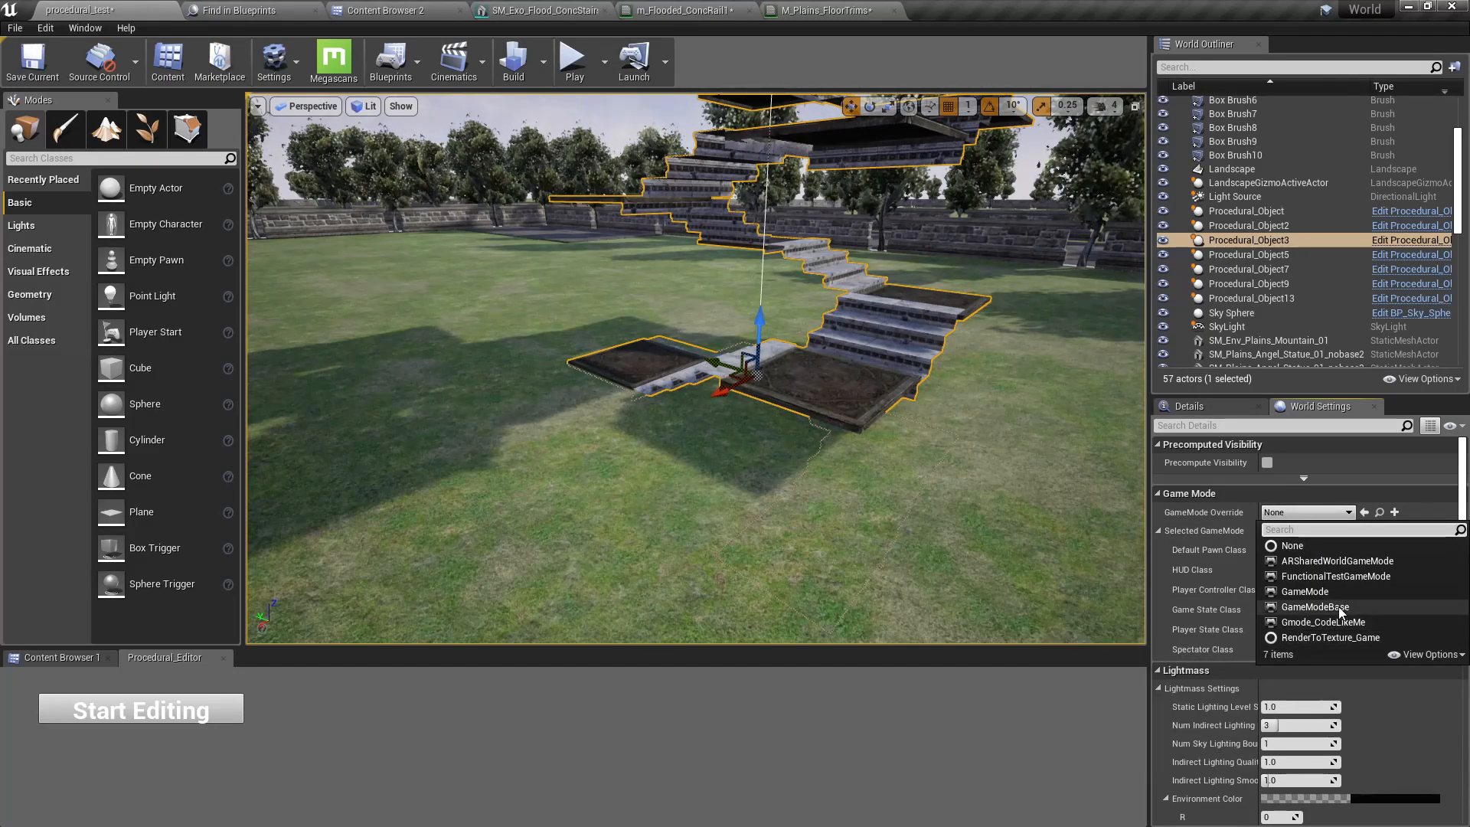
pyautogui.click(1323, 622)
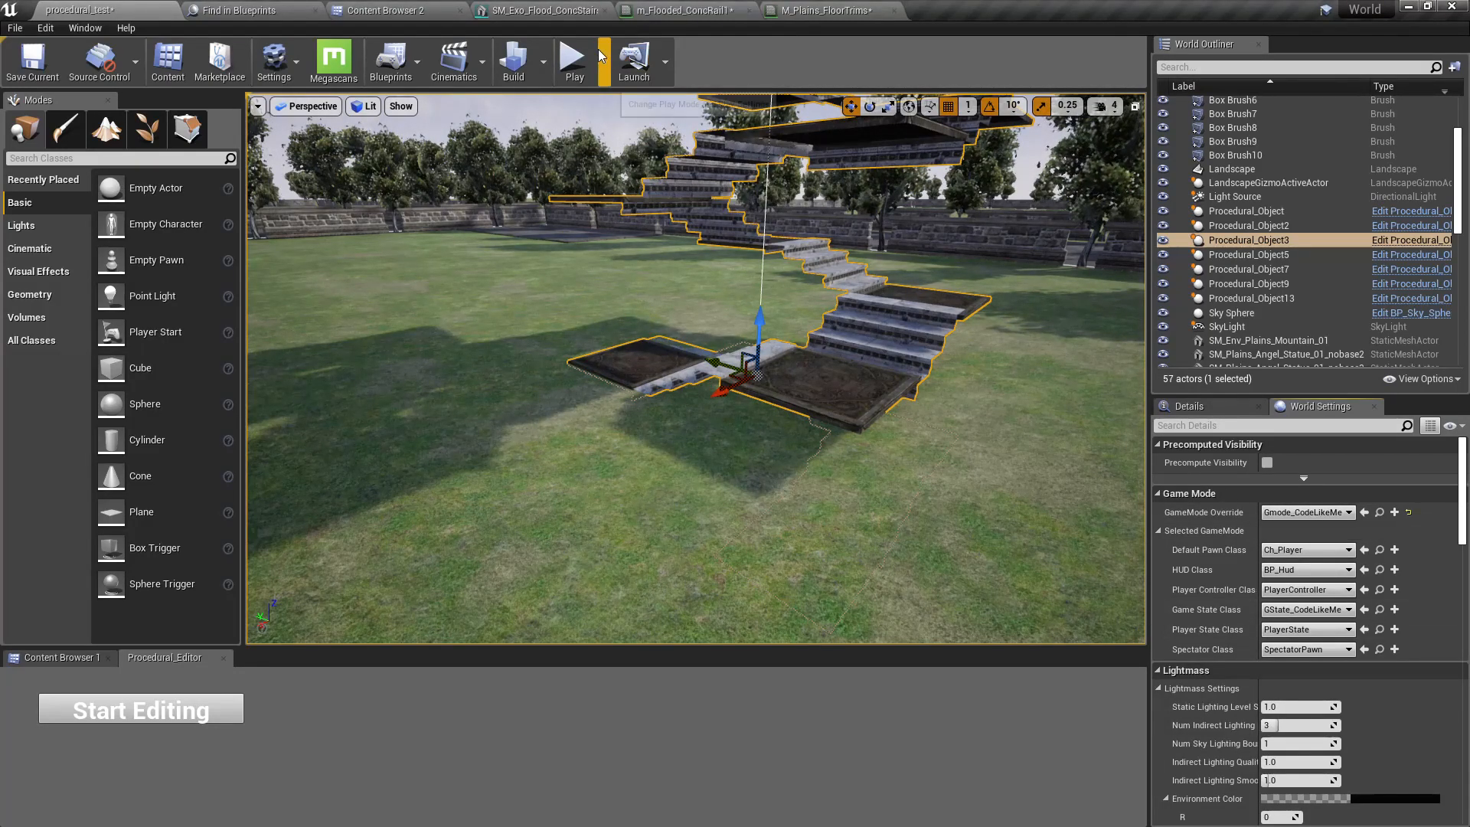
pyautogui.click(573, 61)
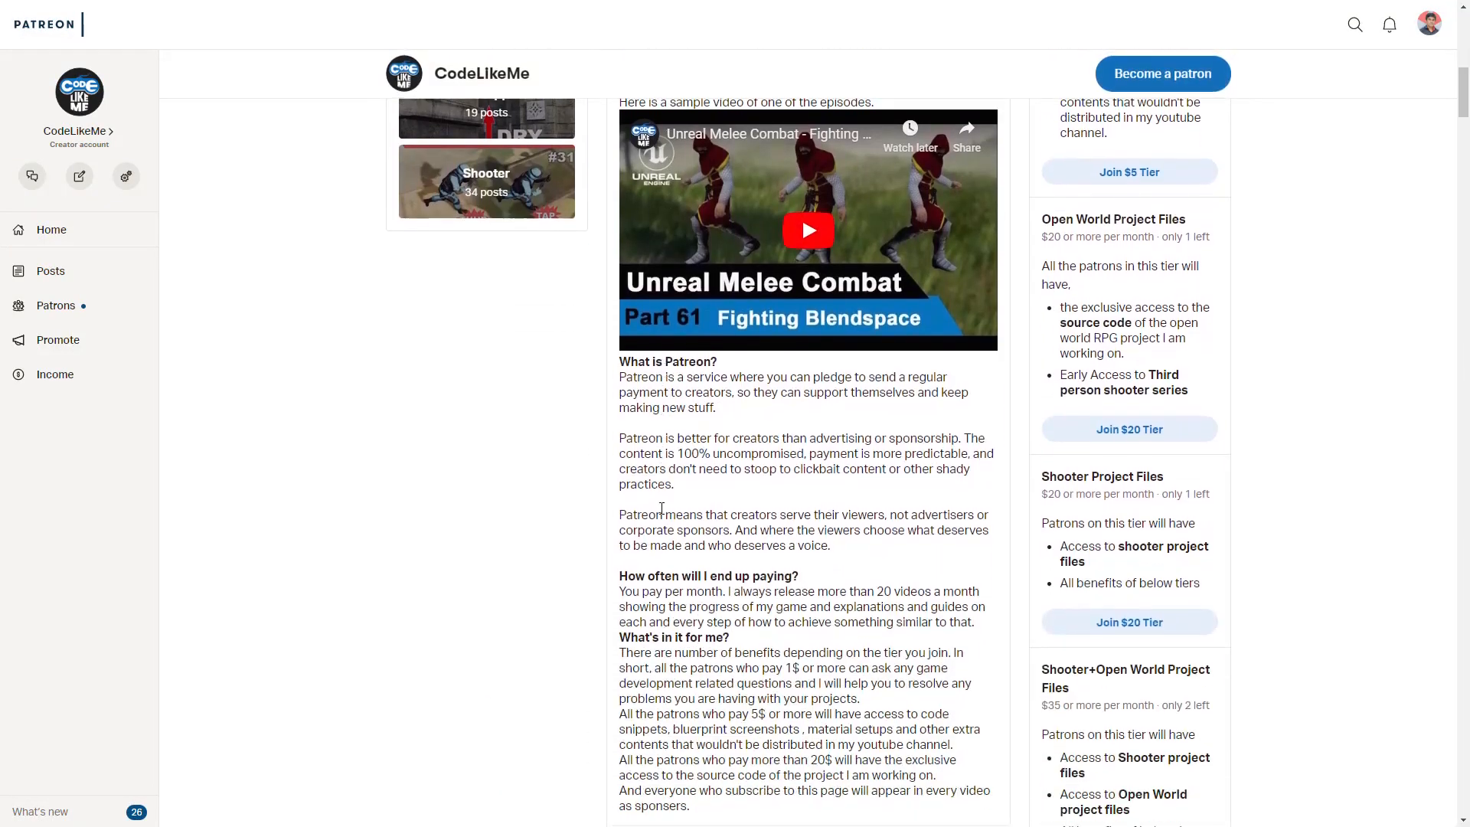
pyautogui.scroll(-3)
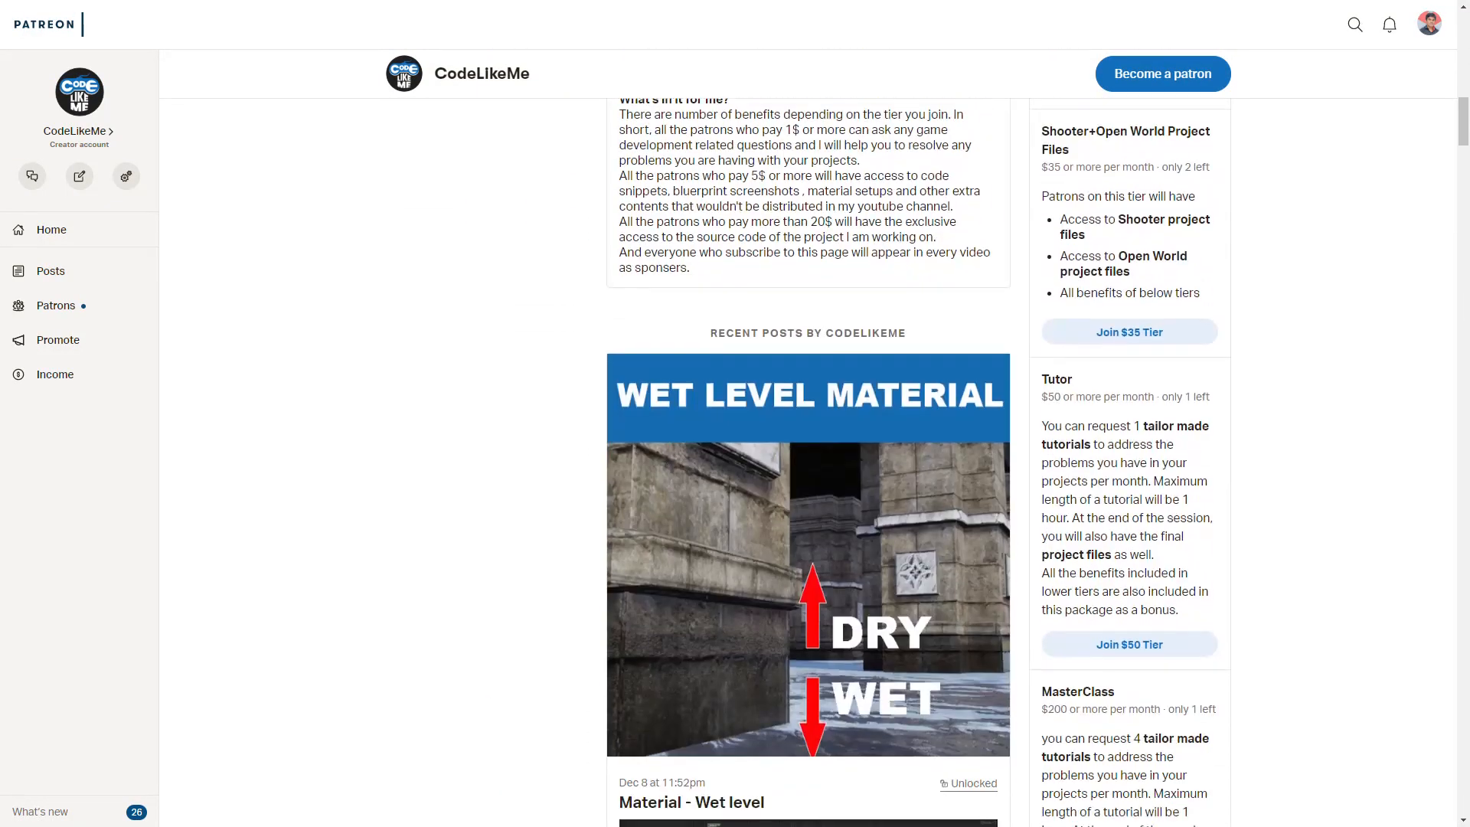
pyautogui.scroll(-3)
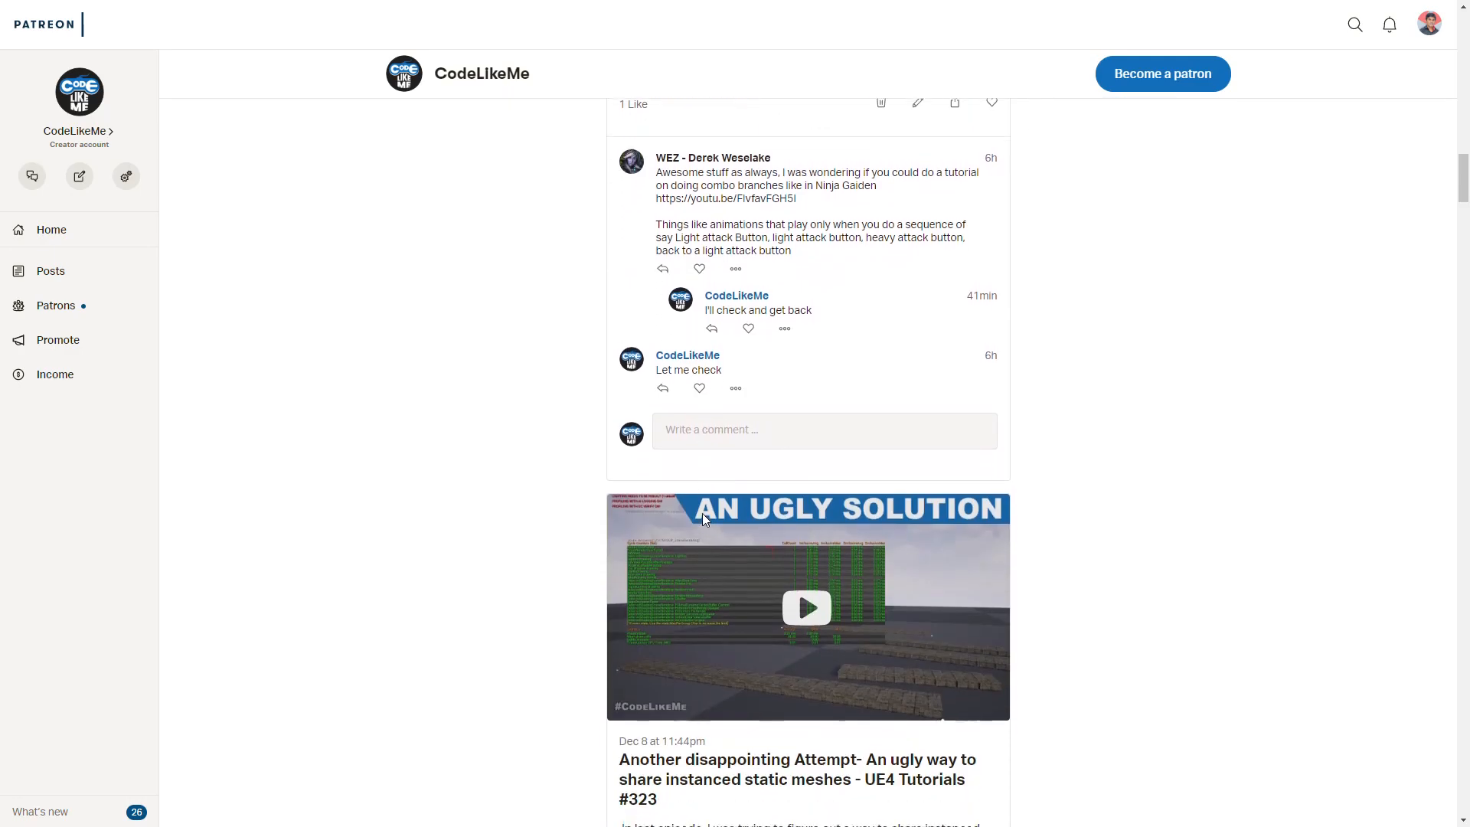
pyautogui.scroll(3)
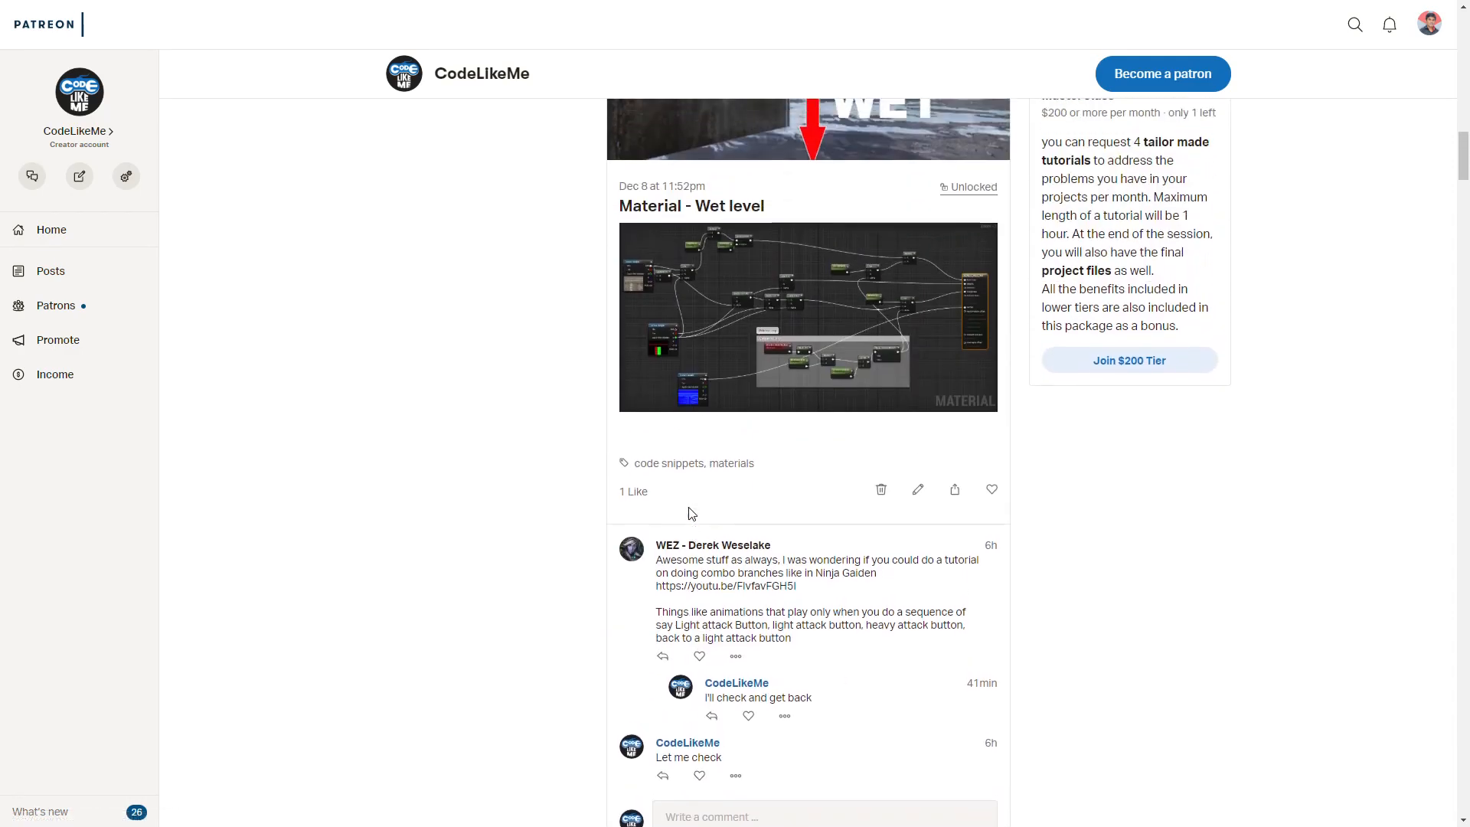
pyautogui.scroll(3)
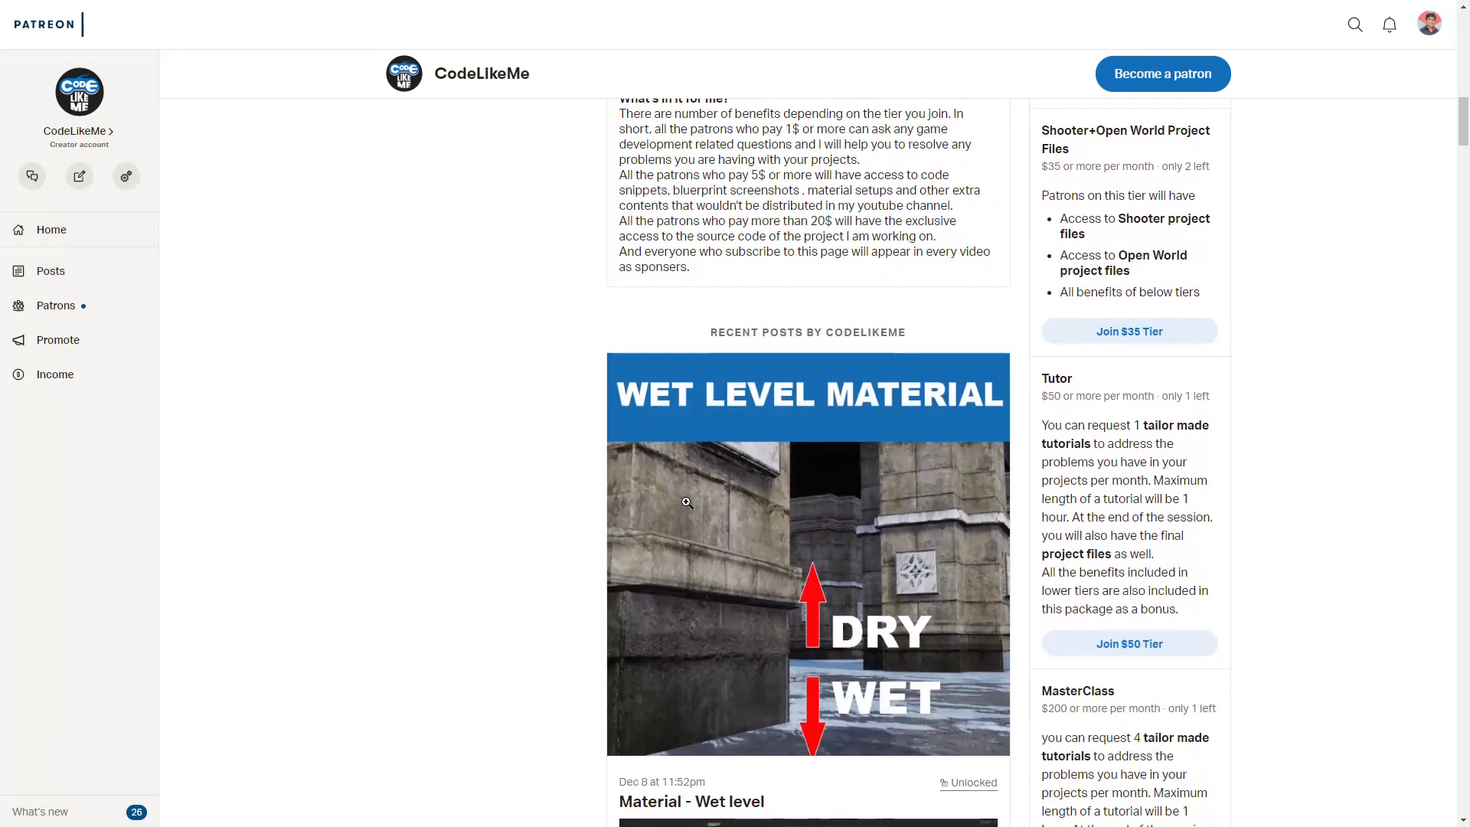
pyautogui.scroll(-3)
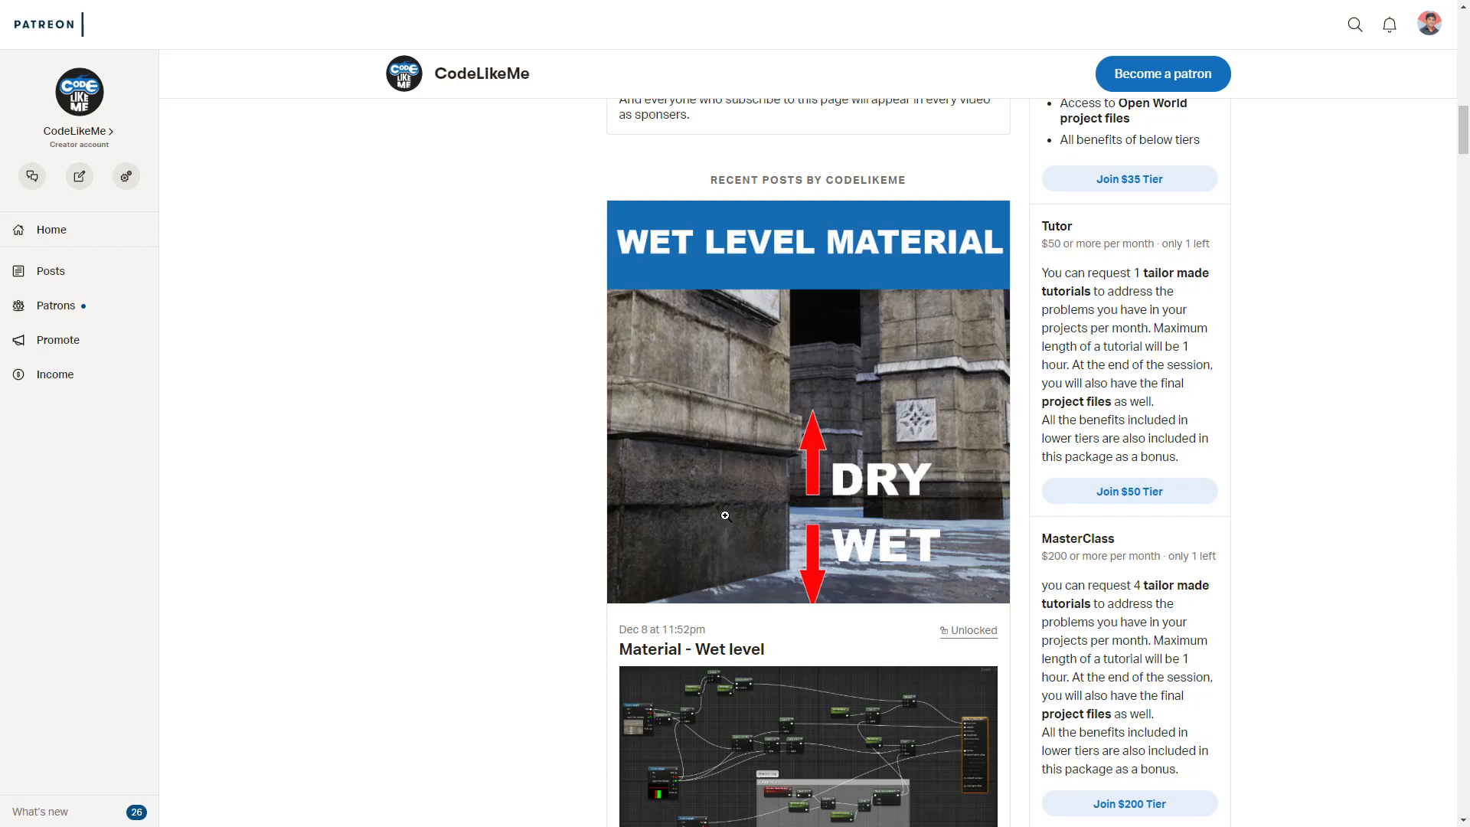
pyautogui.moveTo(807, 538)
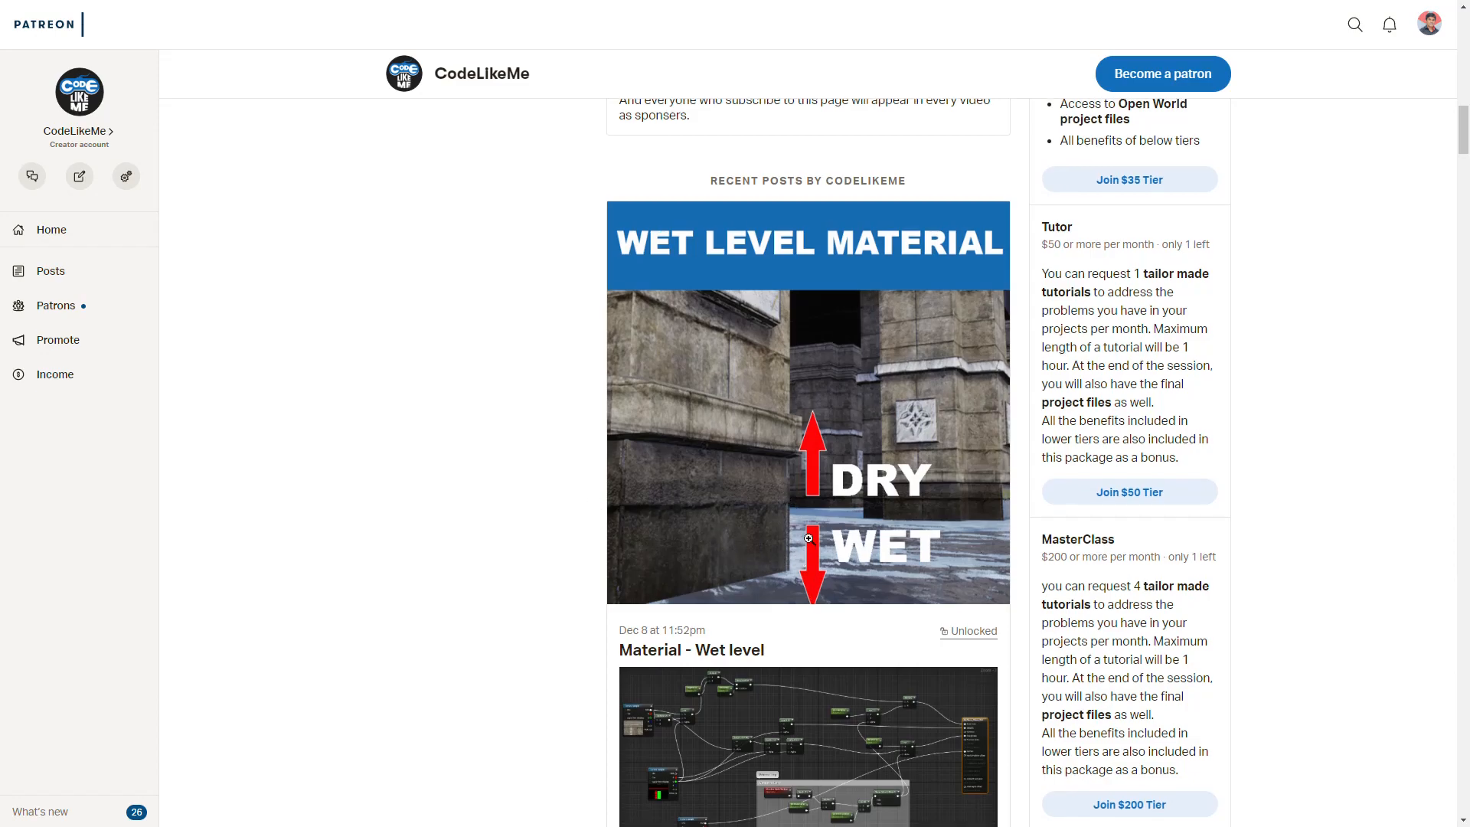
pyautogui.scroll(-3)
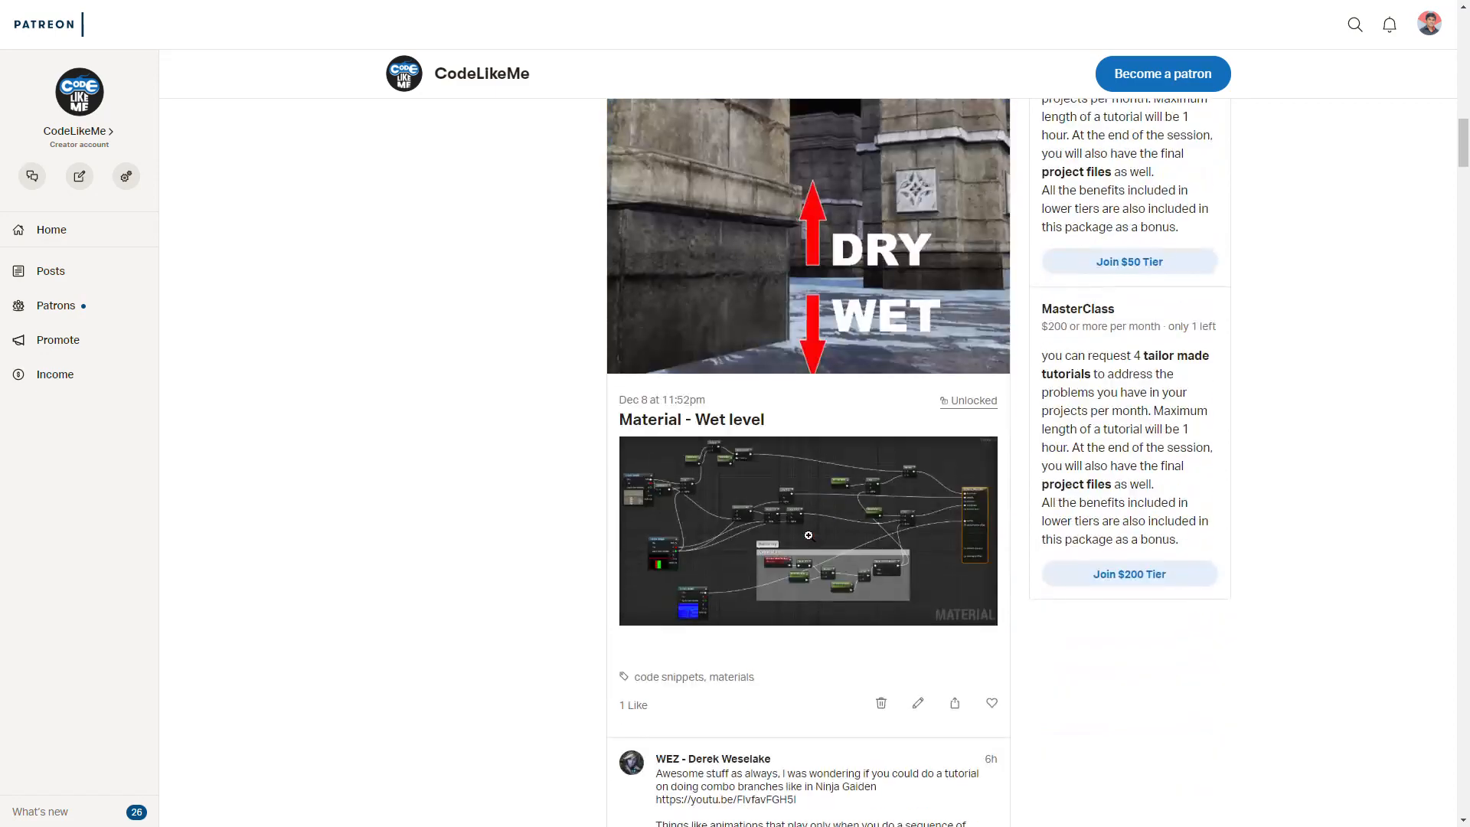
pyautogui.scroll(-3)
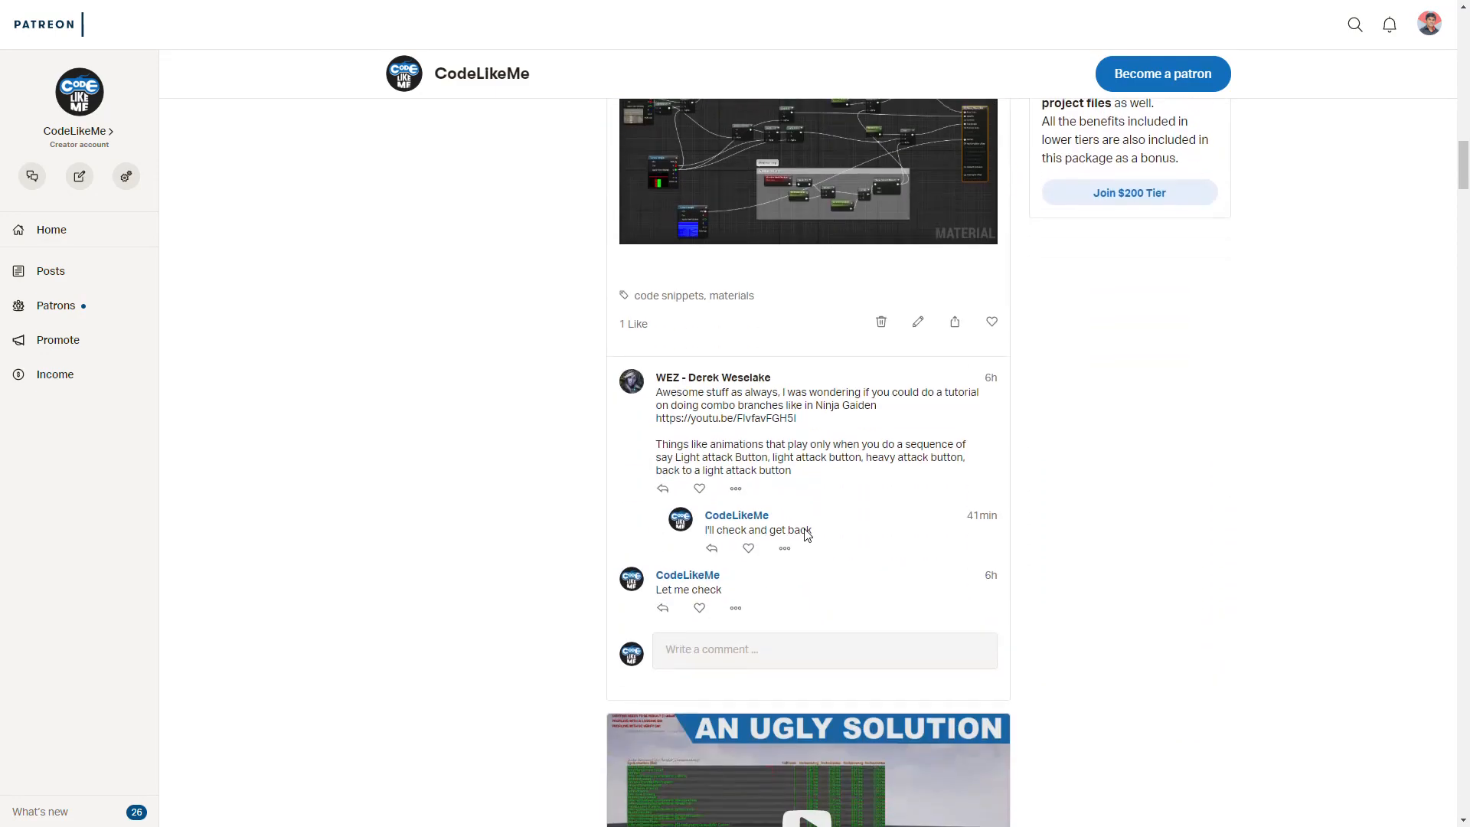
pyautogui.scroll(3)
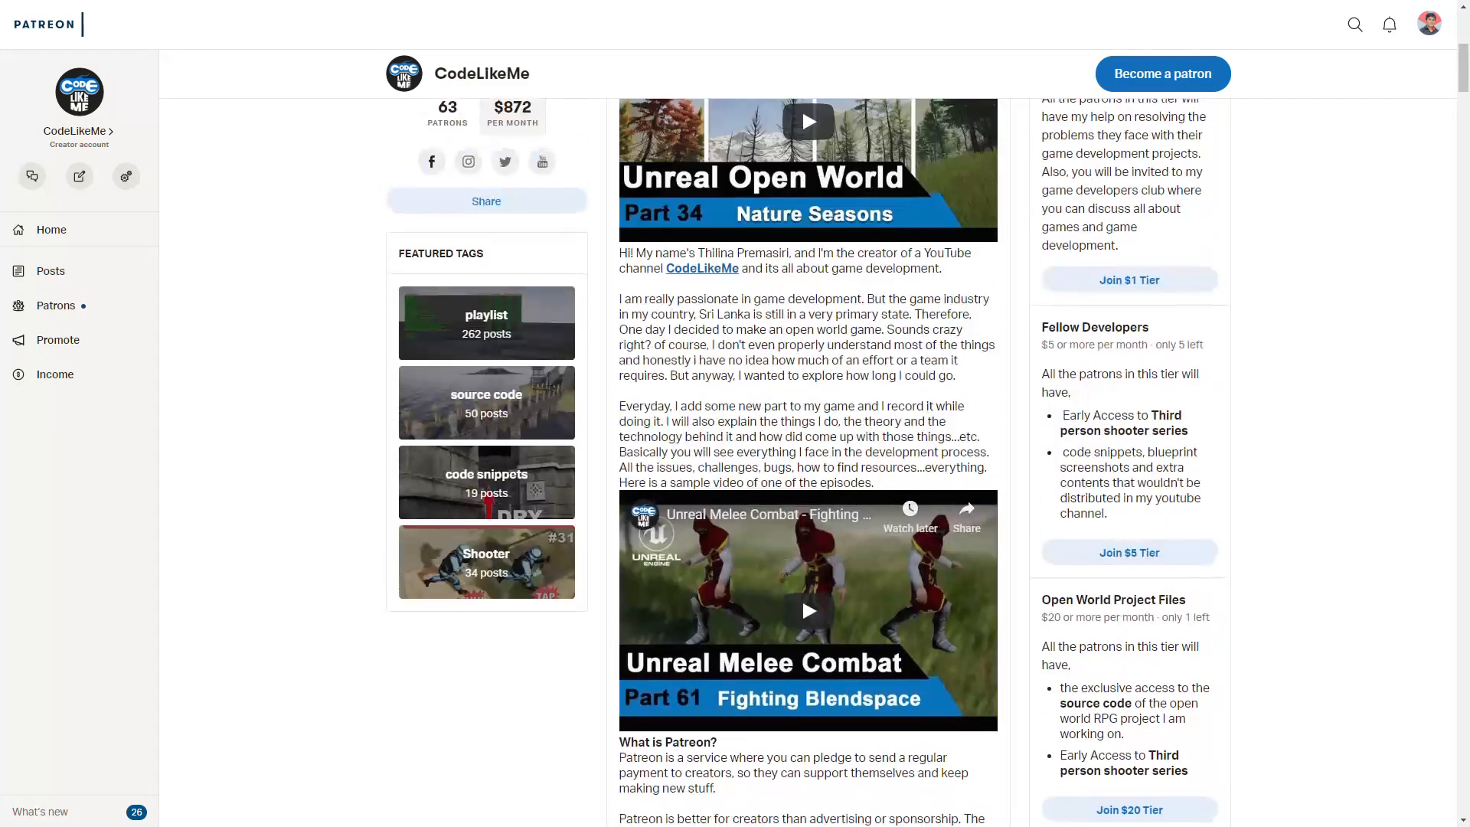
pyautogui.scroll(3)
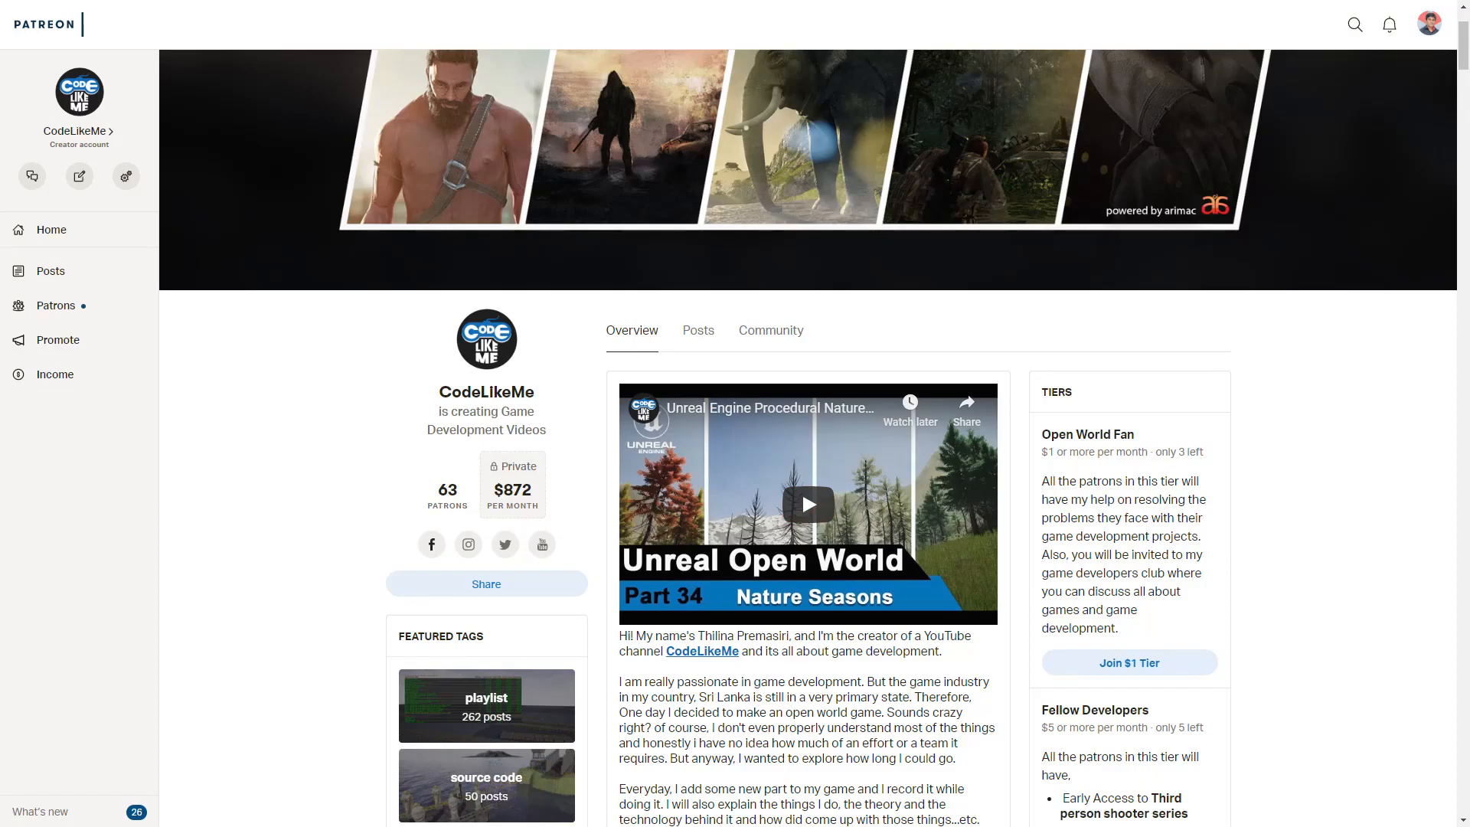